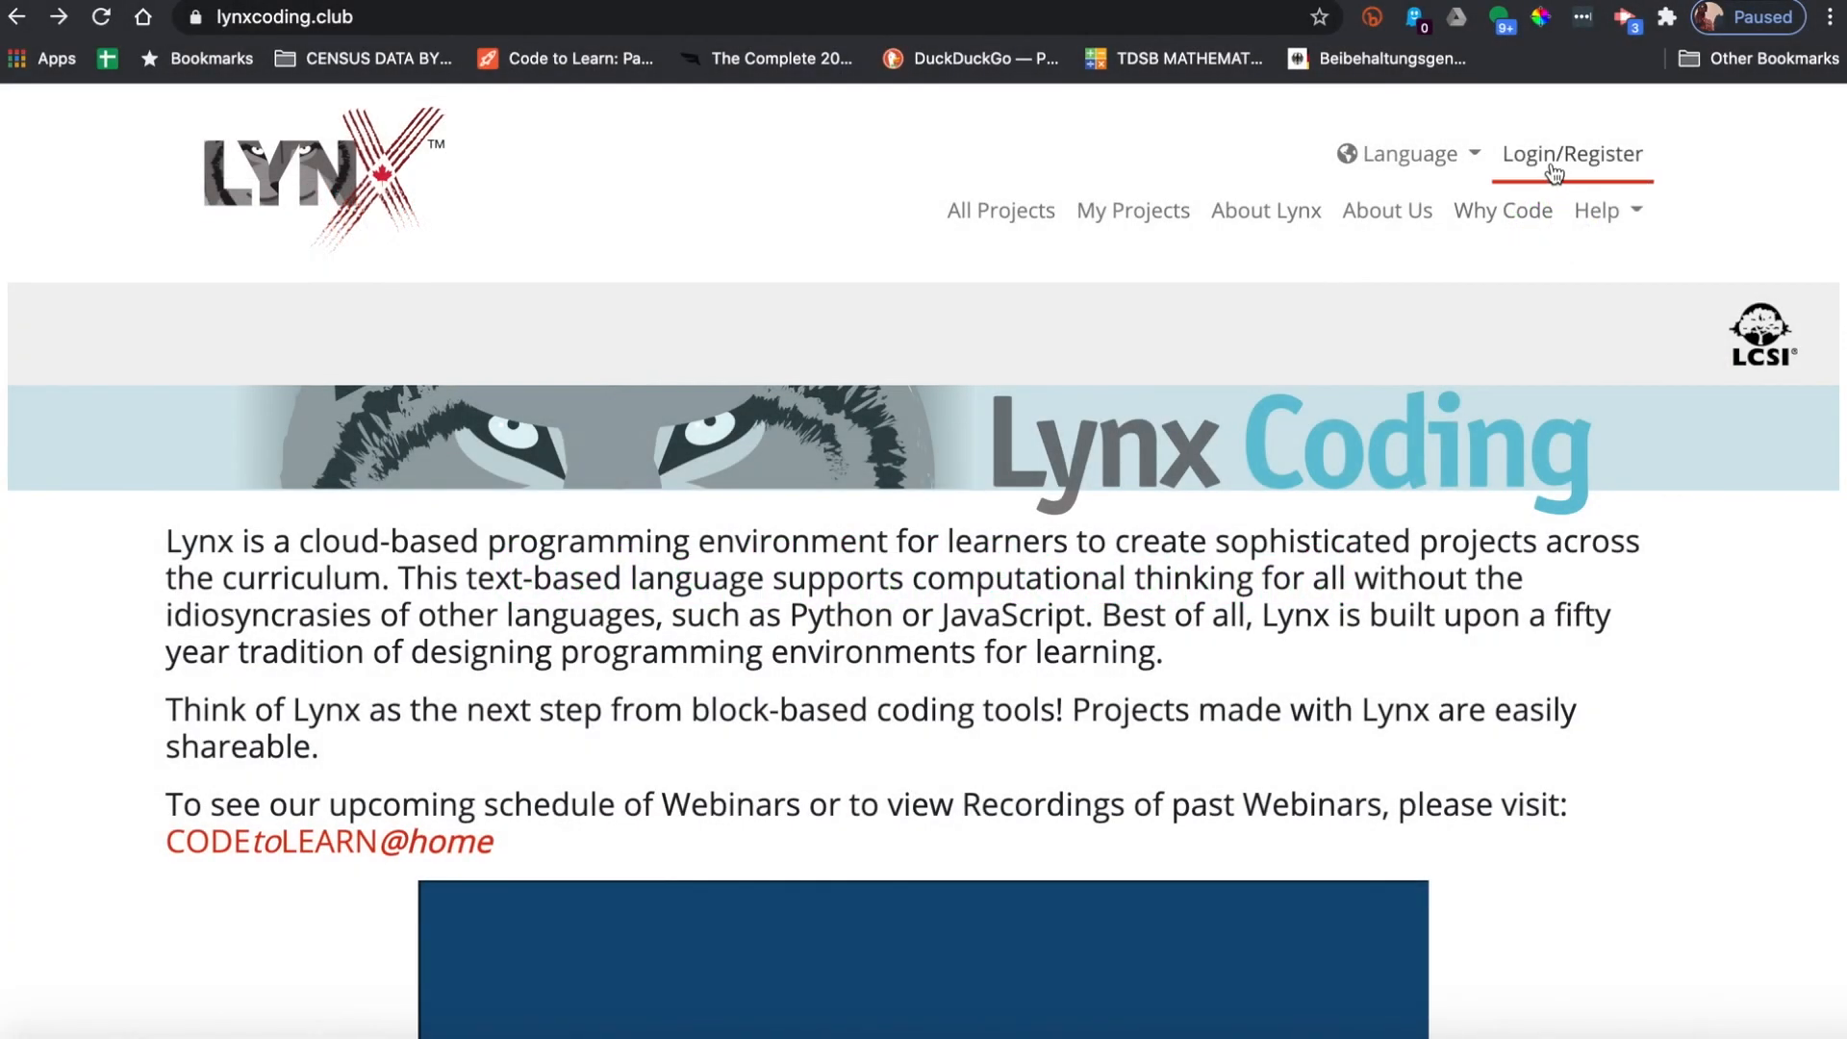
- Sign in to Lynx Coding with Google, picking the Google account from the chooser
{"action": "left_click", "coordinate": [1571, 153]}
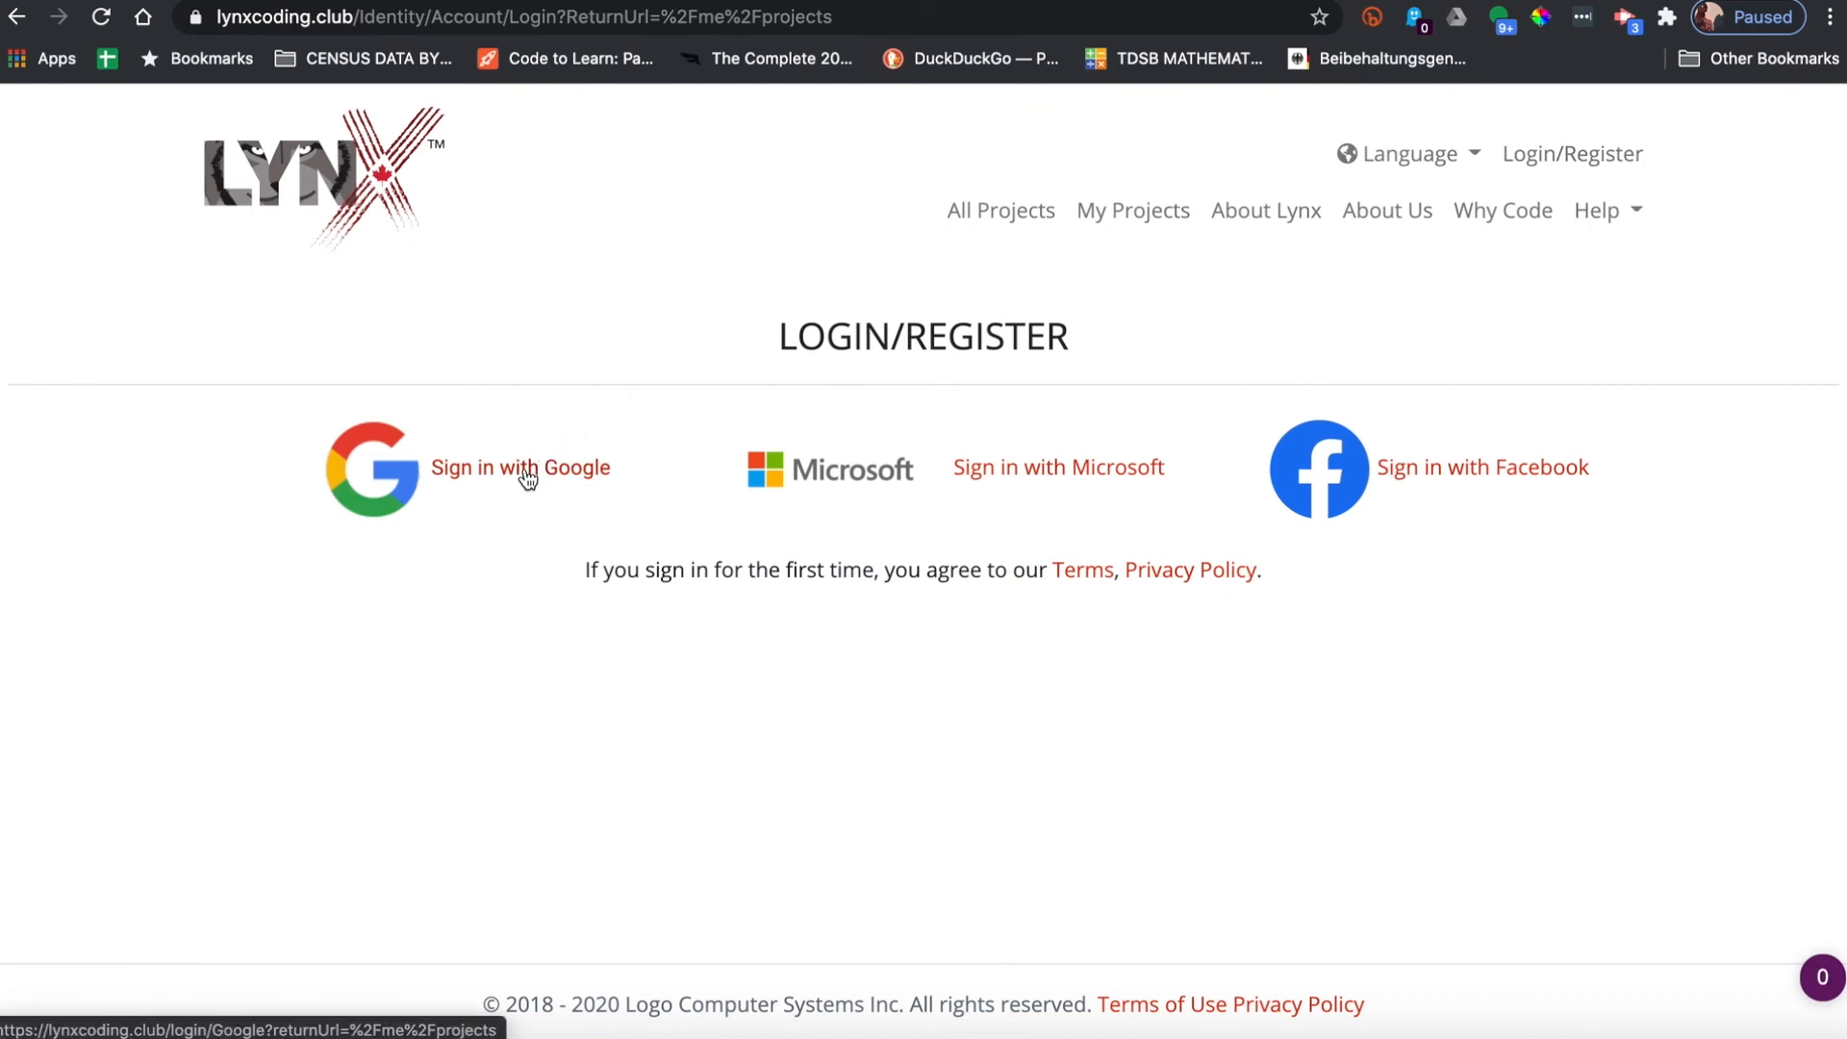
{"action": "left_click", "coordinate": [519, 467]}
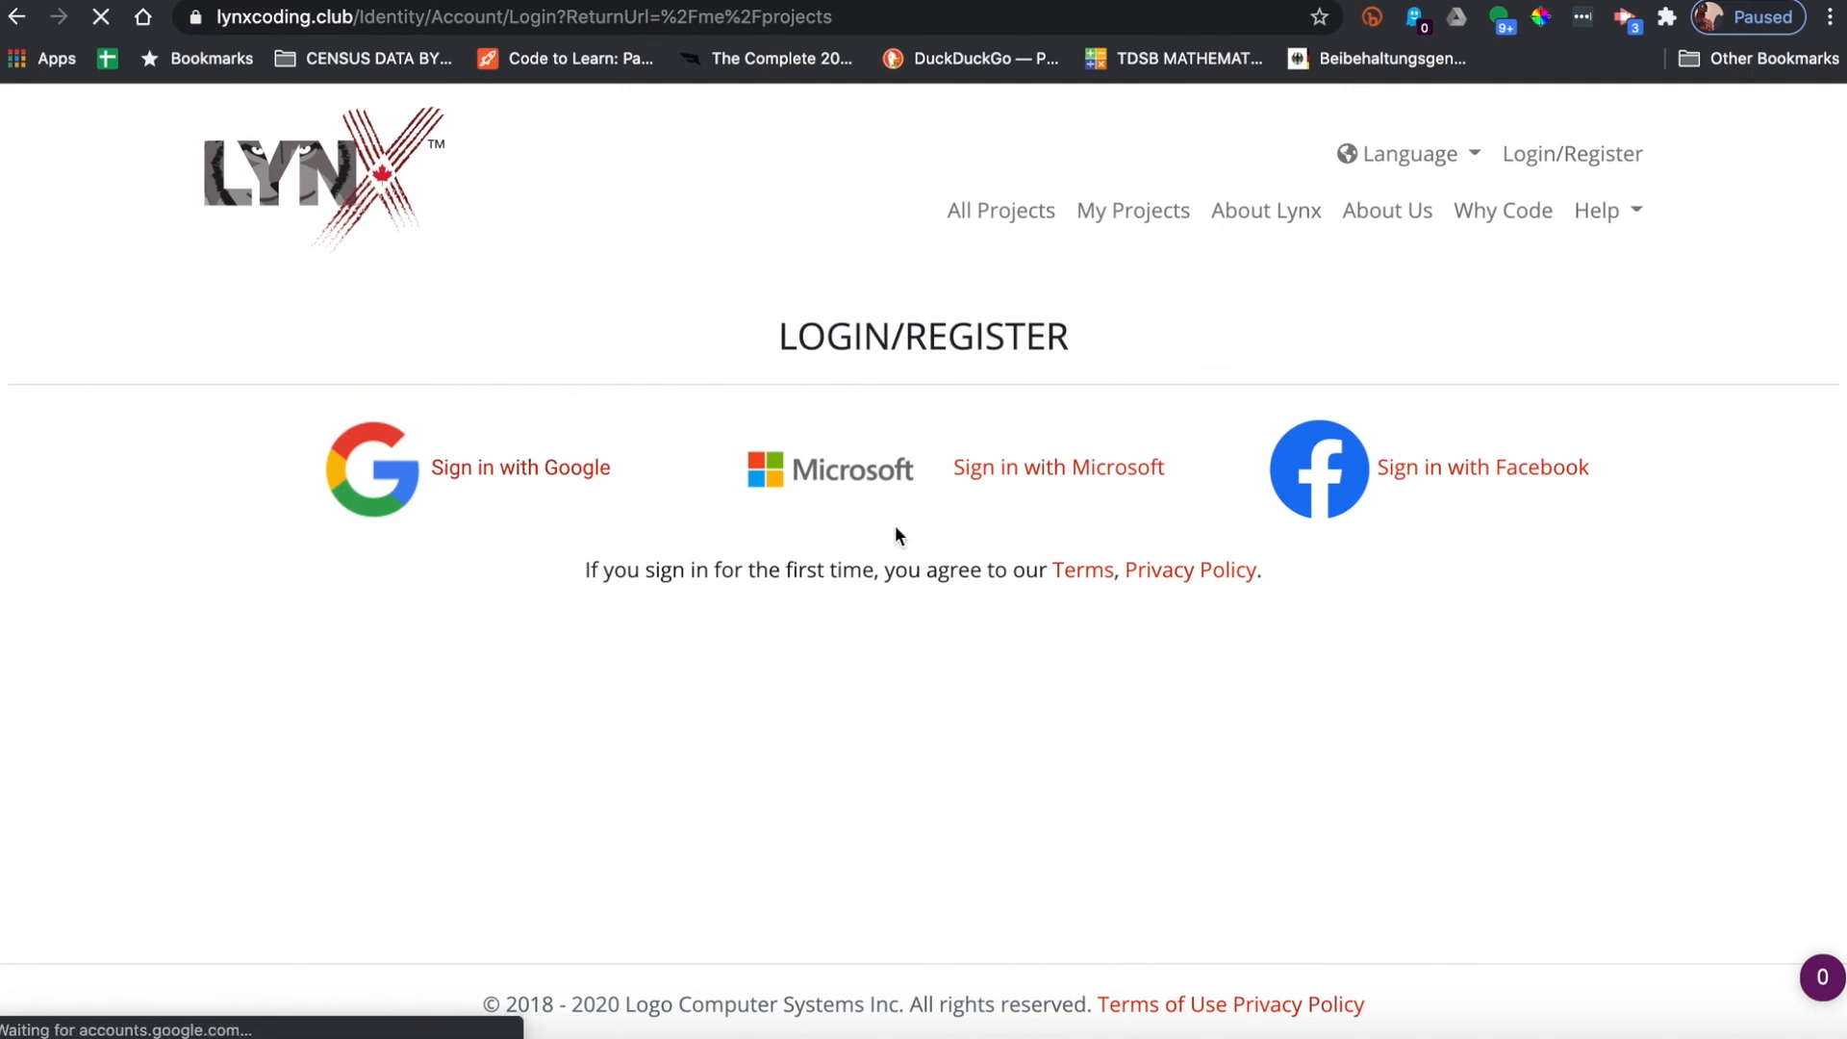
{"action": "left_click", "coordinate": [519, 467]}
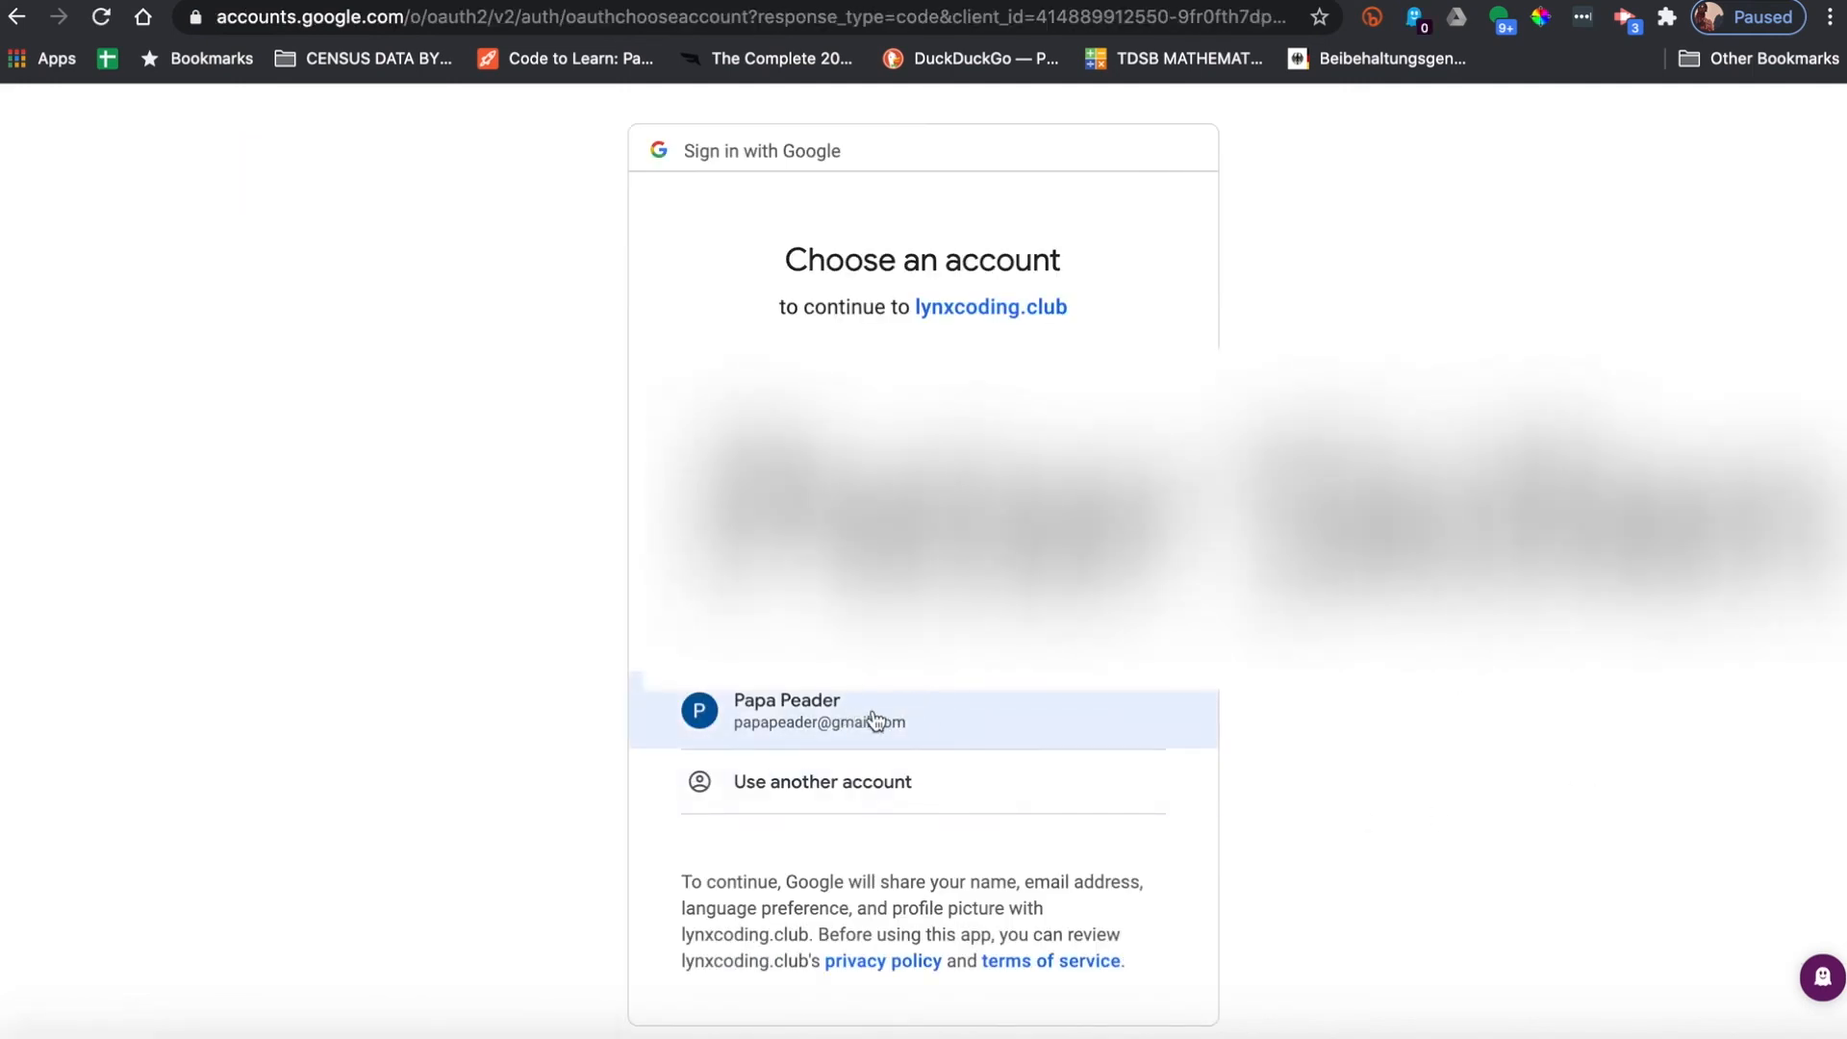
{"action": "left_click", "coordinate": [876, 710]}
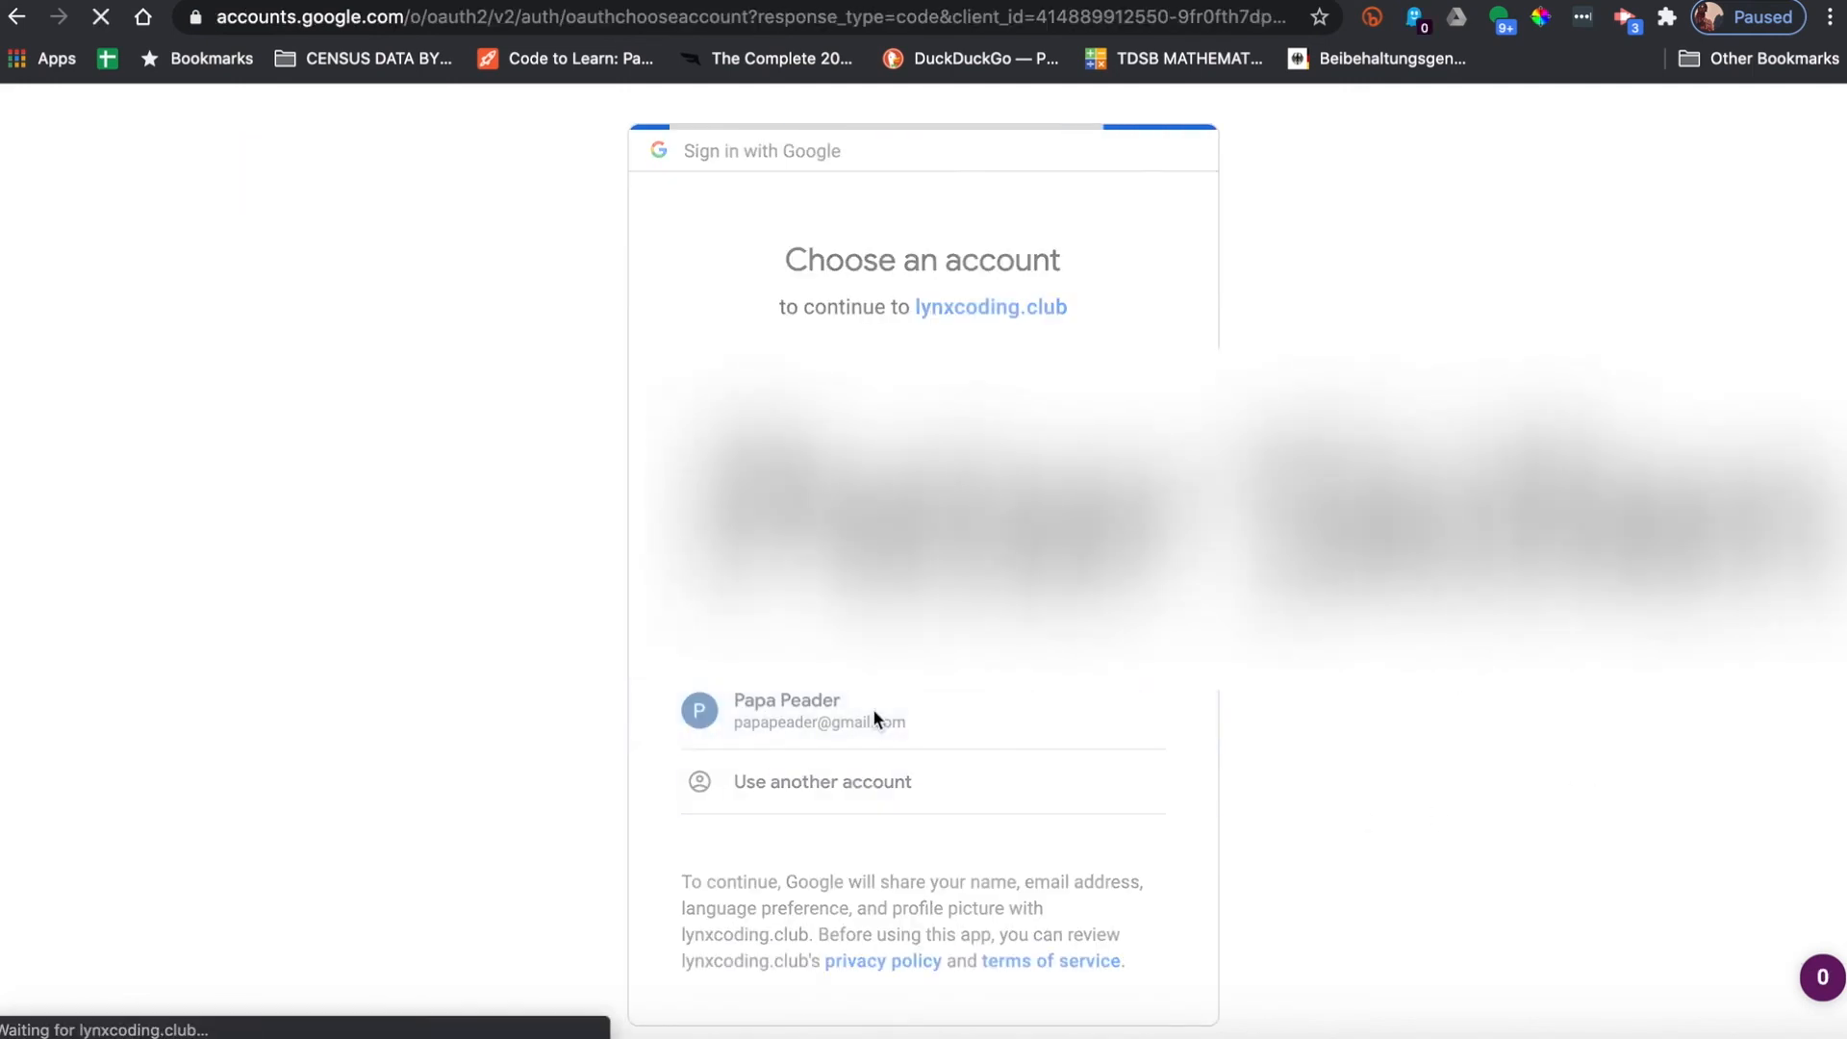
{"action": "left_click", "coordinate": [787, 710]}
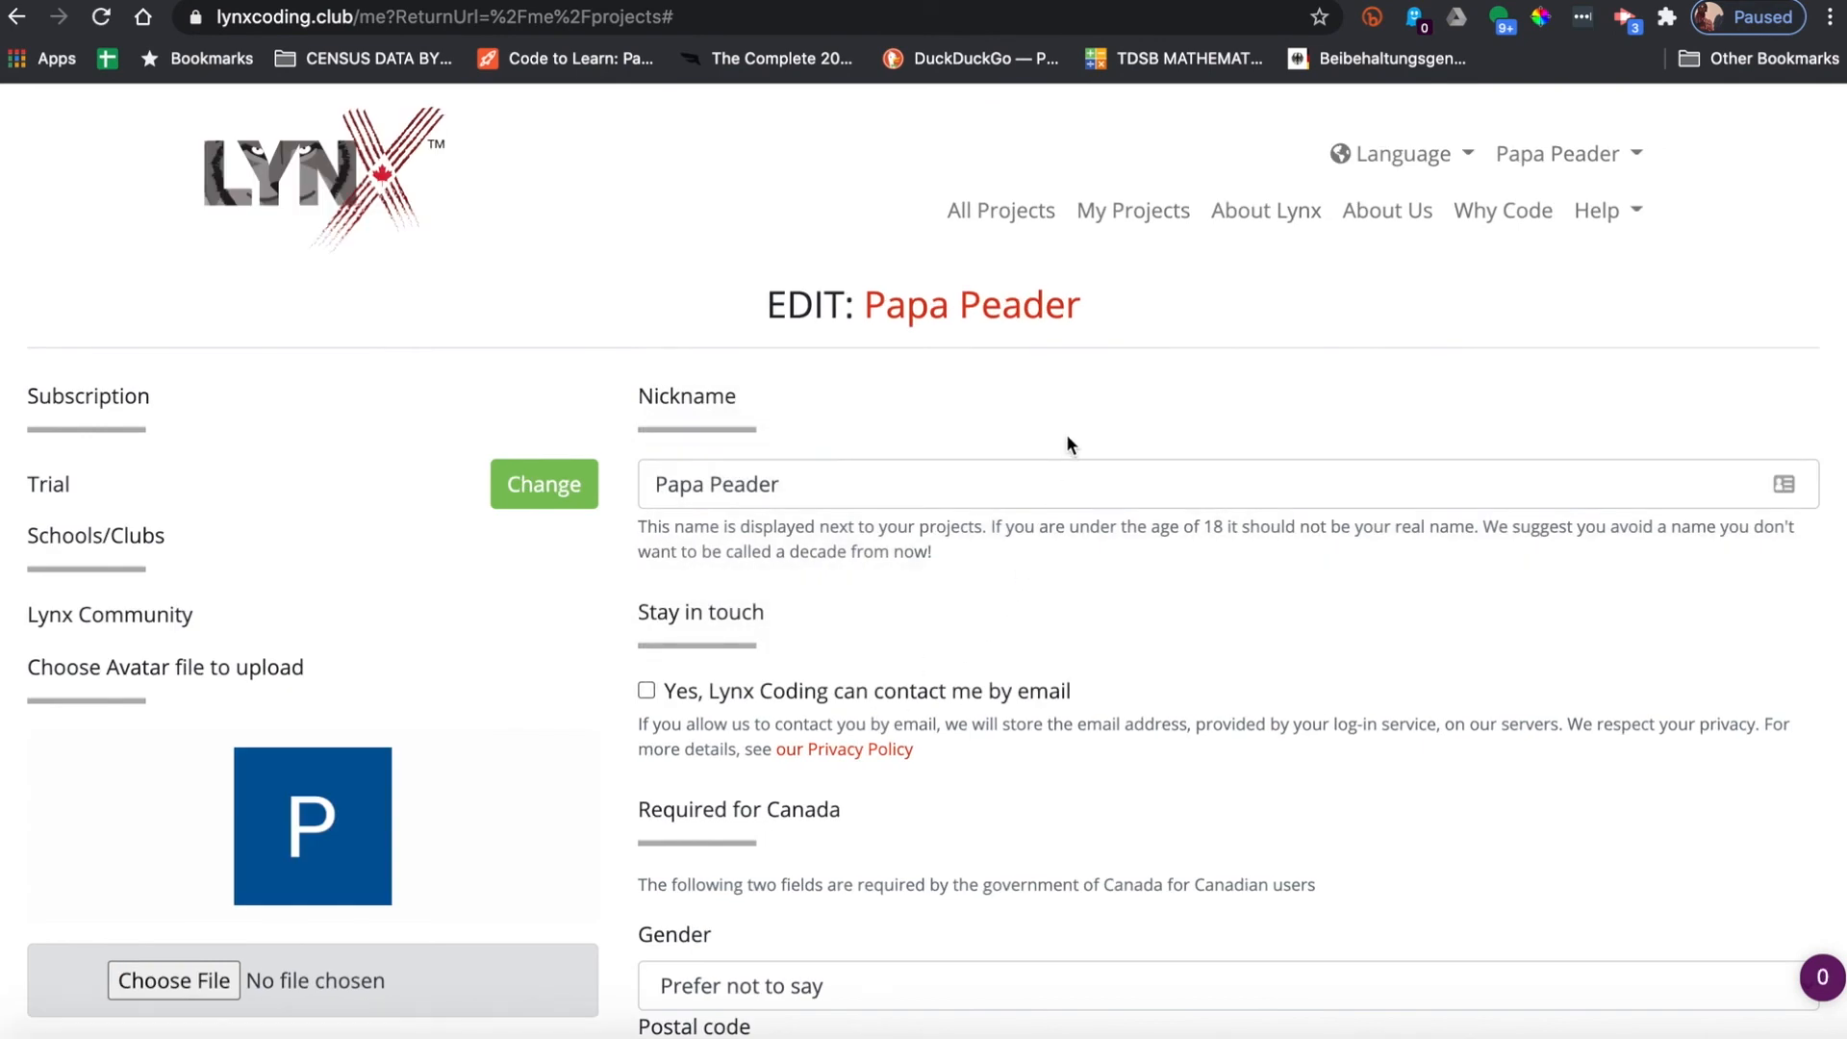
{"action": "mouse_move", "coordinate": [1041, 446]}
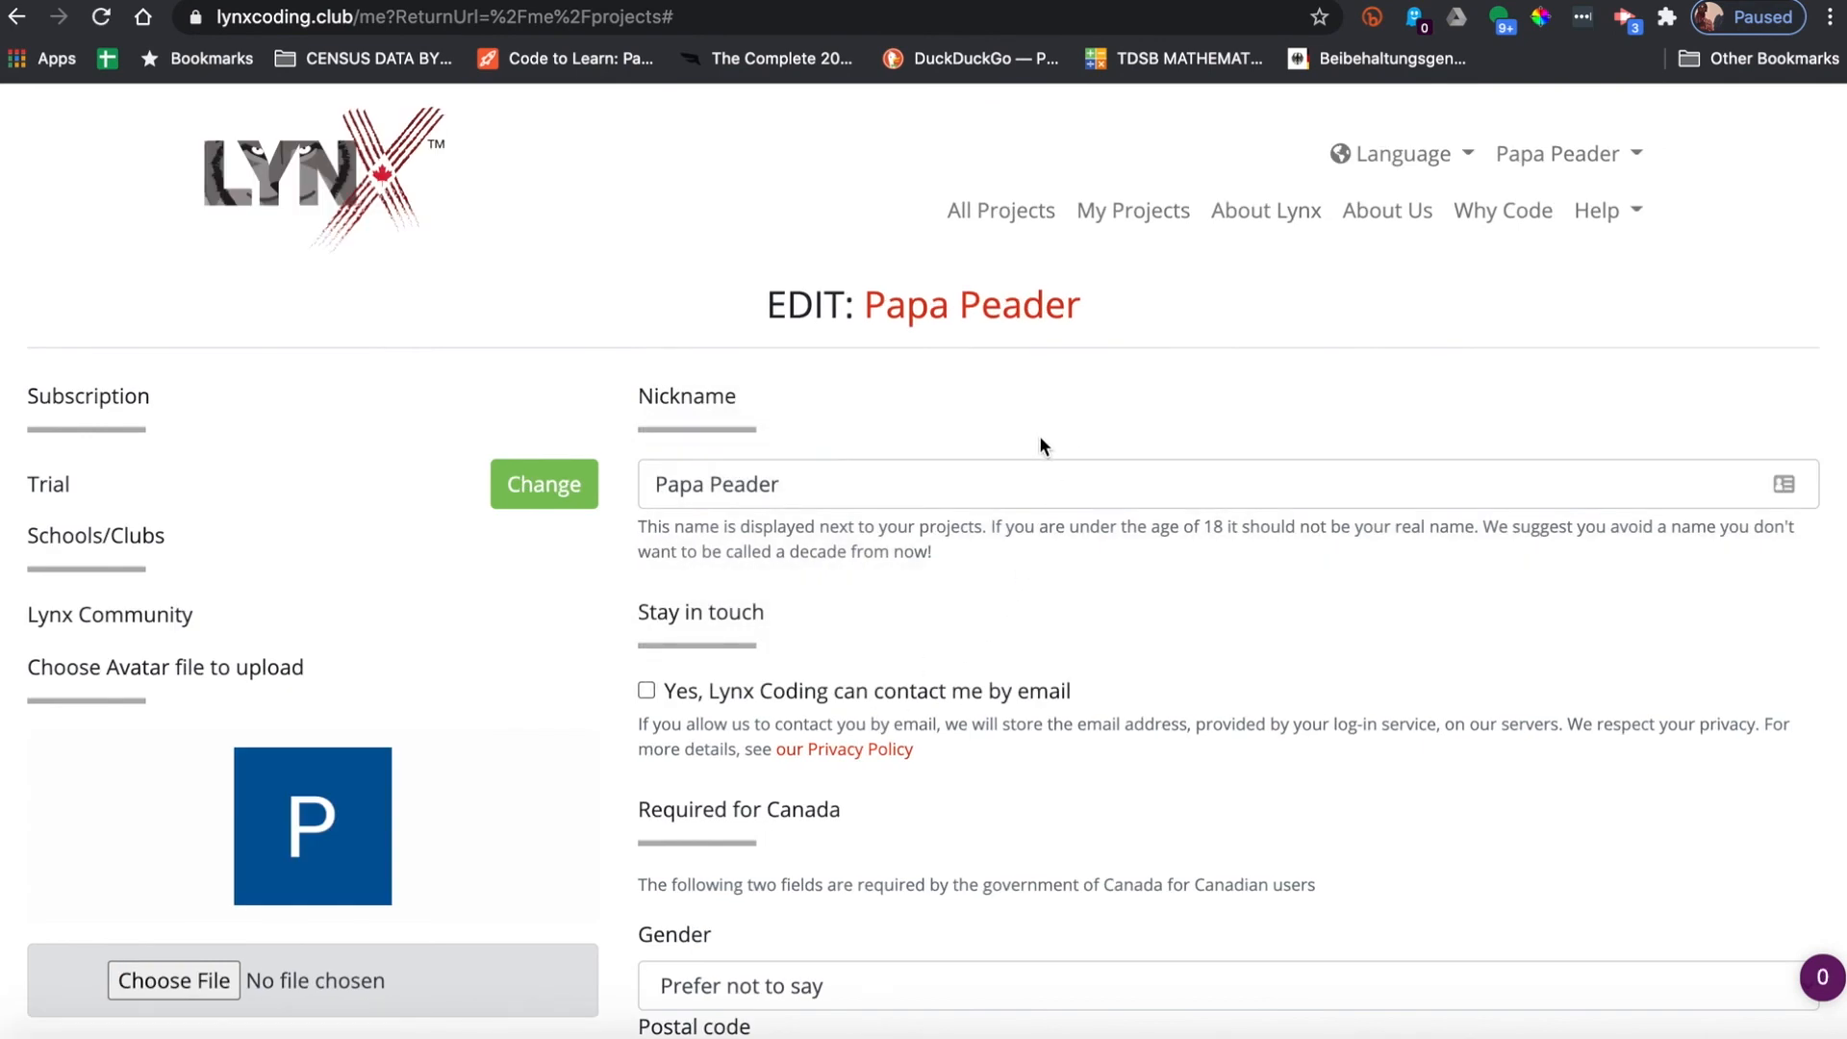
{"action": "mouse_move", "coordinate": [77, 458]}
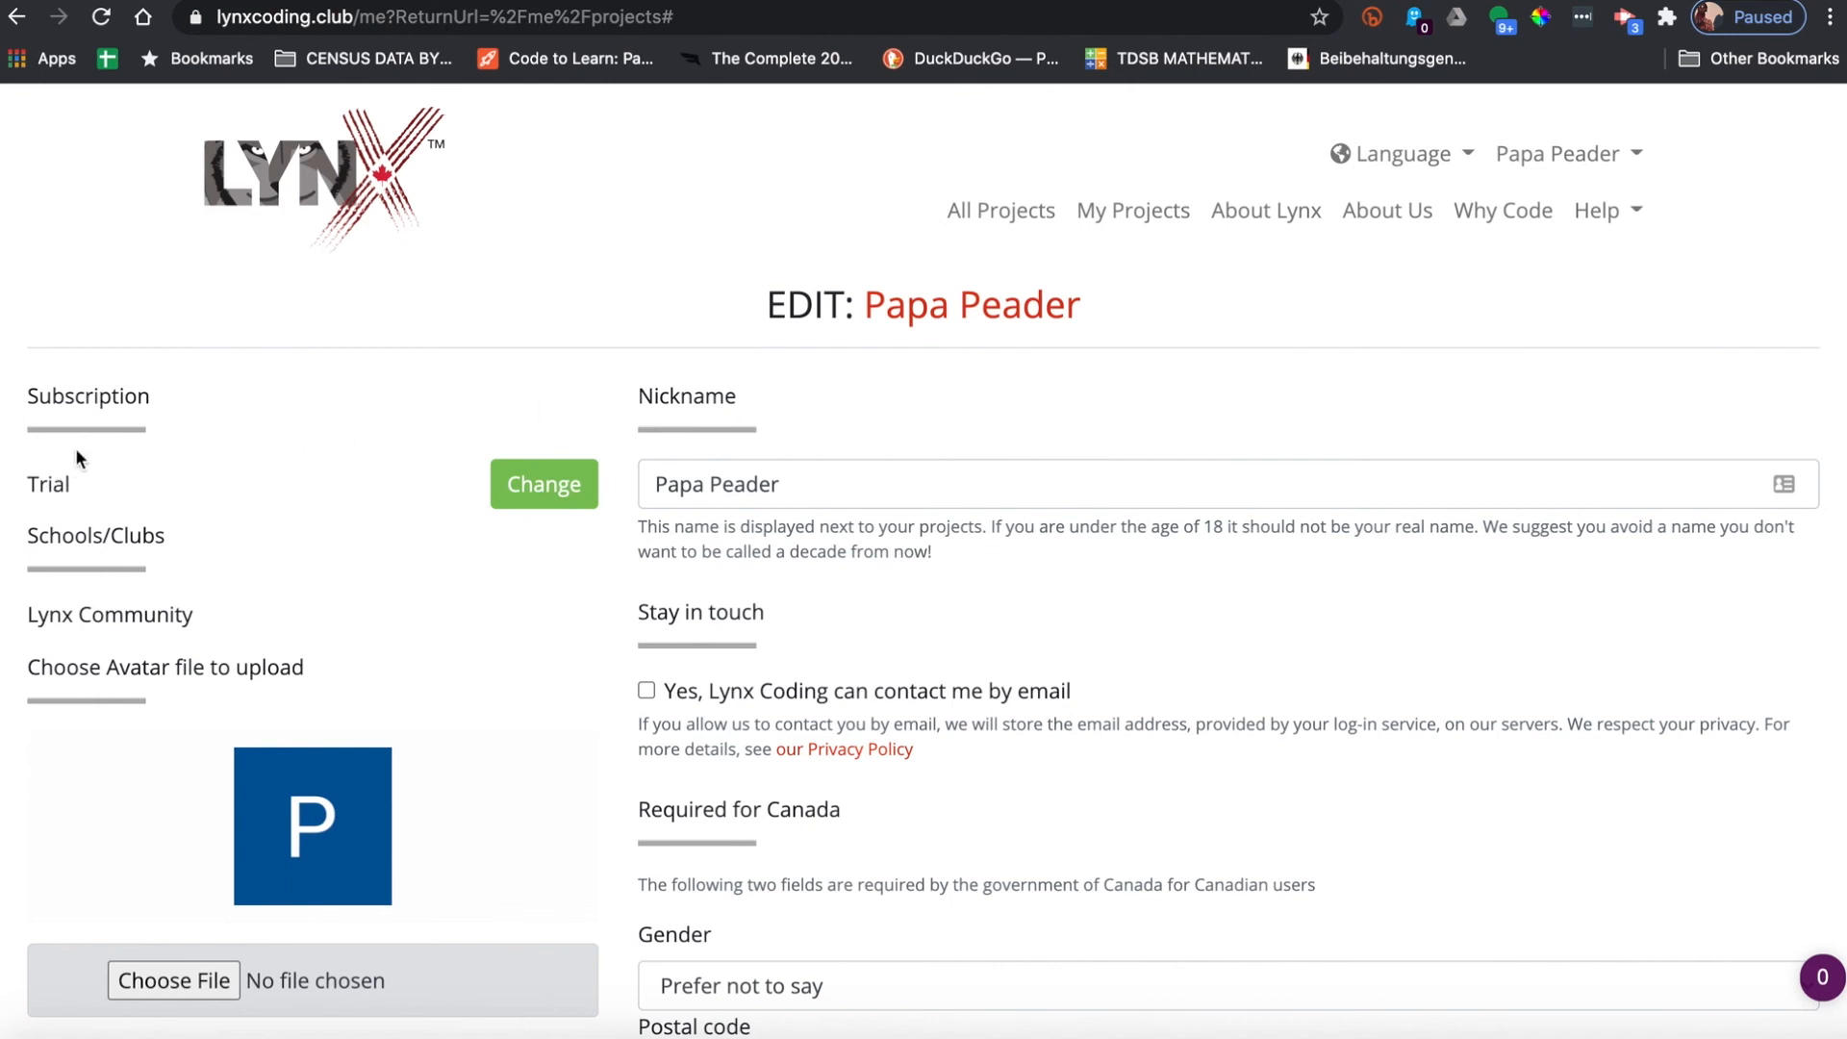
{"action": "mouse_move", "coordinate": [52, 483]}
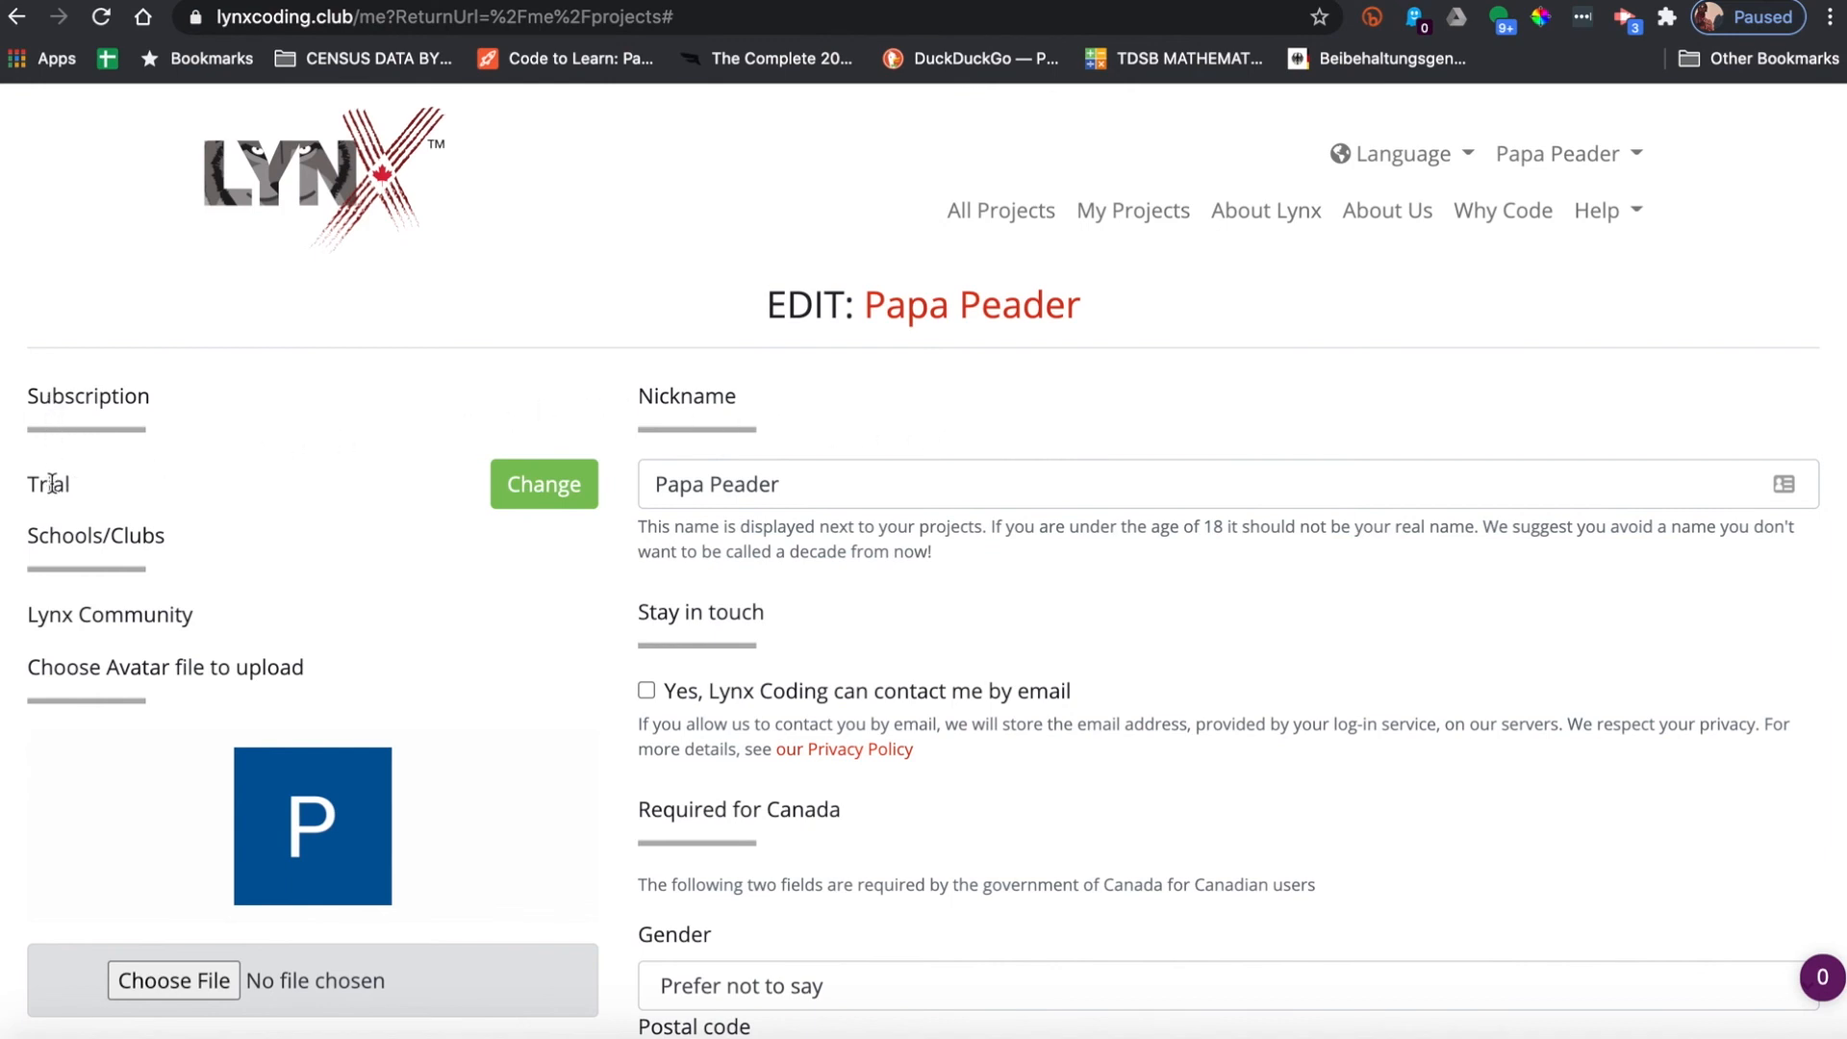
{"action": "mouse_move", "coordinate": [216, 513]}
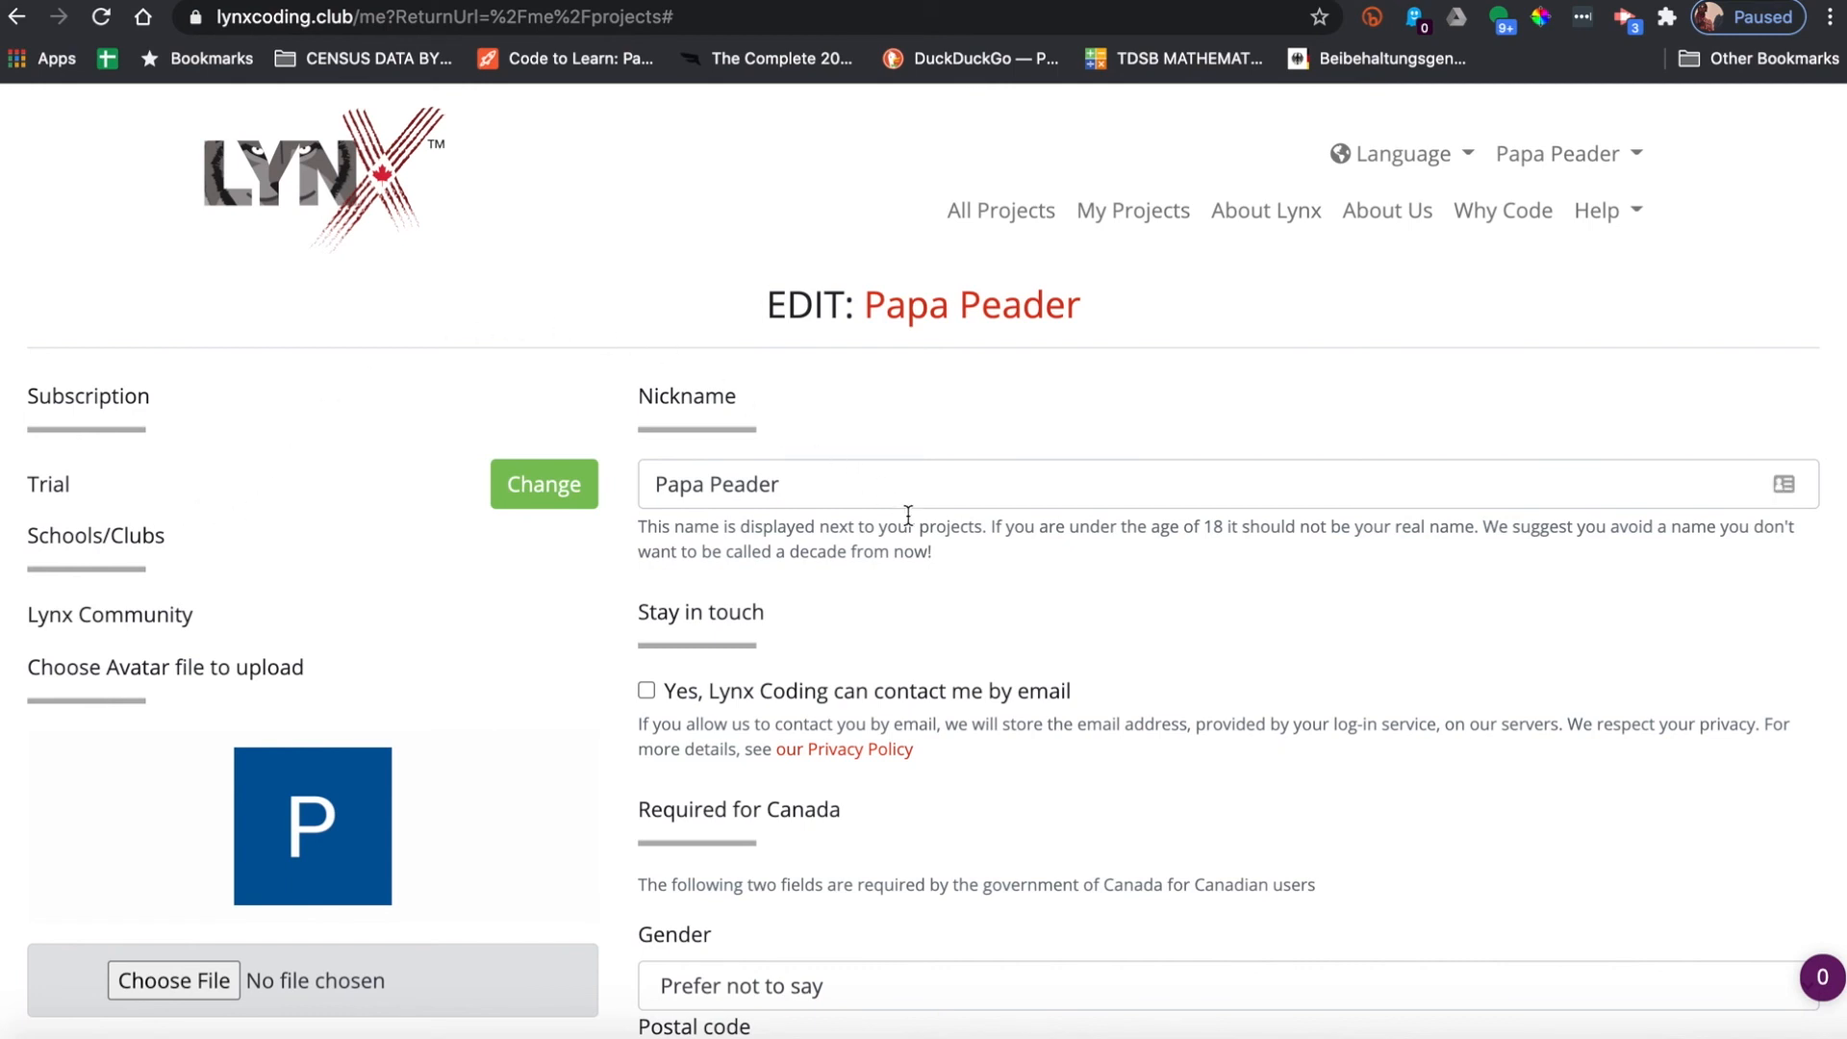
- Allow contact by email and keep Gender as Prefer not to say
{"action": "scroll", "scroll_direction": "down", "scroll_amount": 3}
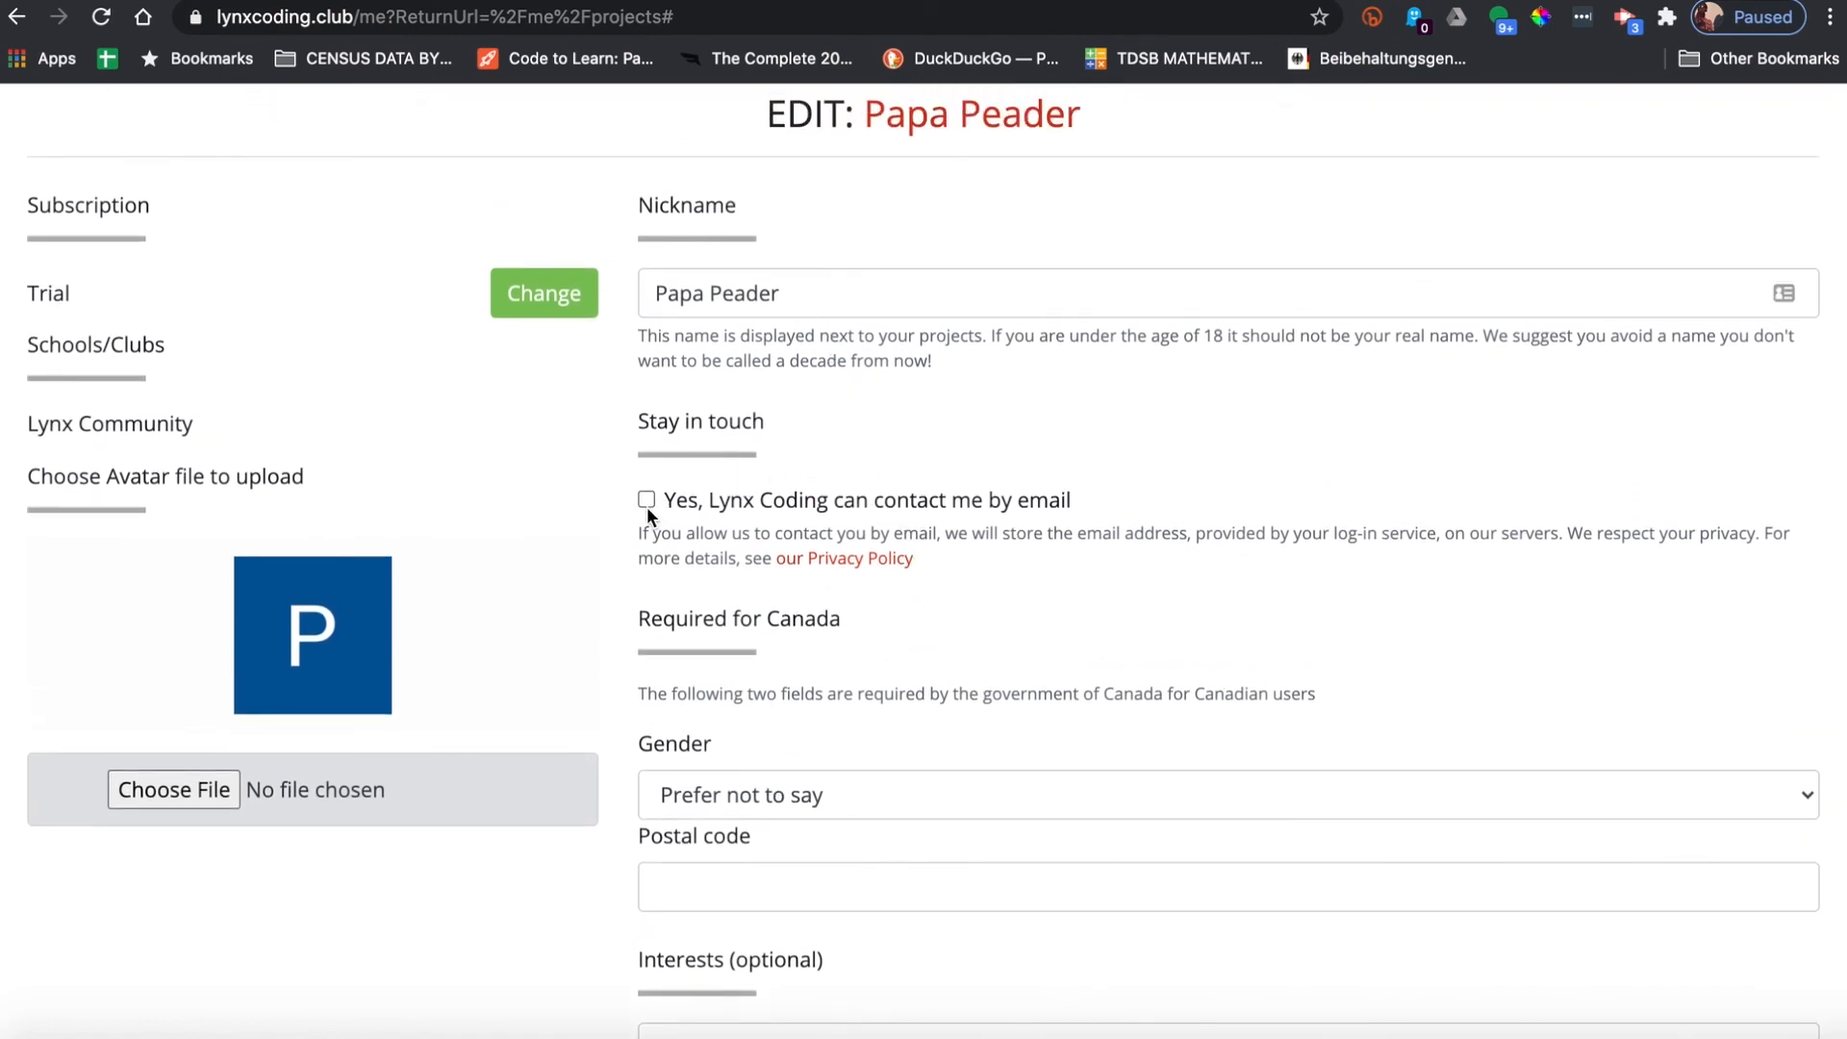
{"action": "left_click", "coordinate": [647, 499]}
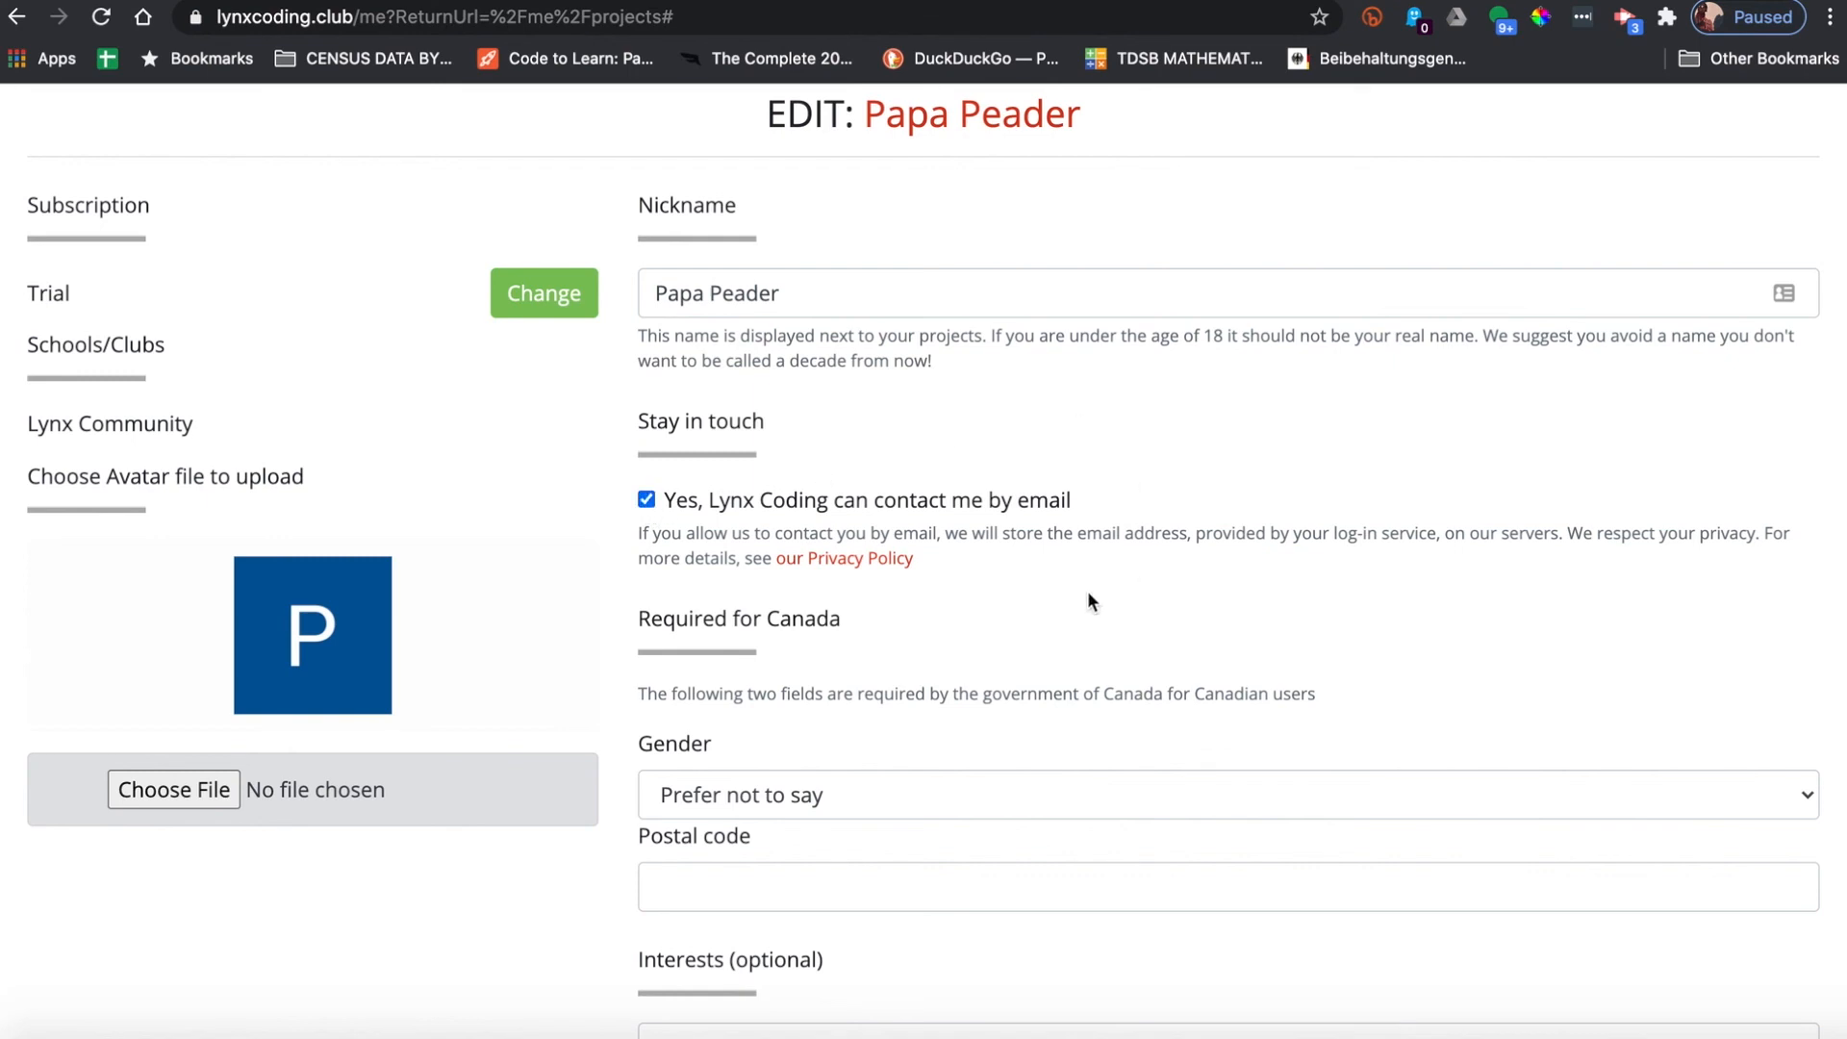
{"action": "scroll", "scroll_direction": "down", "scroll_amount": 3}
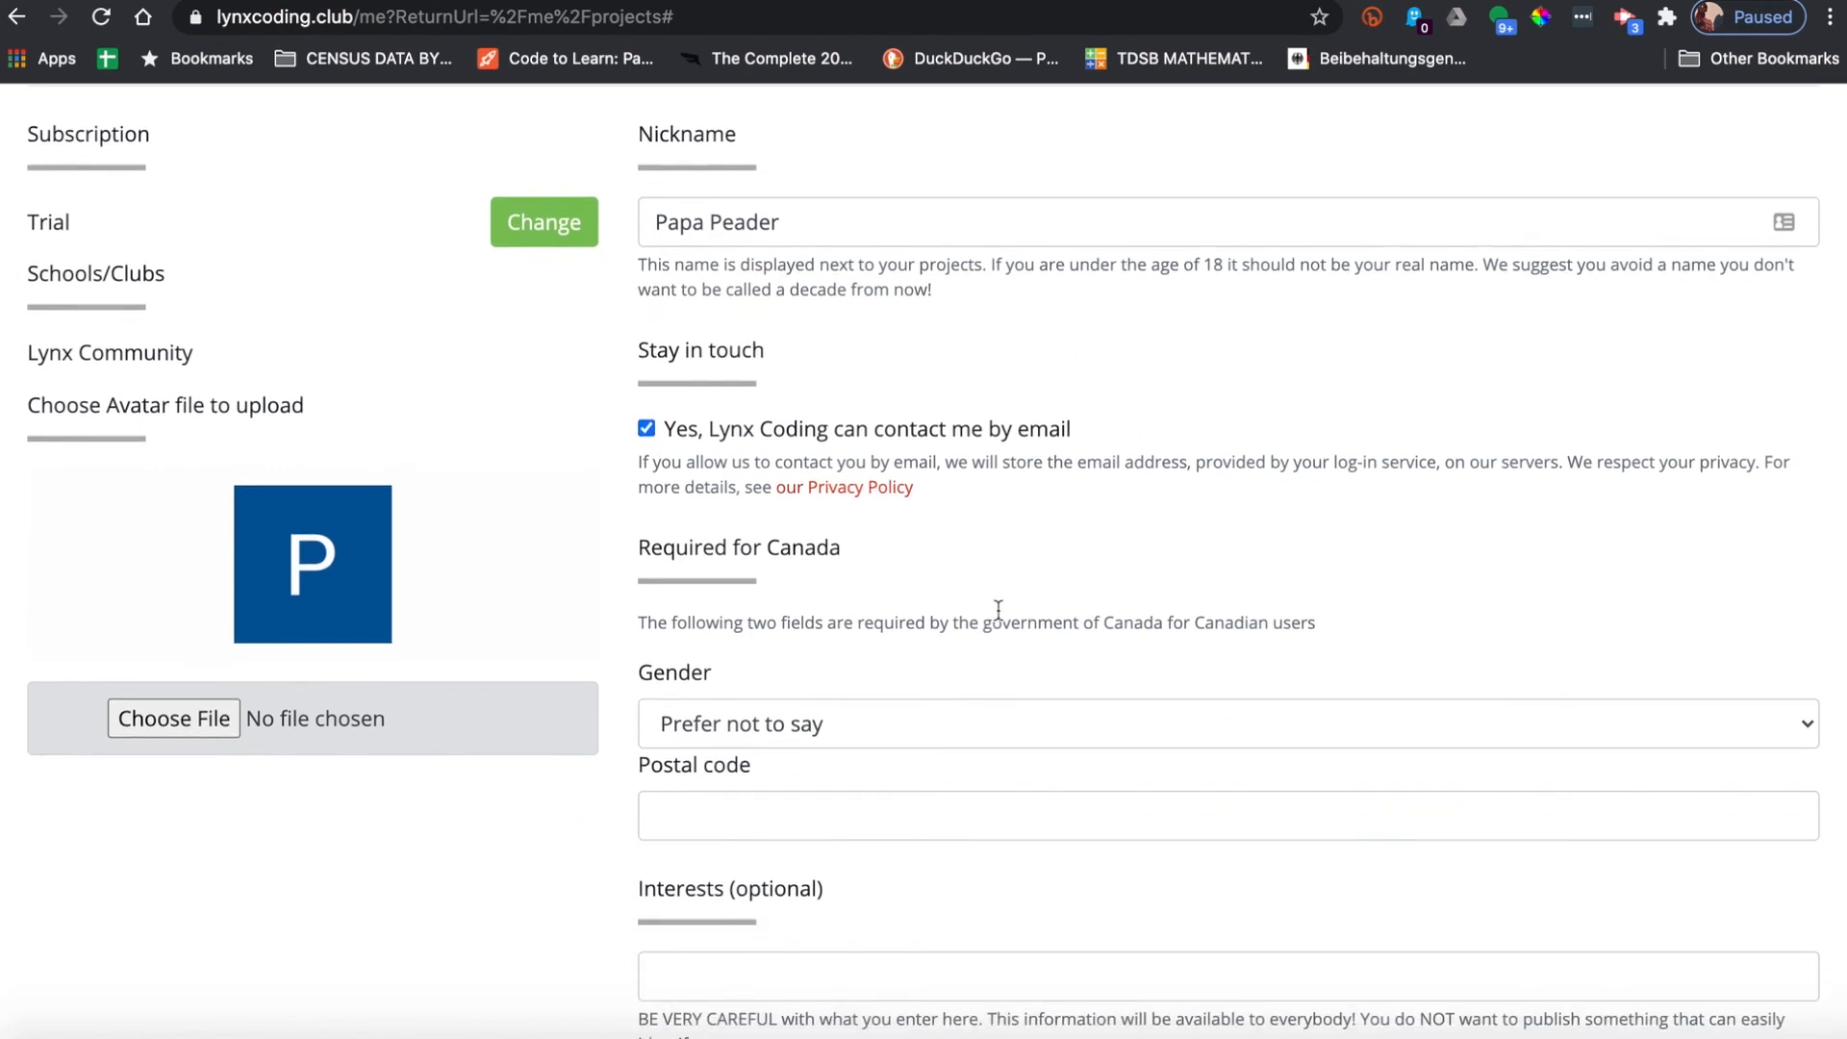
{"action": "left_click", "coordinate": [1225, 723]}
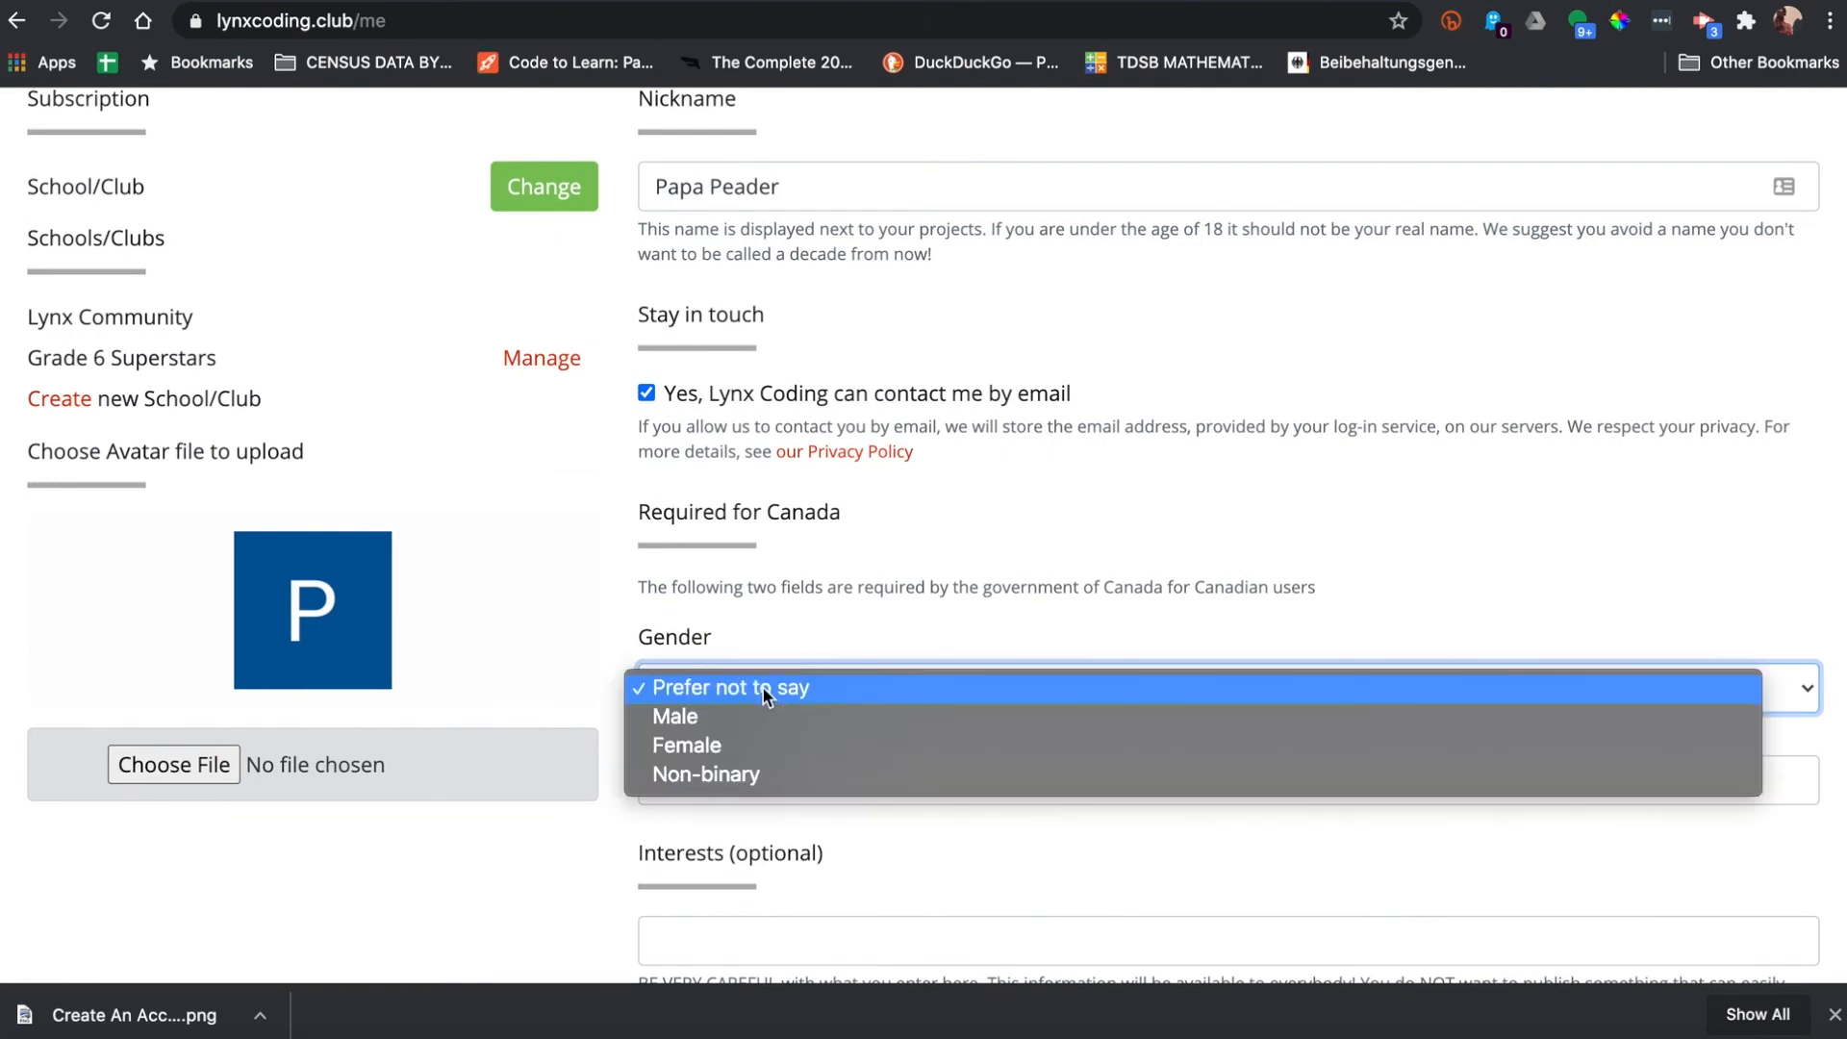
{"action": "mouse_move", "coordinate": [676, 716]}
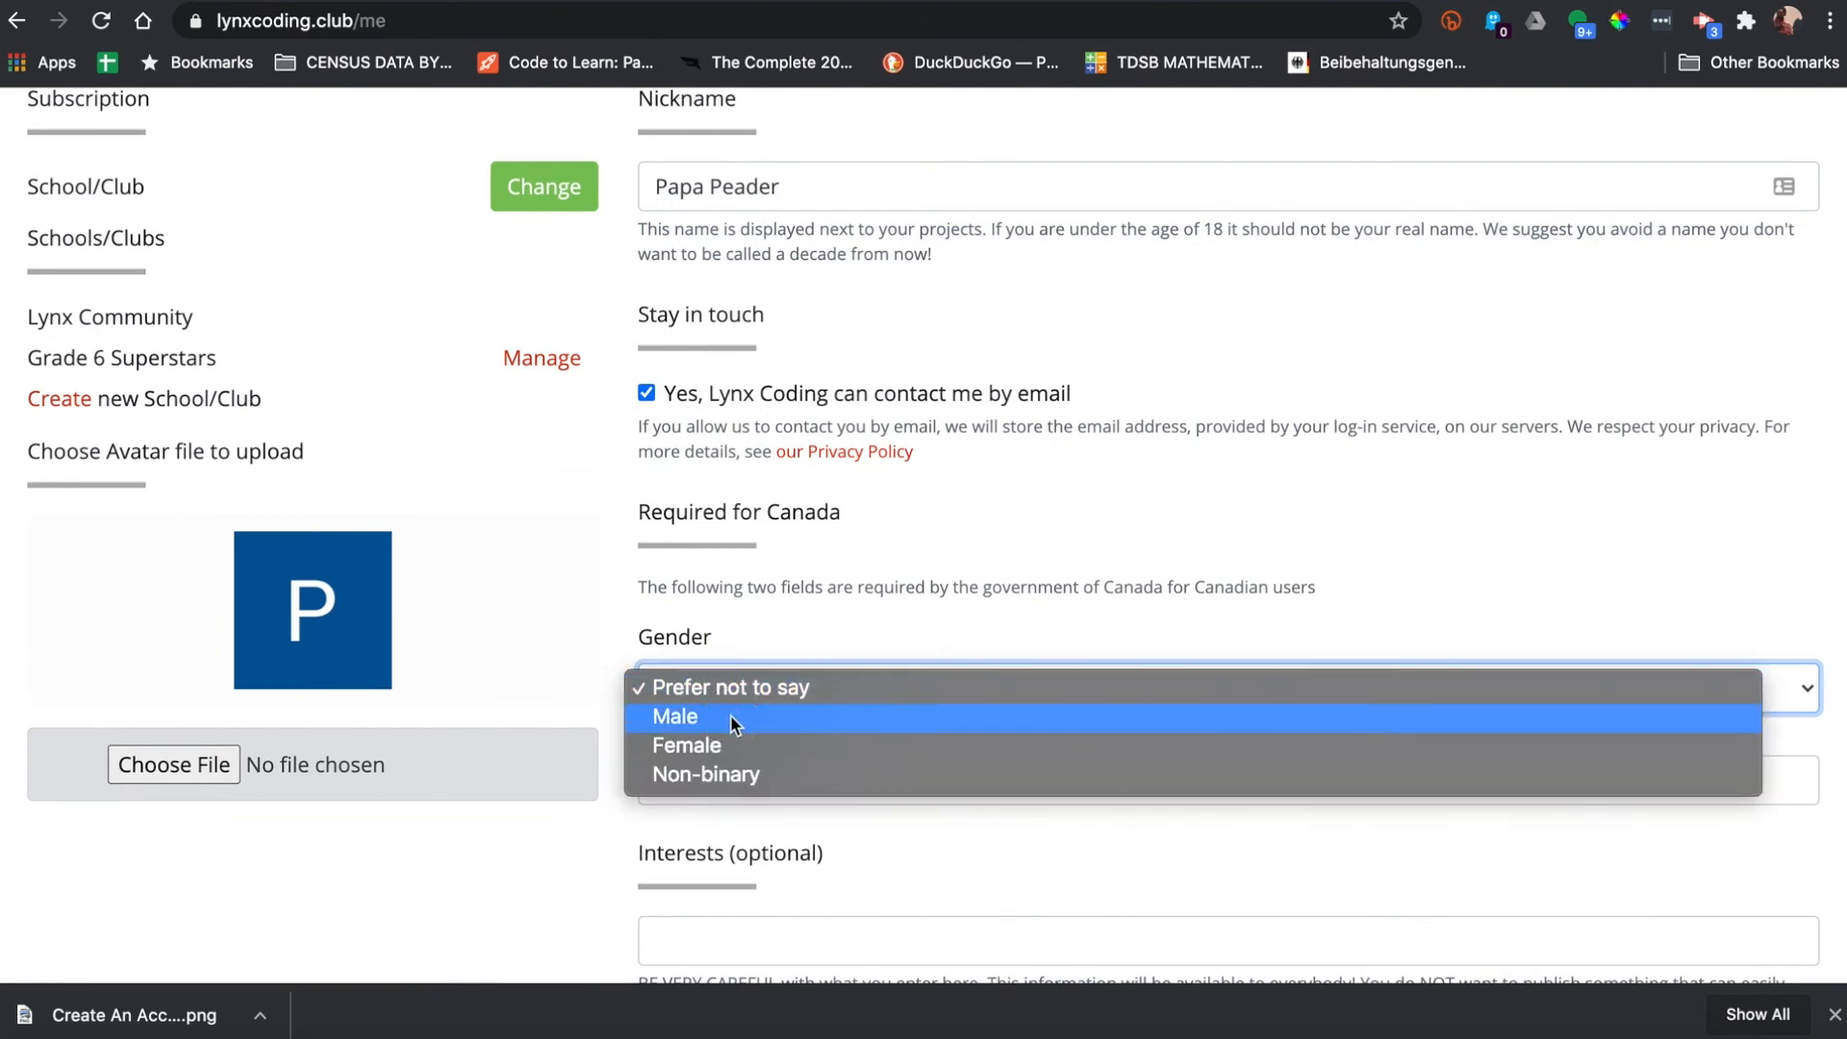
- Enter postal code M1E 3T3 with Canada as the location
{"action": "left_click", "coordinate": [674, 716]}
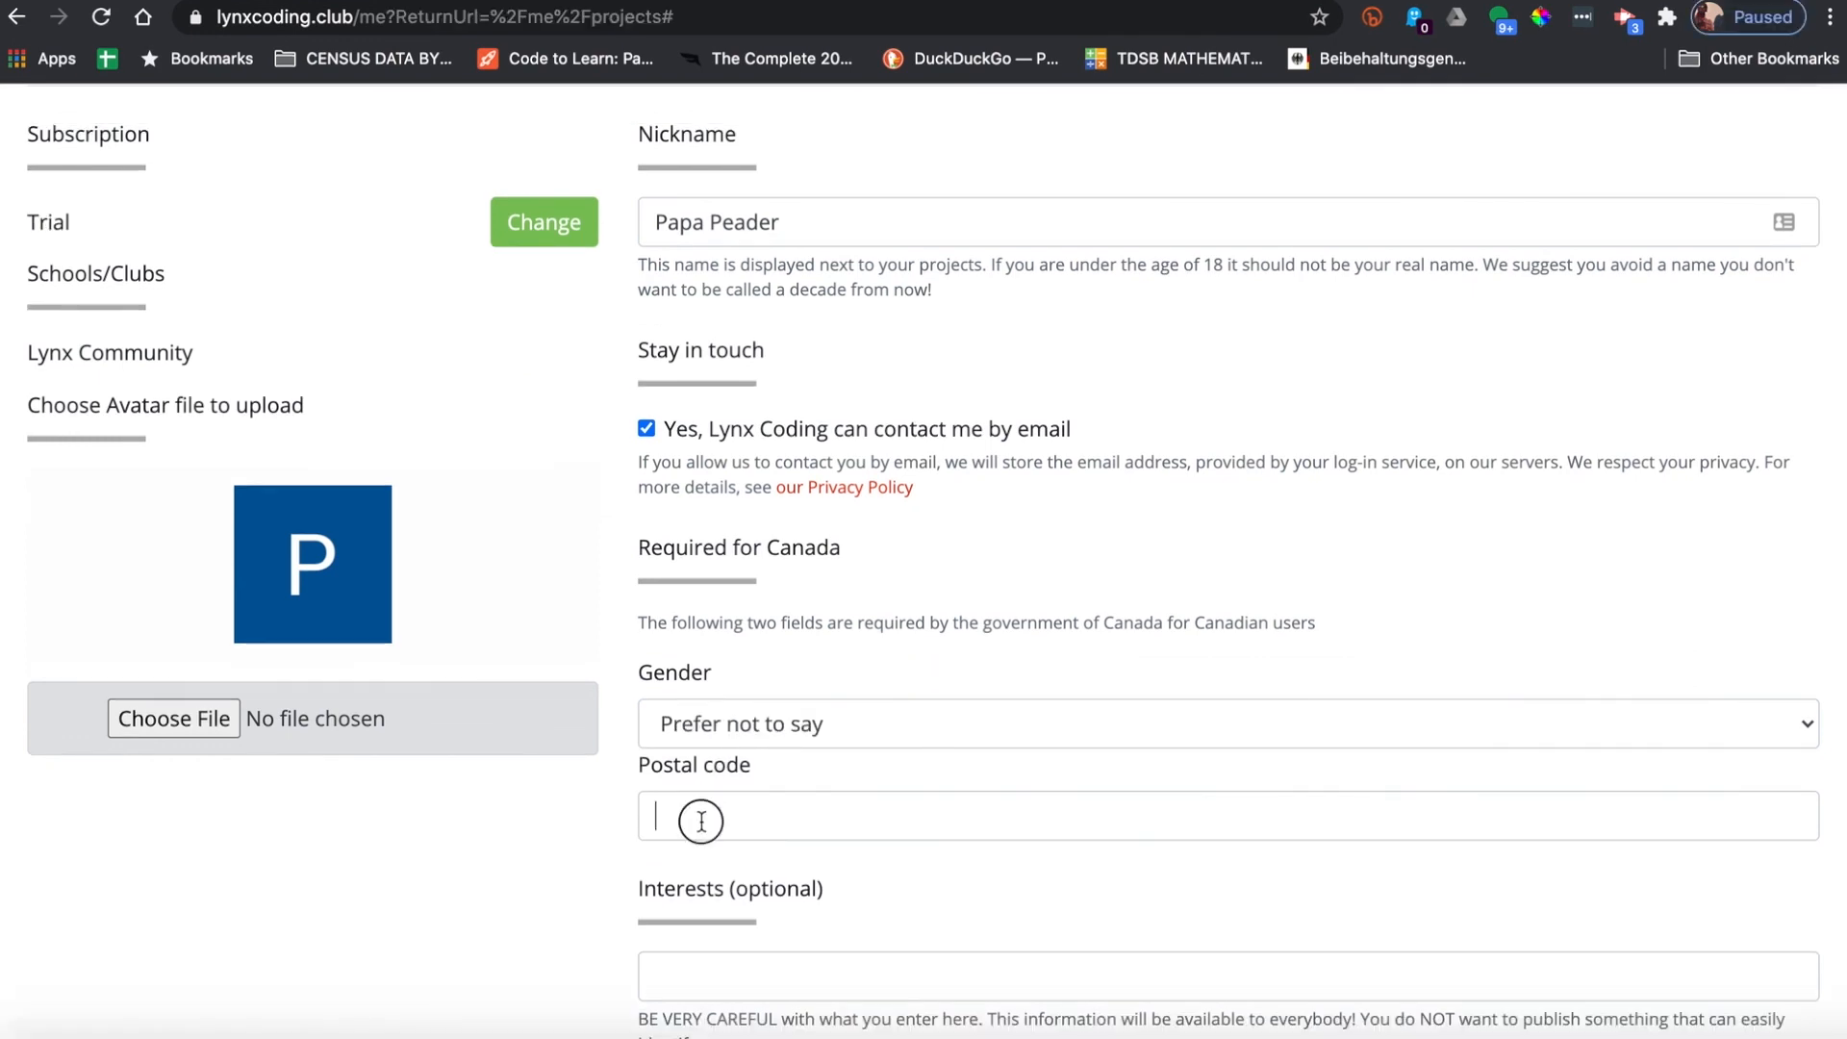
{"action": "type", "text": "M1E 3T3"}
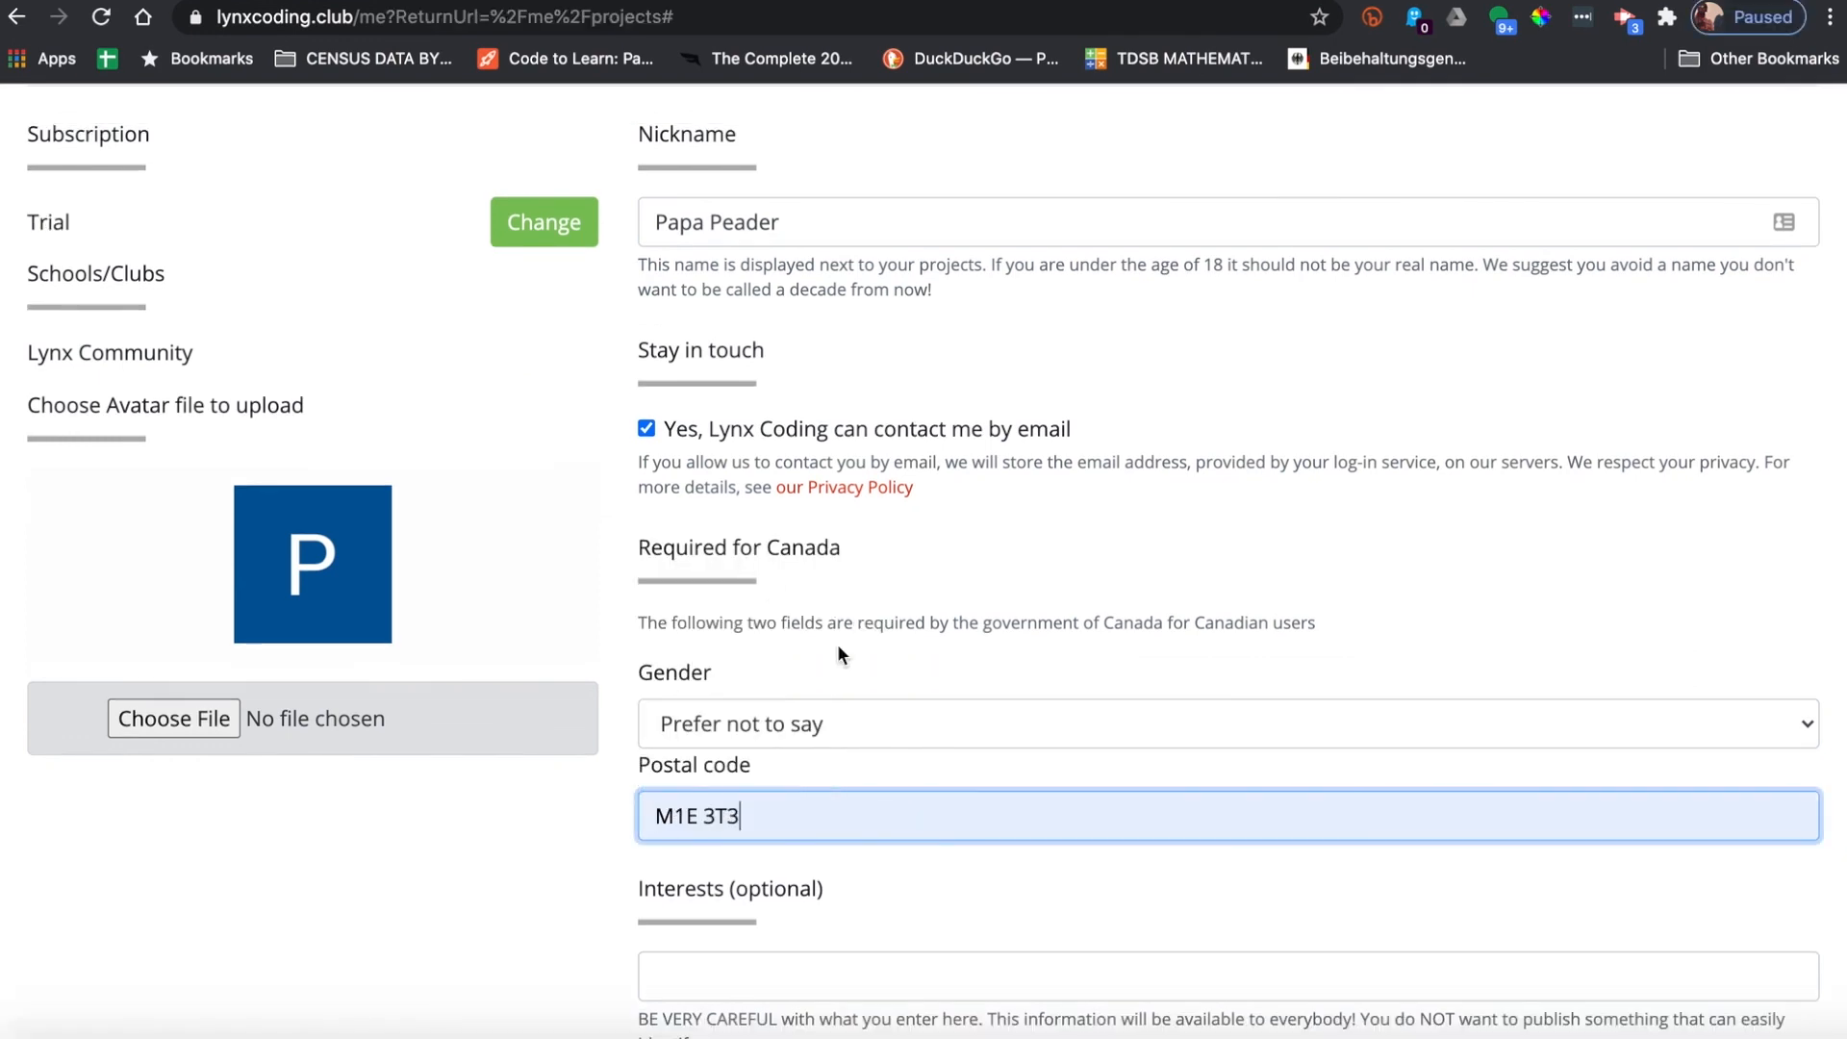
{"action": "scroll", "scroll_direction": "down", "scroll_amount": 3}
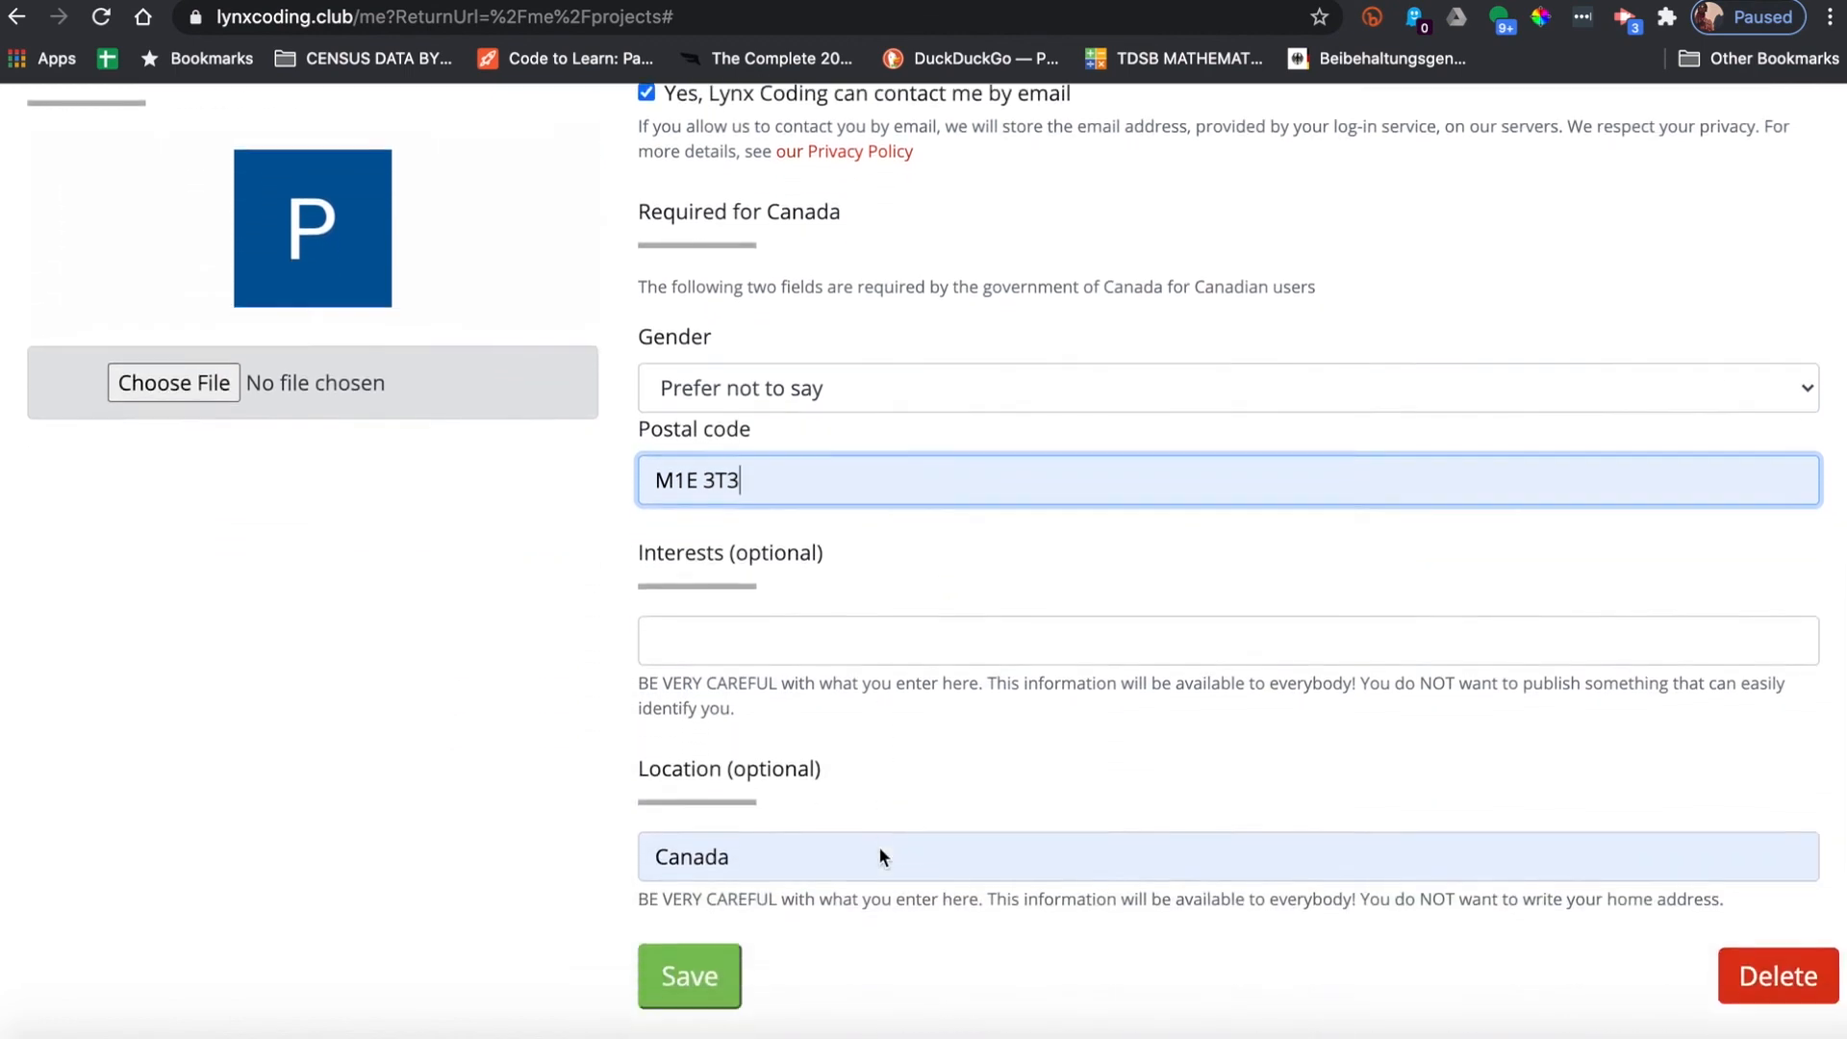
{"action": "scroll", "scroll_direction": "down", "scroll_amount": 3}
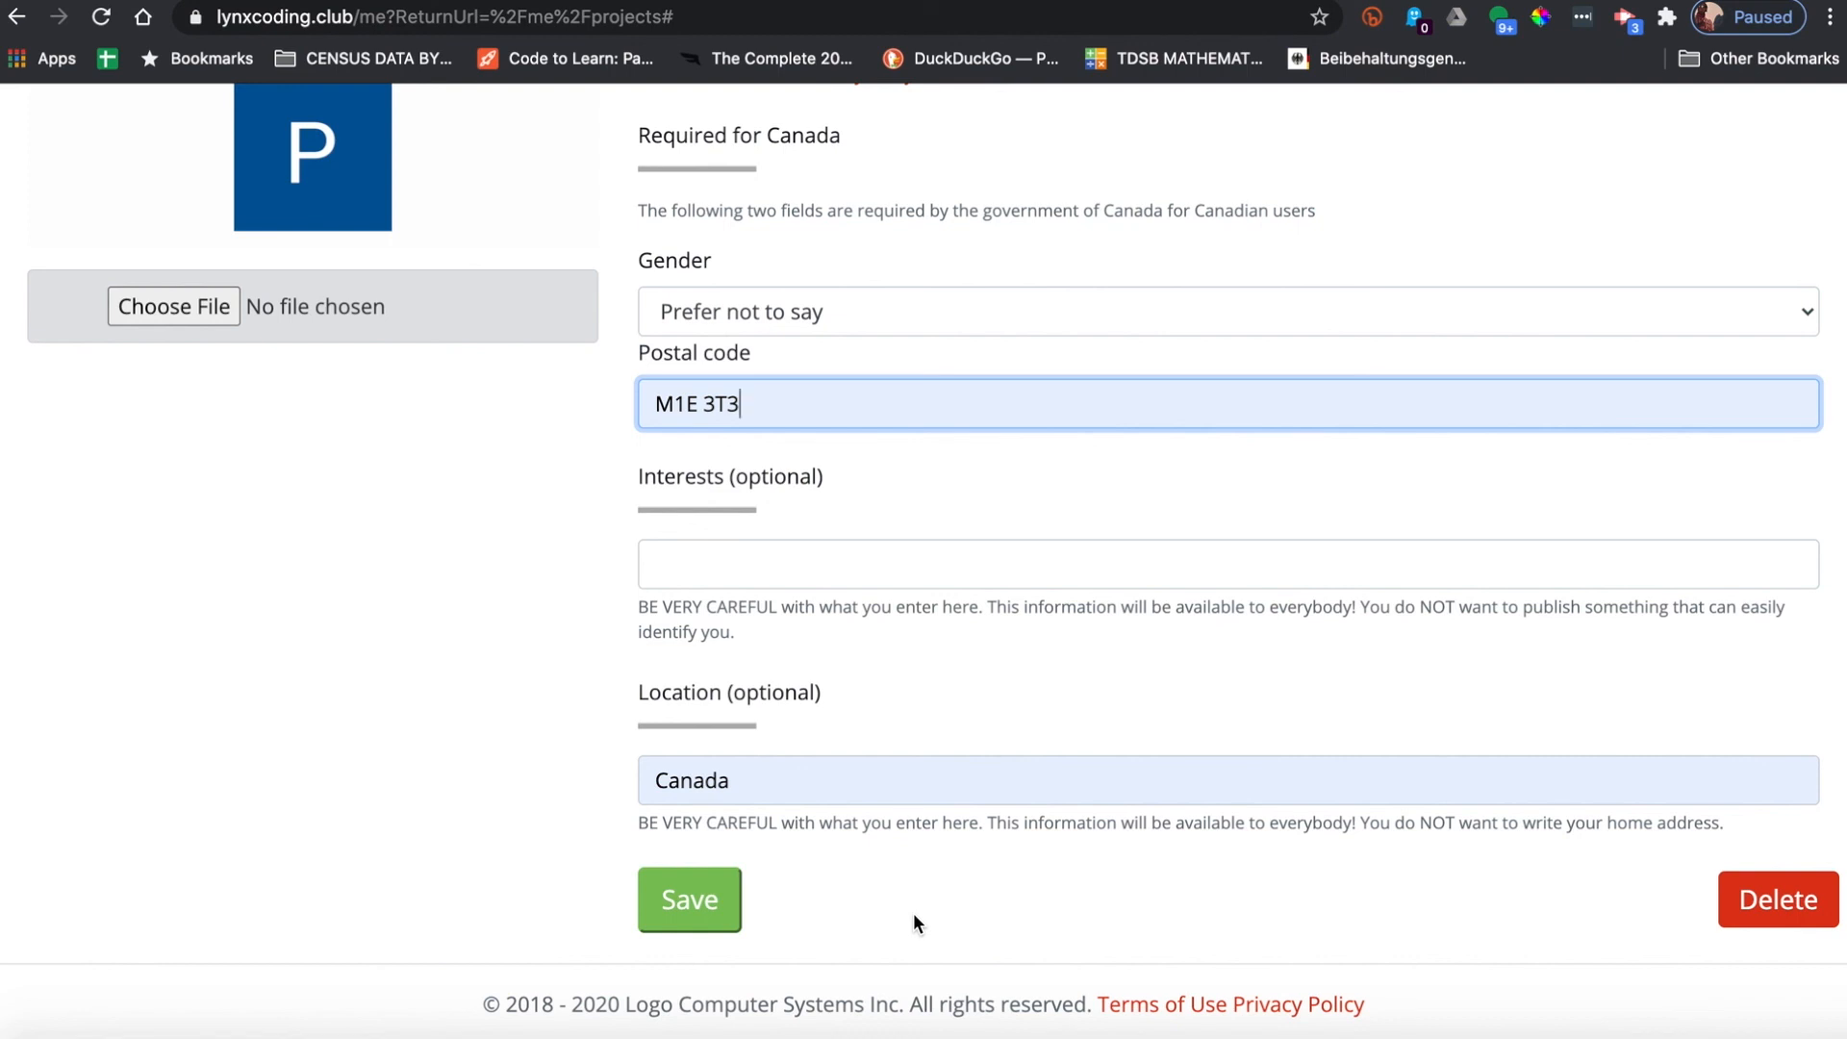
{"action": "mouse_move", "coordinate": [899, 720]}
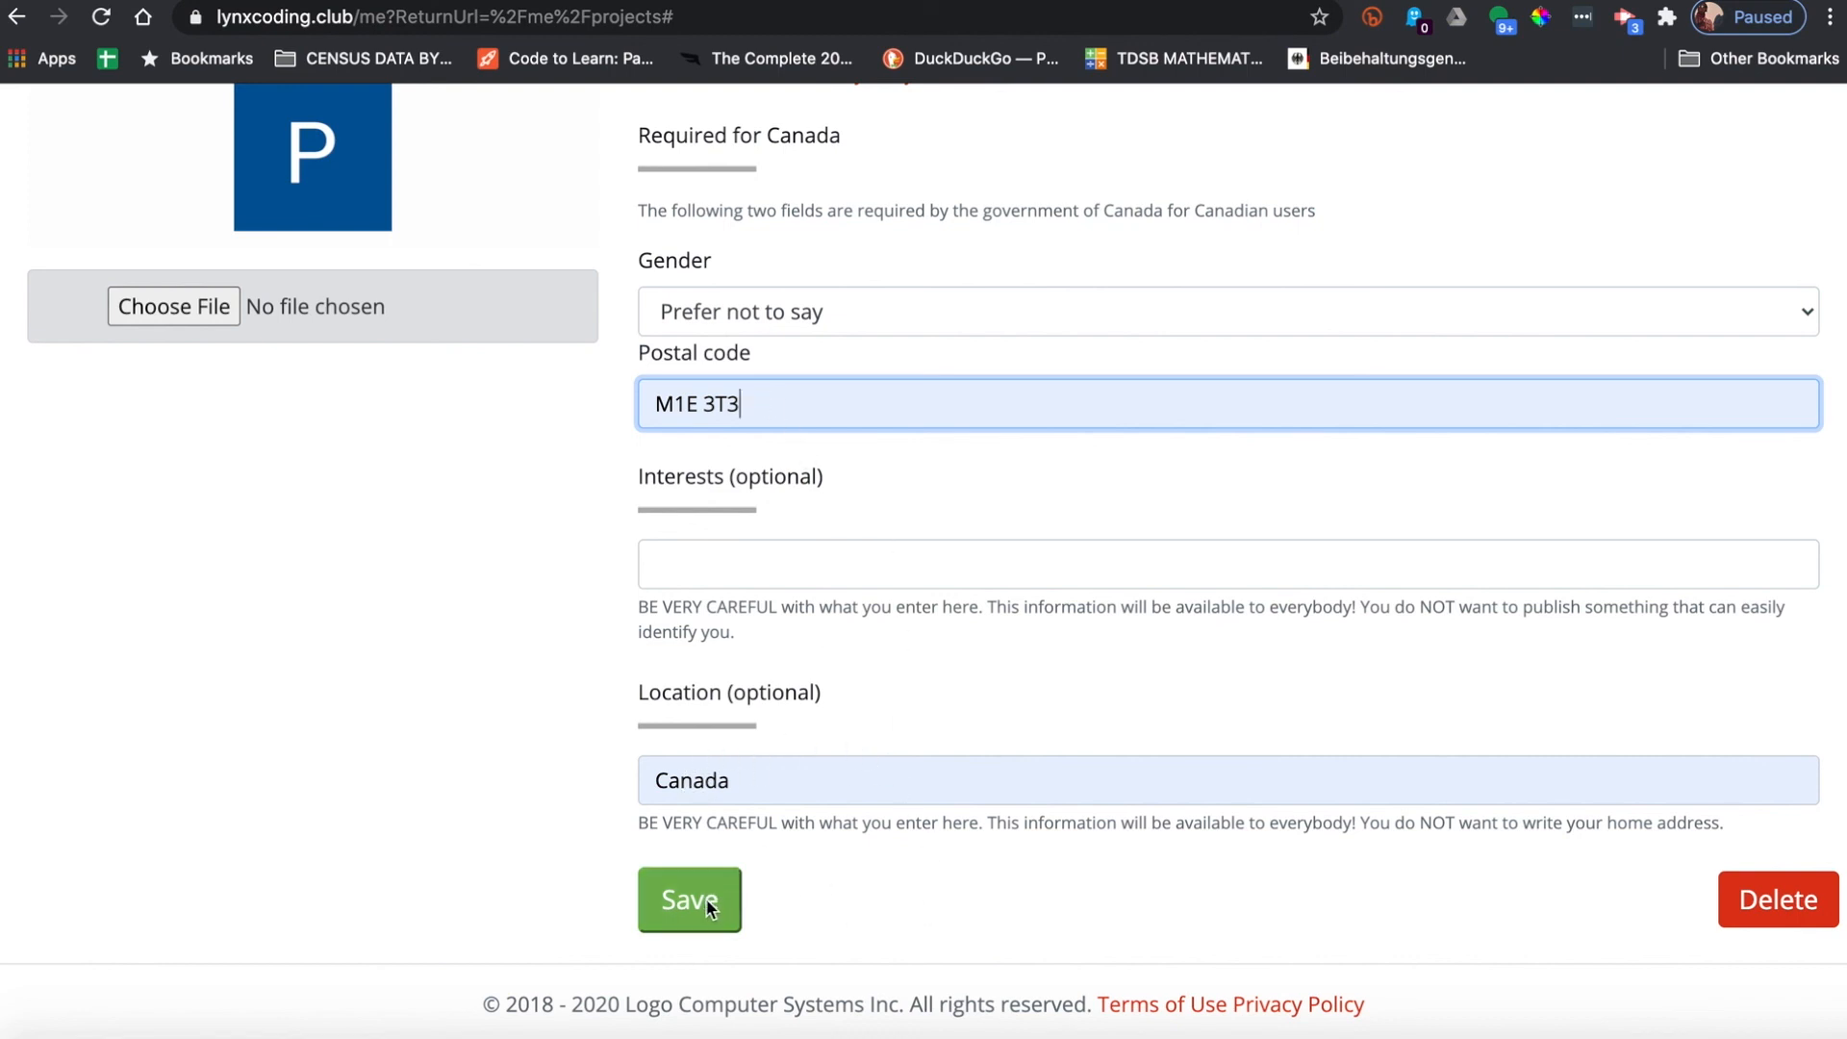
{"action": "left_click", "coordinate": [689, 901]}
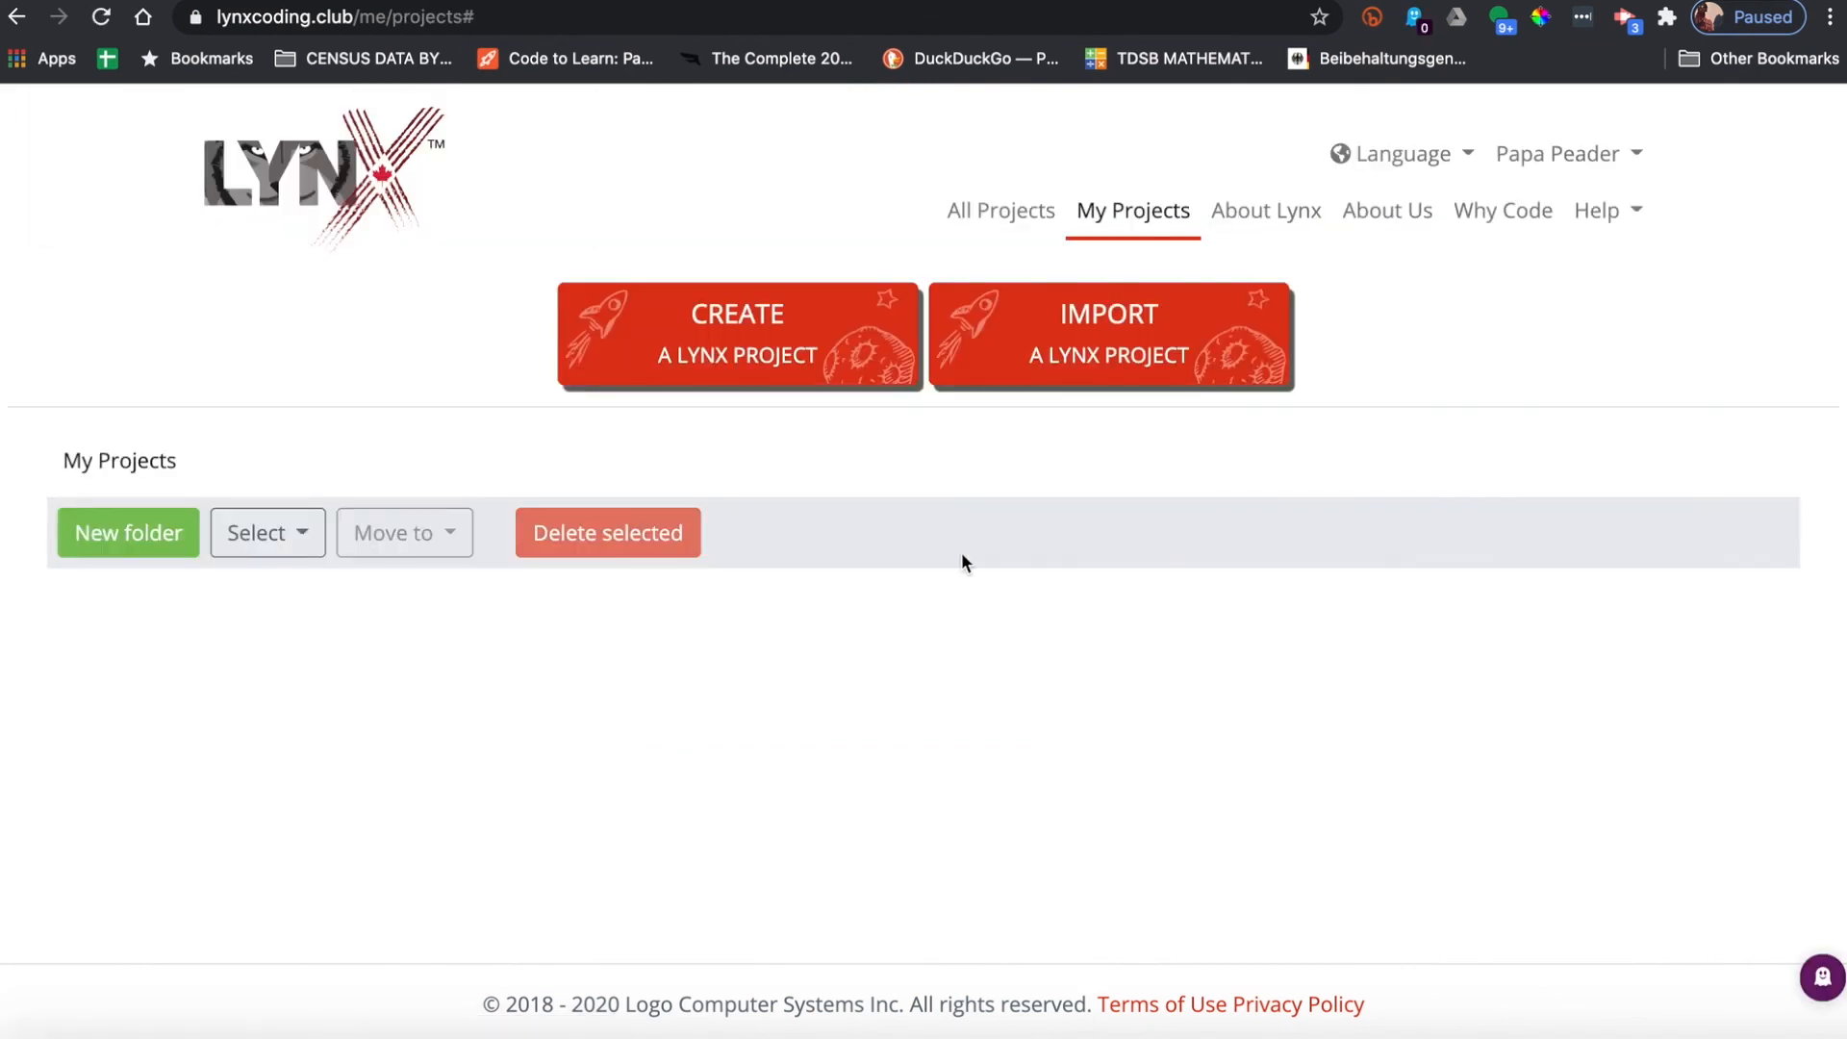
{"action": "mouse_move", "coordinate": [1623, 115]}
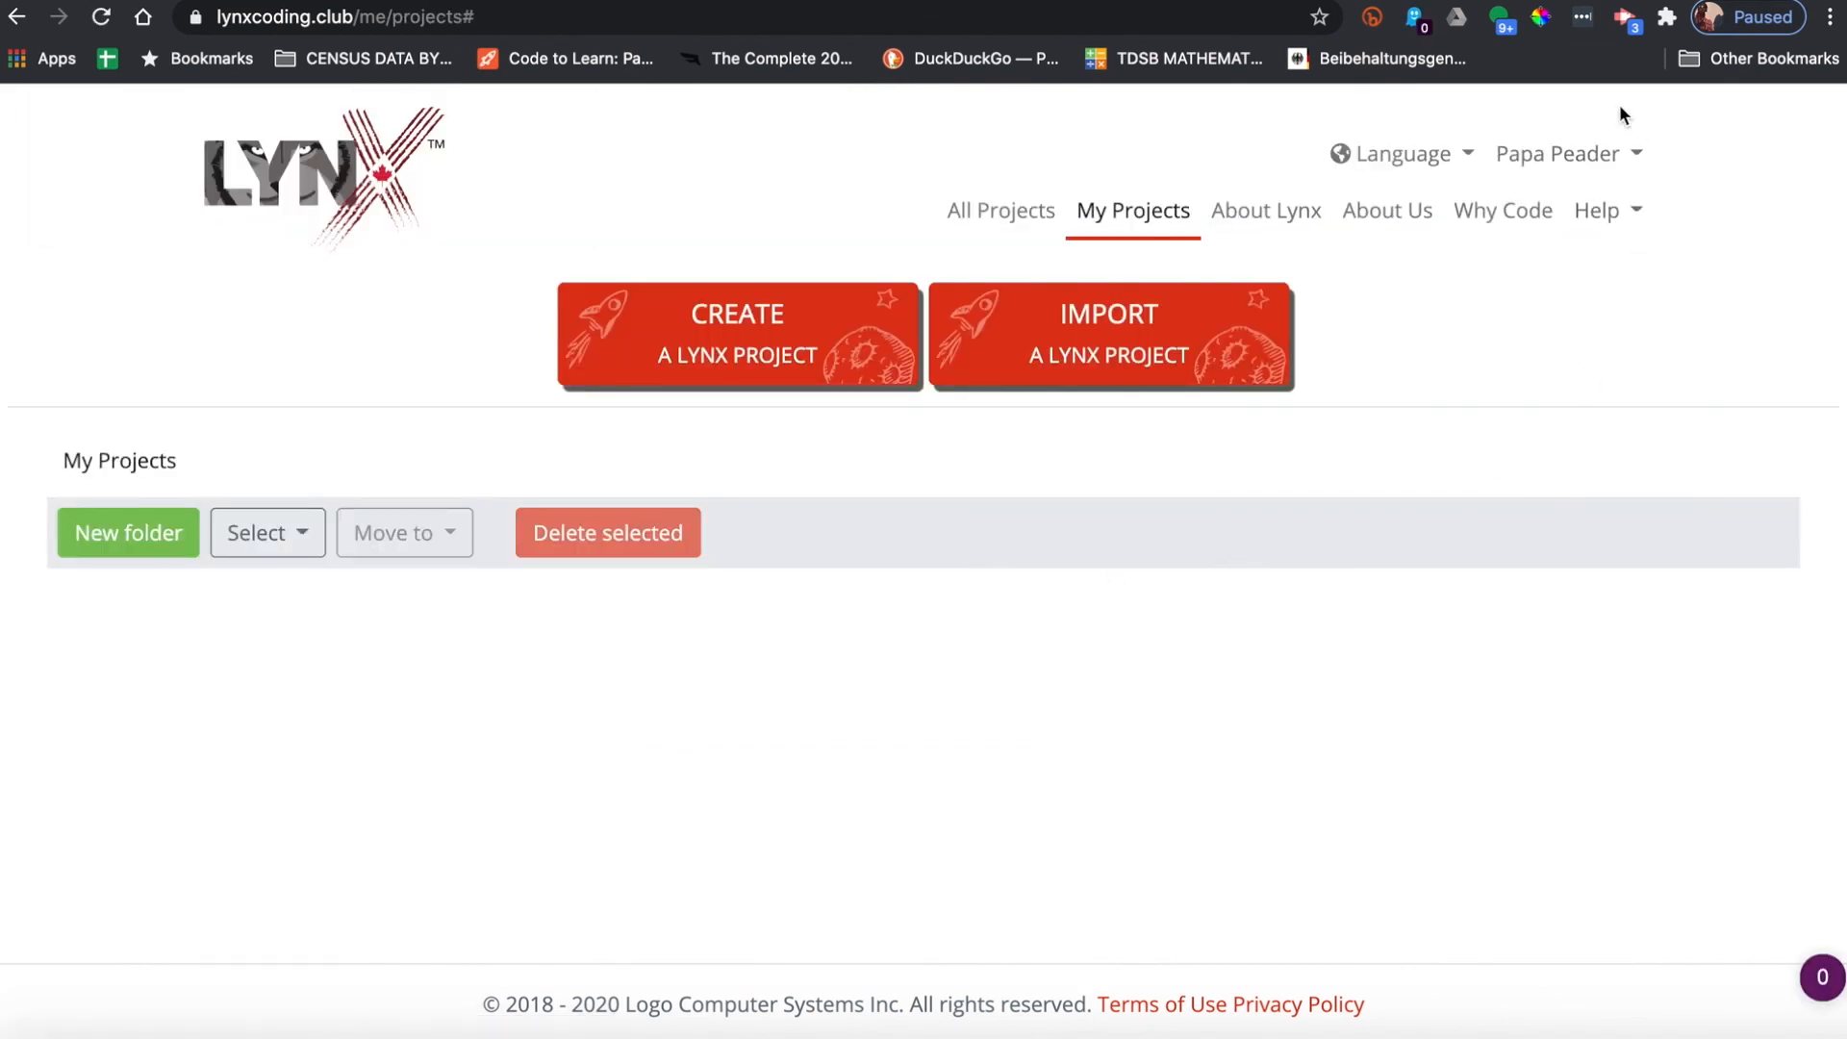
{"action": "mouse_move", "coordinate": [1677, 161]}
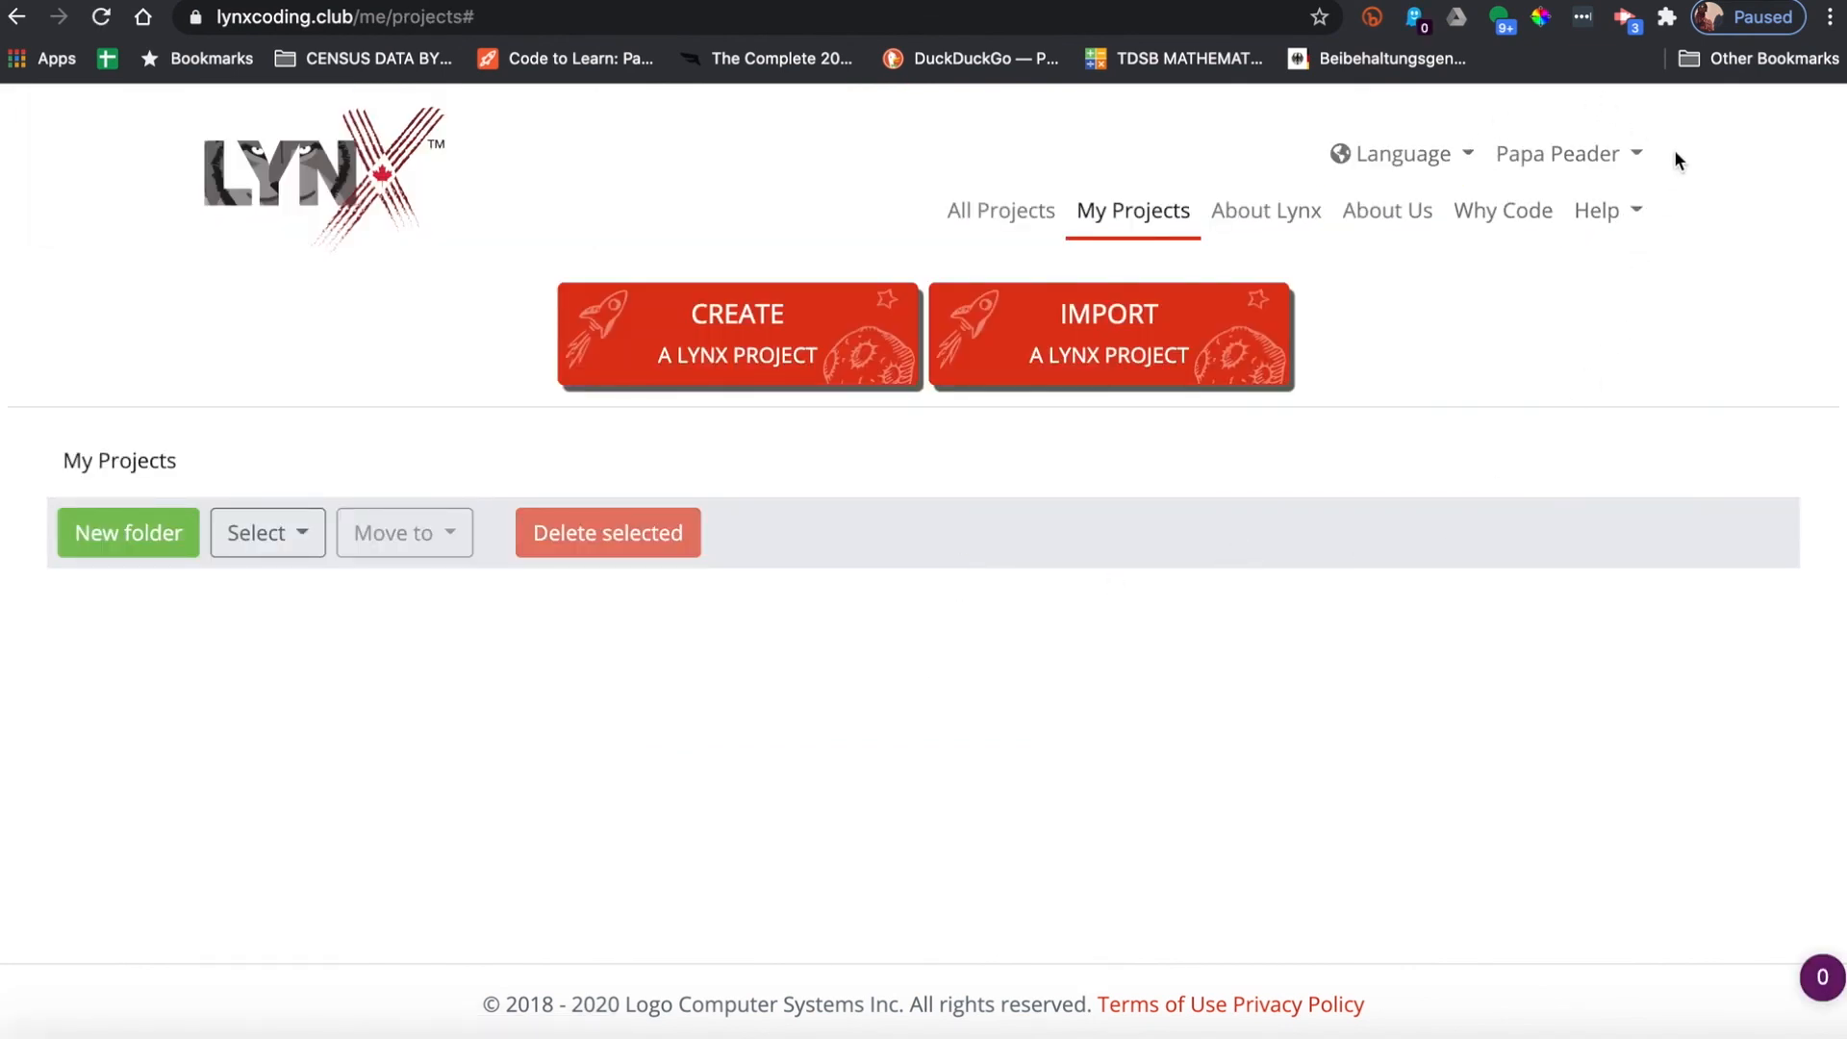
{"action": "mouse_move", "coordinate": [652, 744]}
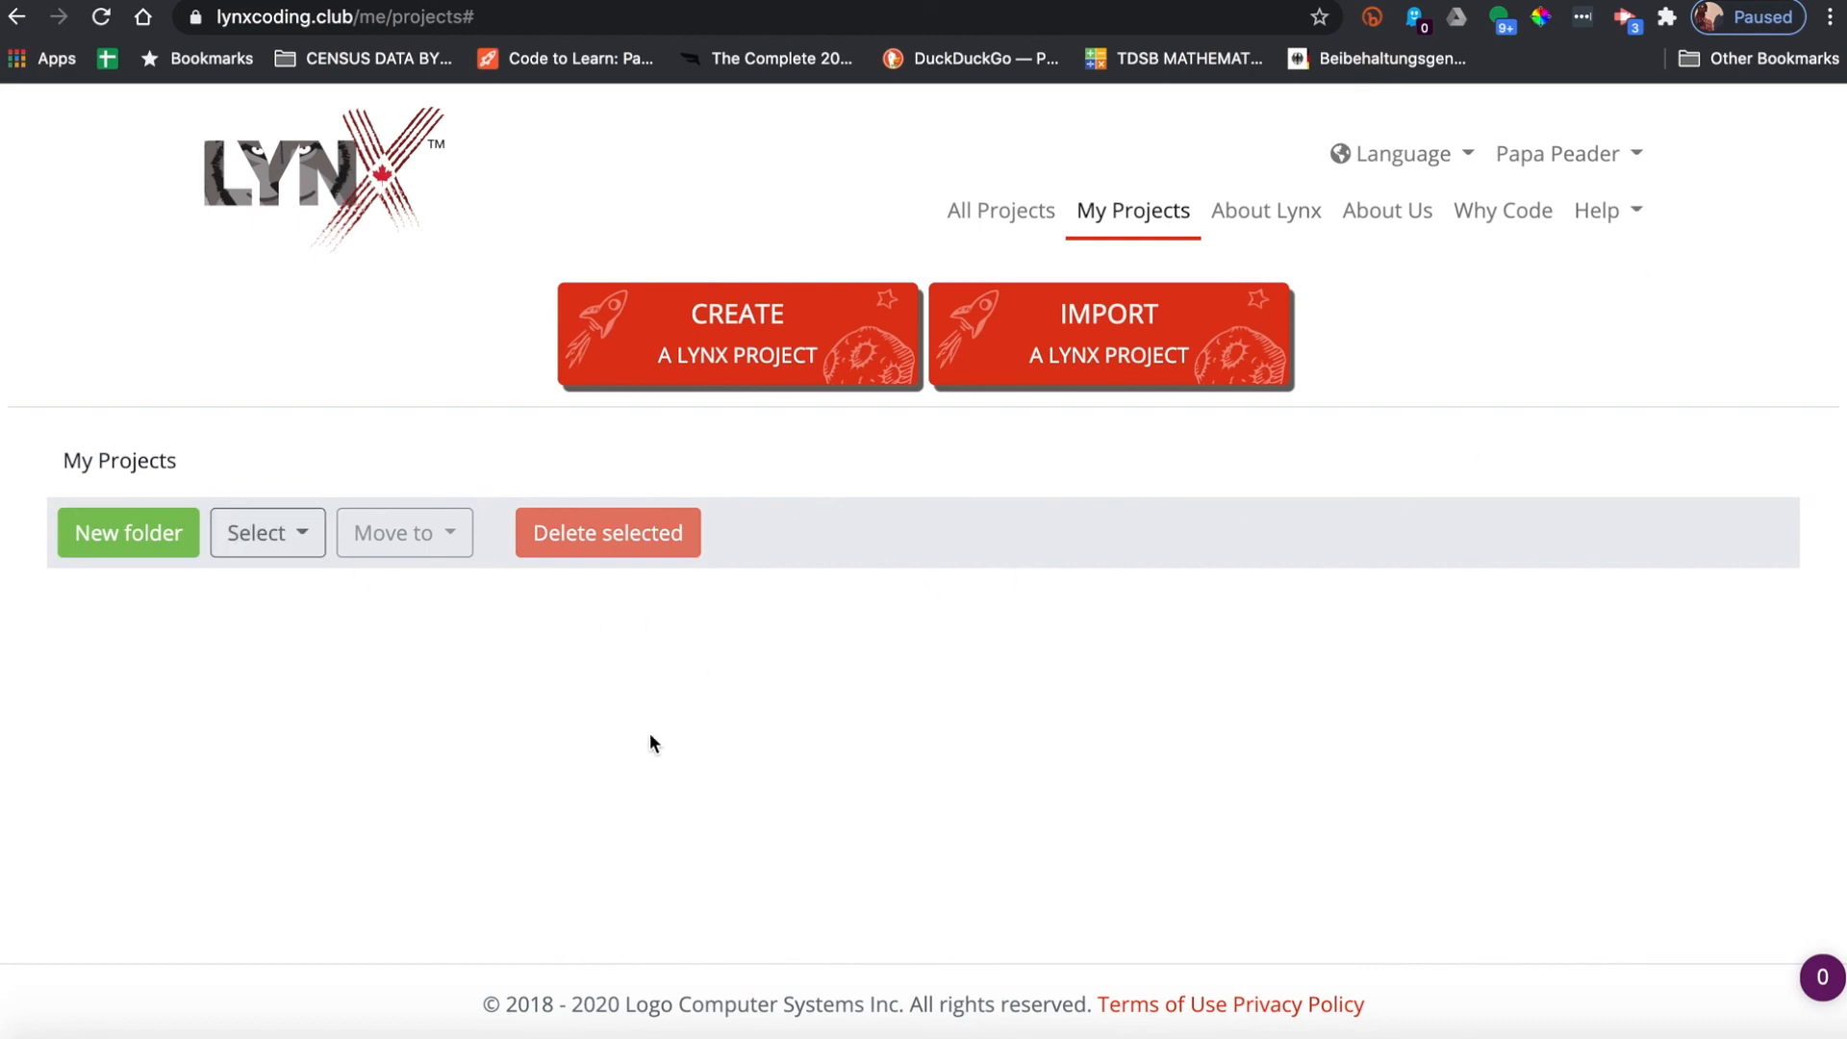
{"action": "mouse_move", "coordinate": [746, 731]}
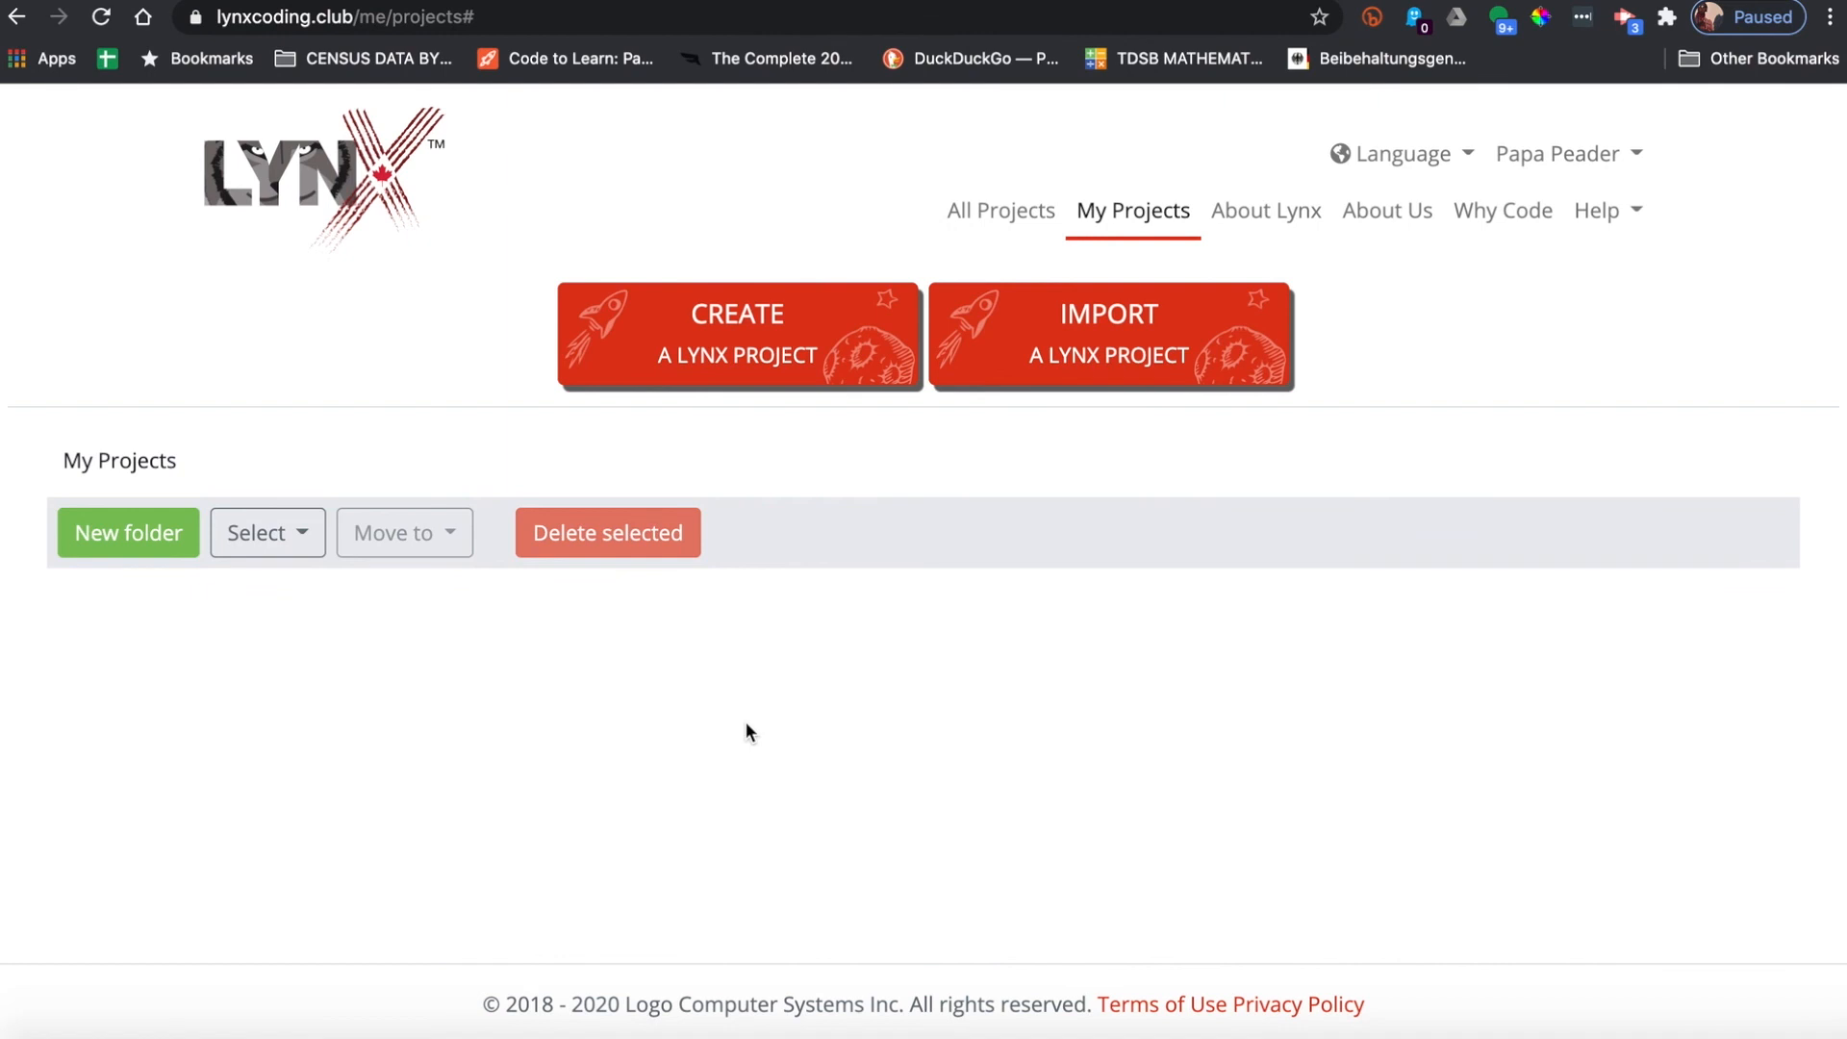
{"action": "mouse_move", "coordinate": [1475, 359]}
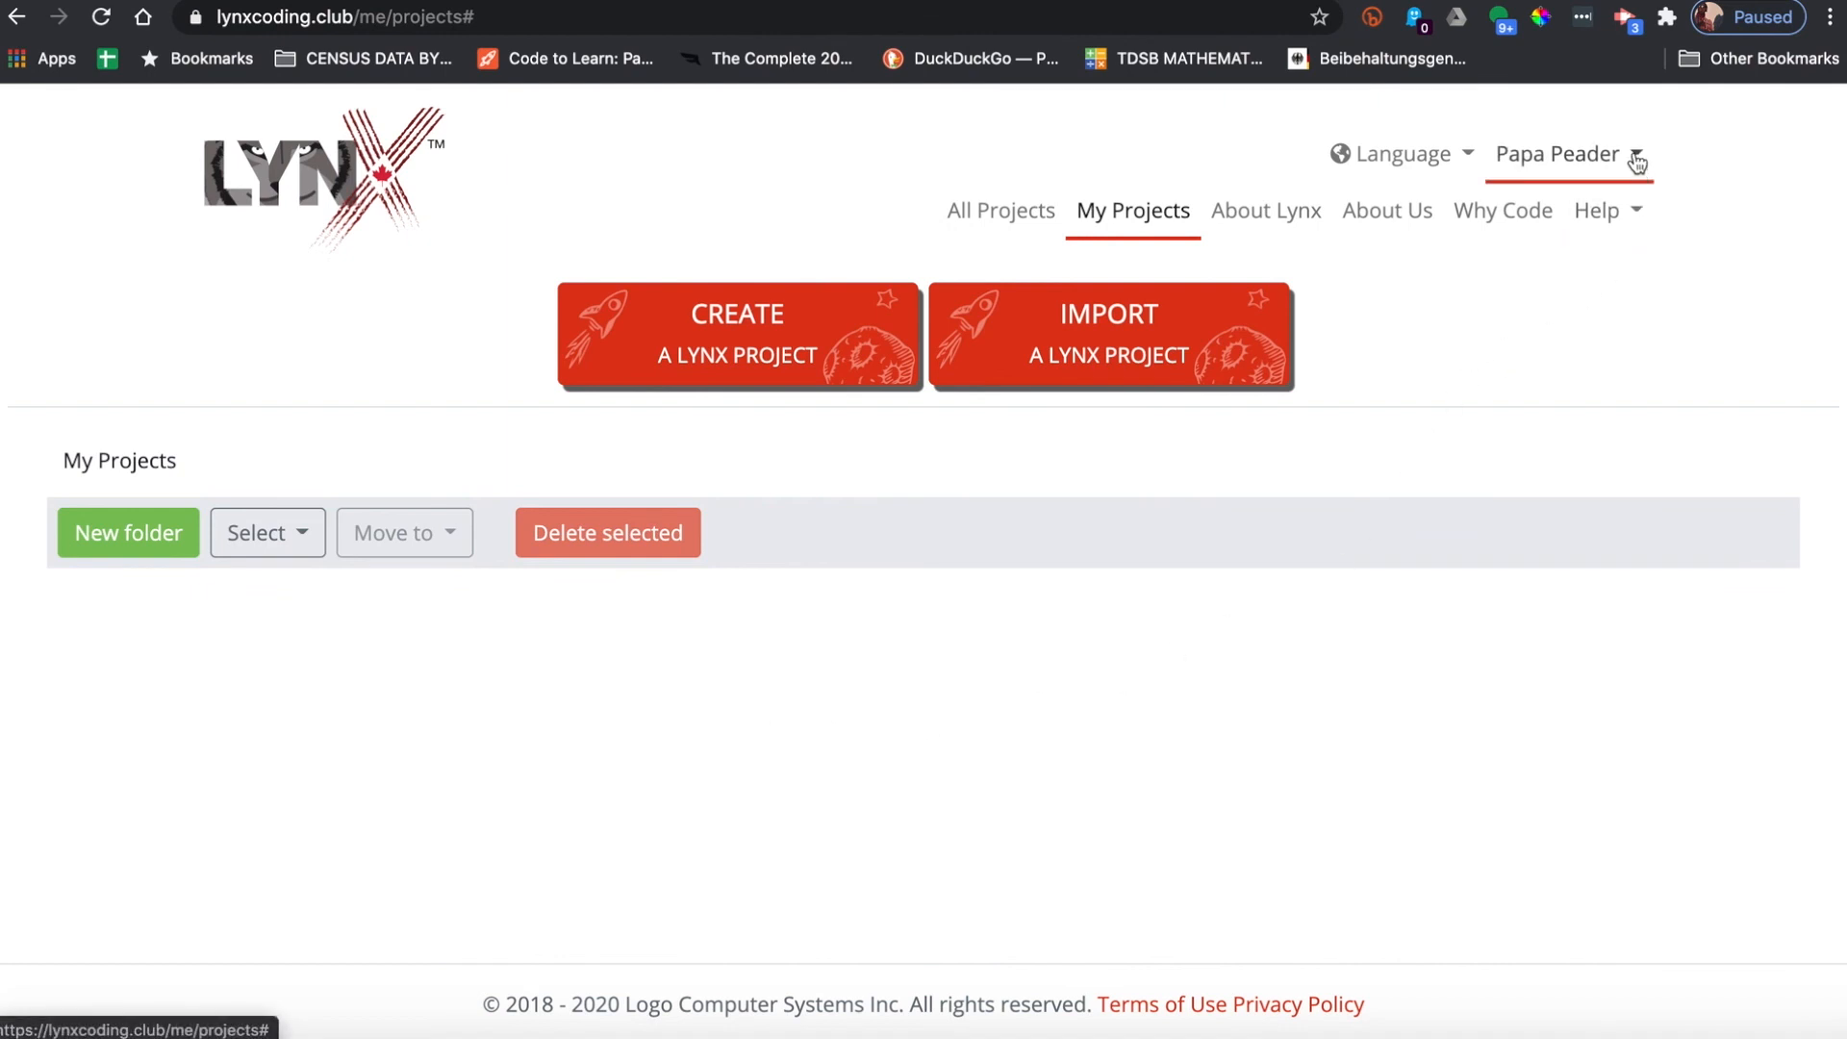
- Go to the Profile page and change the Trial subscription to see the plan options
{"action": "left_click", "coordinate": [1558, 153]}
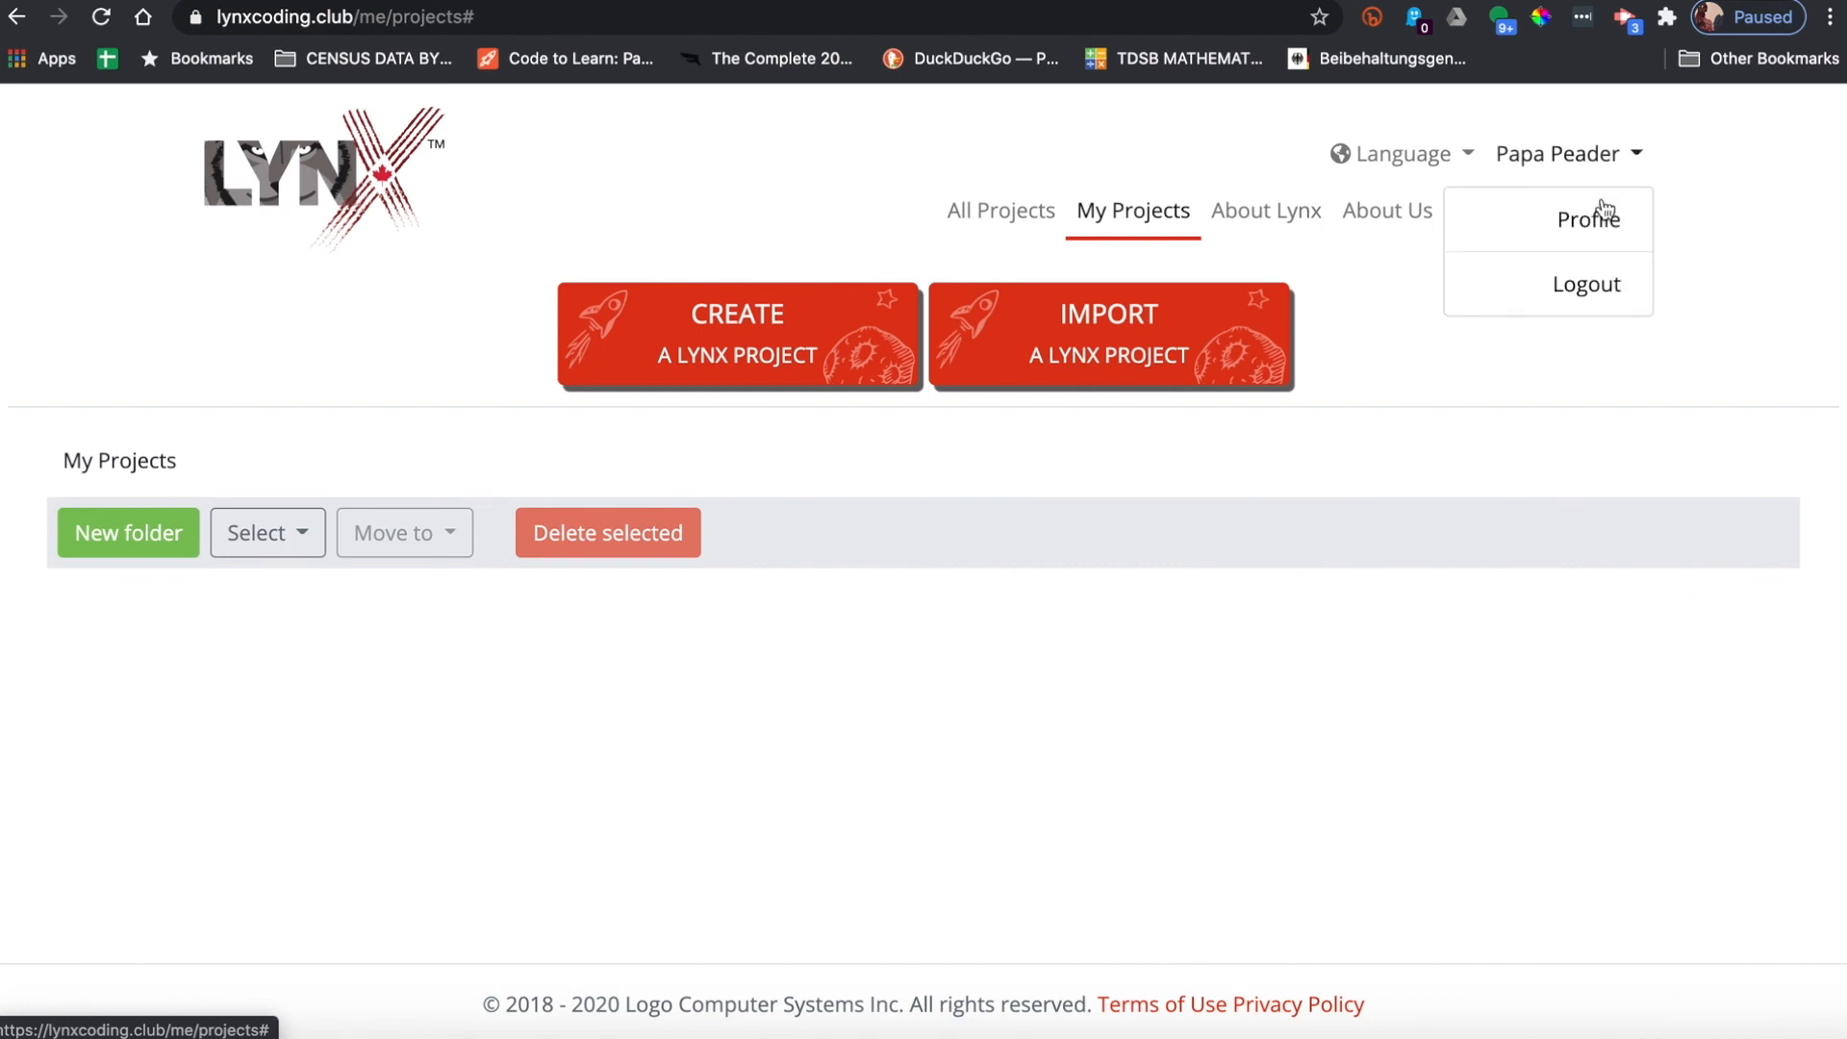
{"action": "left_click", "coordinate": [1586, 220]}
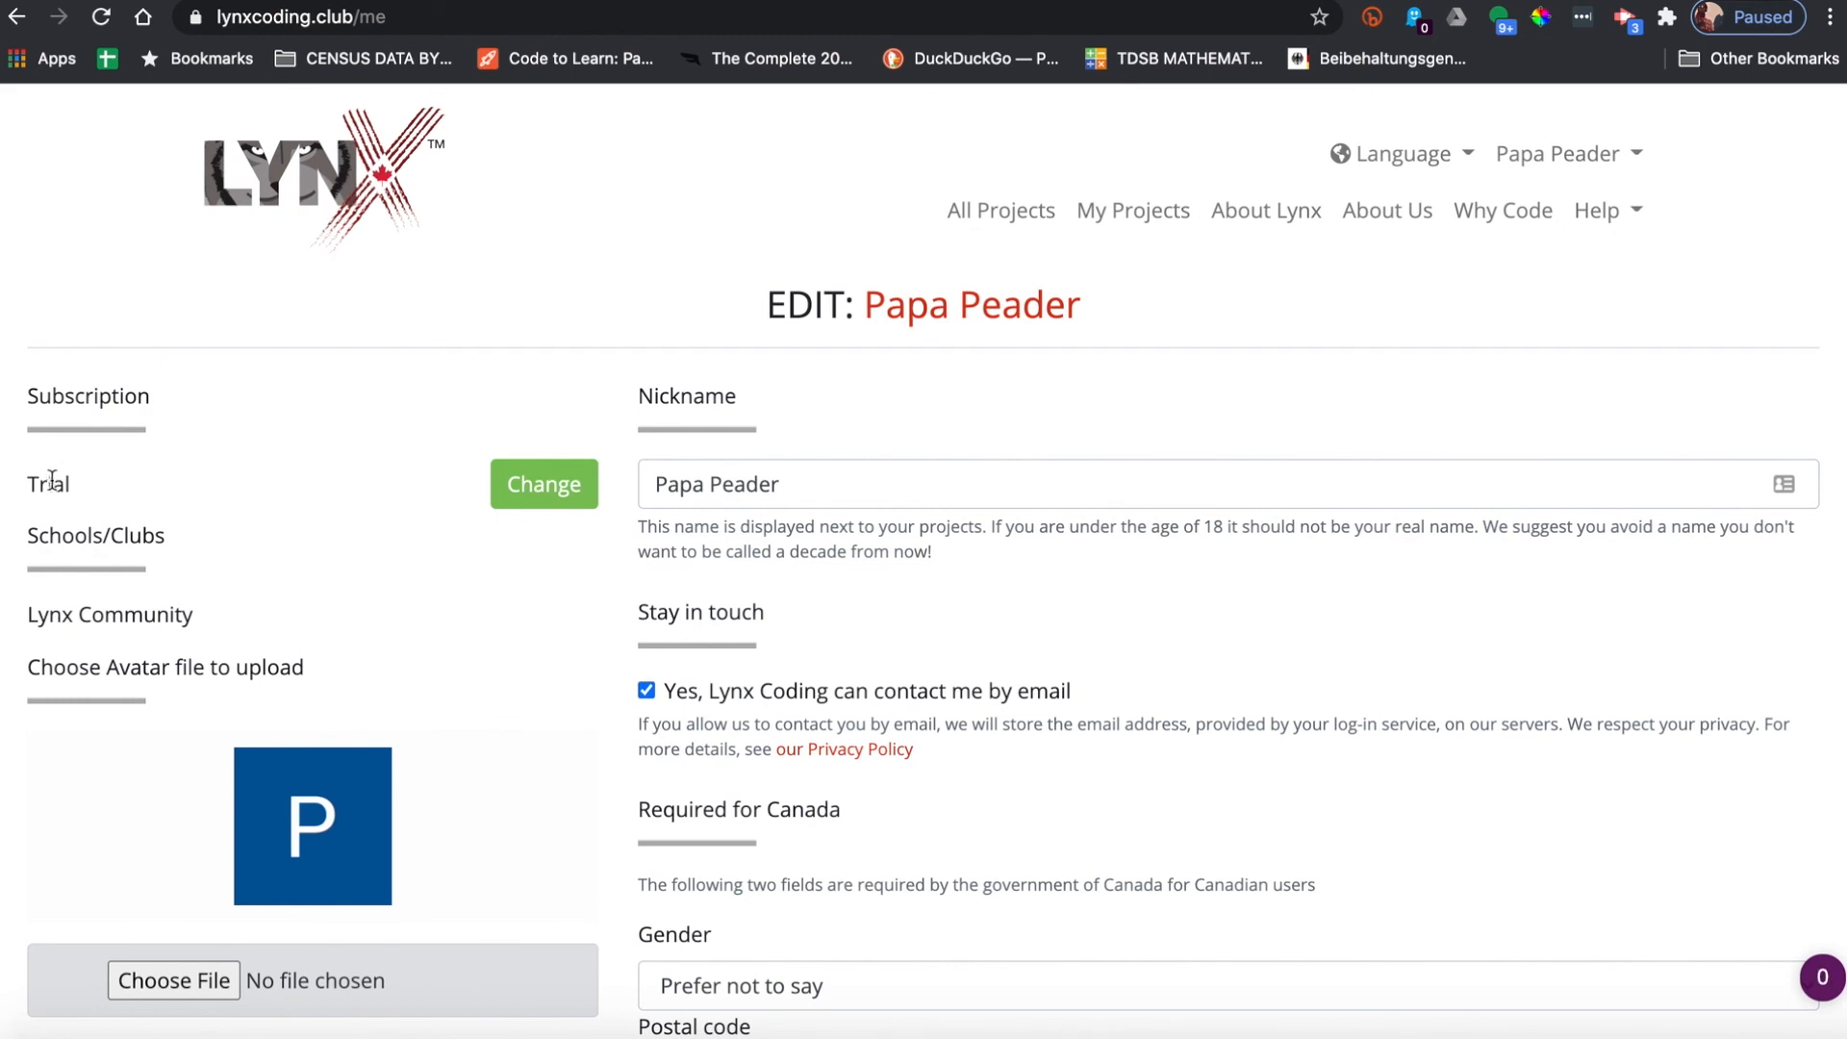
{"action": "mouse_move", "coordinate": [542, 484]}
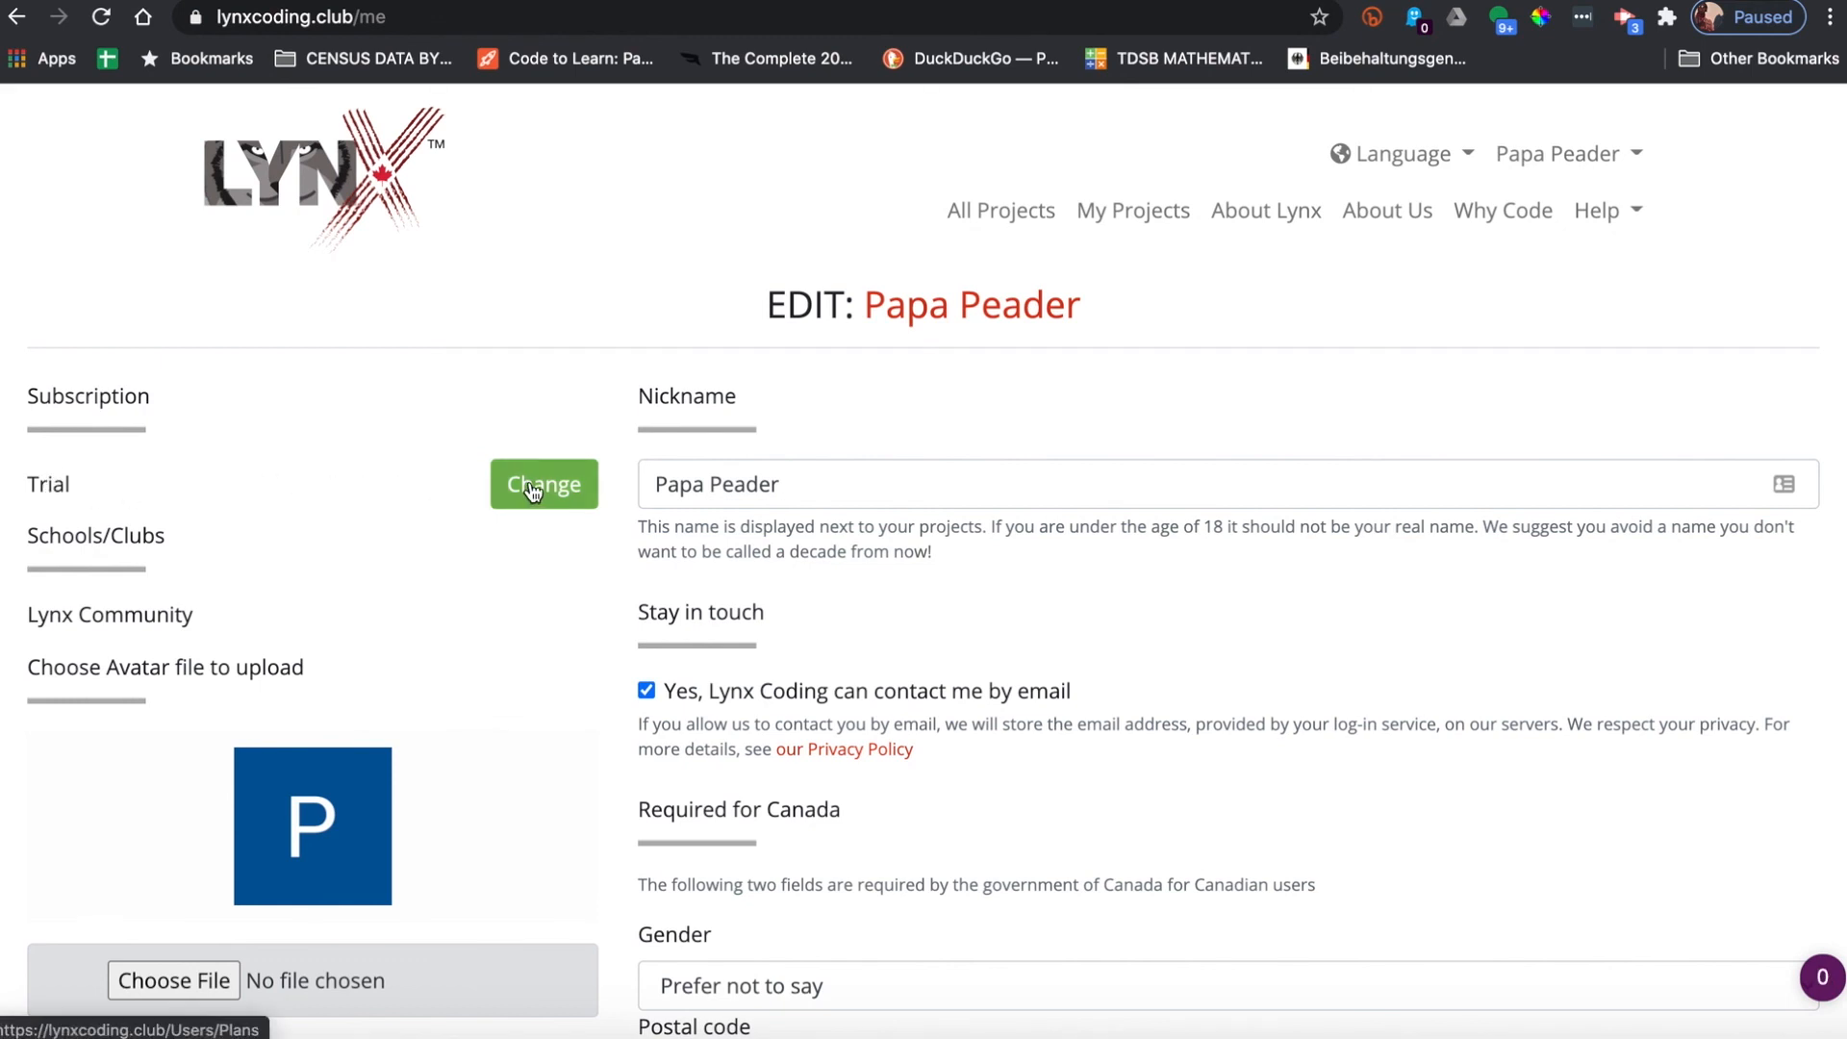
{"action": "left_click", "coordinate": [543, 484]}
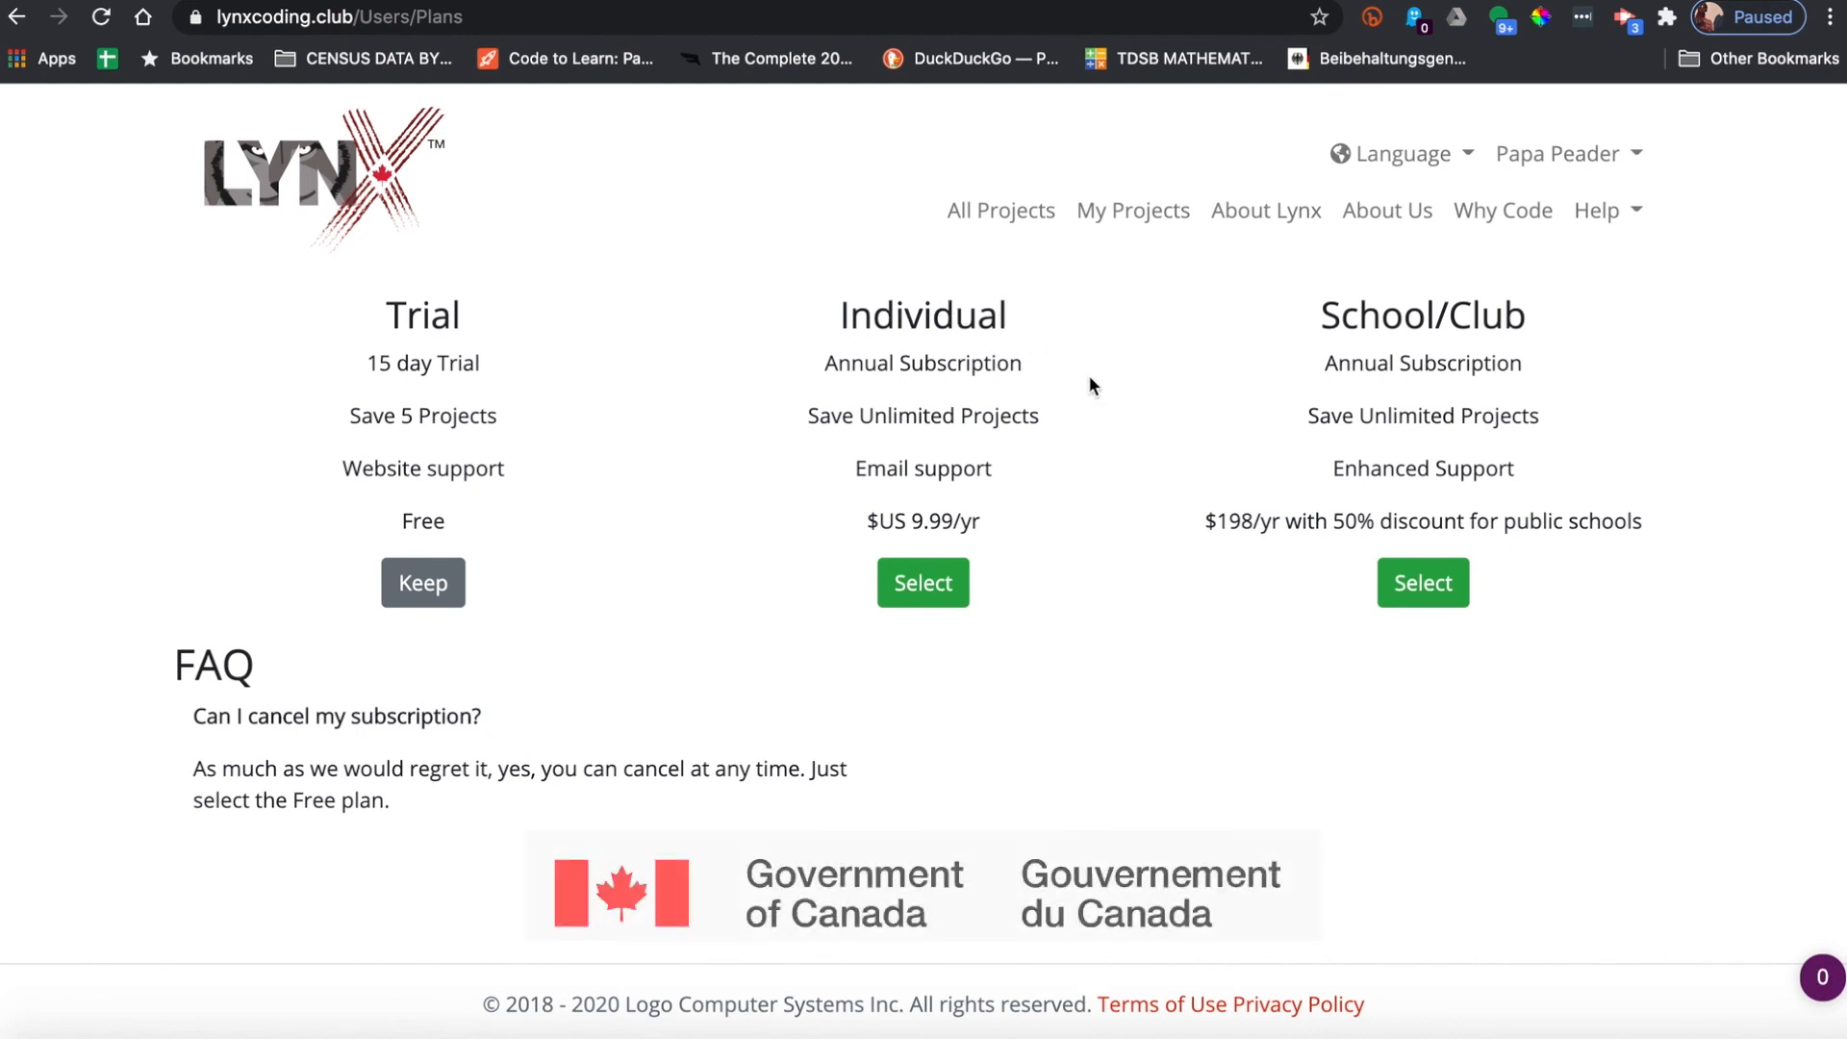
{"action": "mouse_move", "coordinate": [1011, 530]}
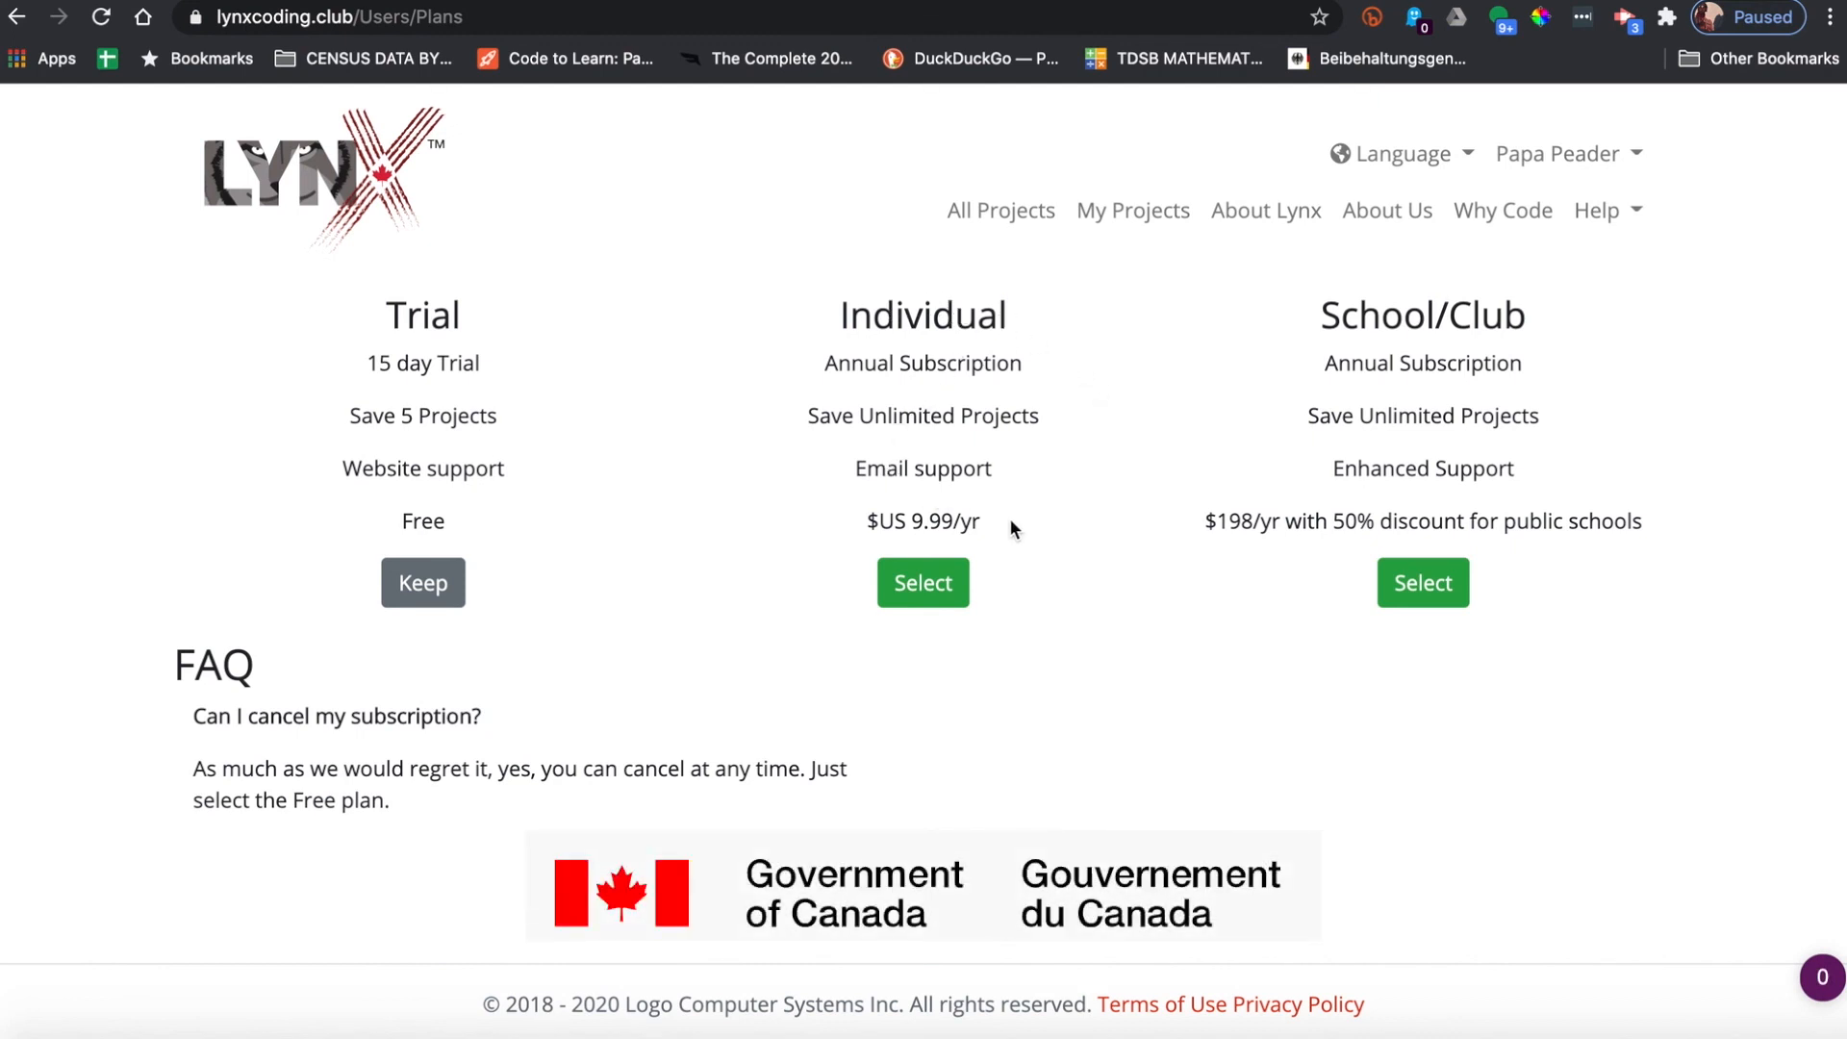
{"action": "mouse_move", "coordinate": [1041, 587]}
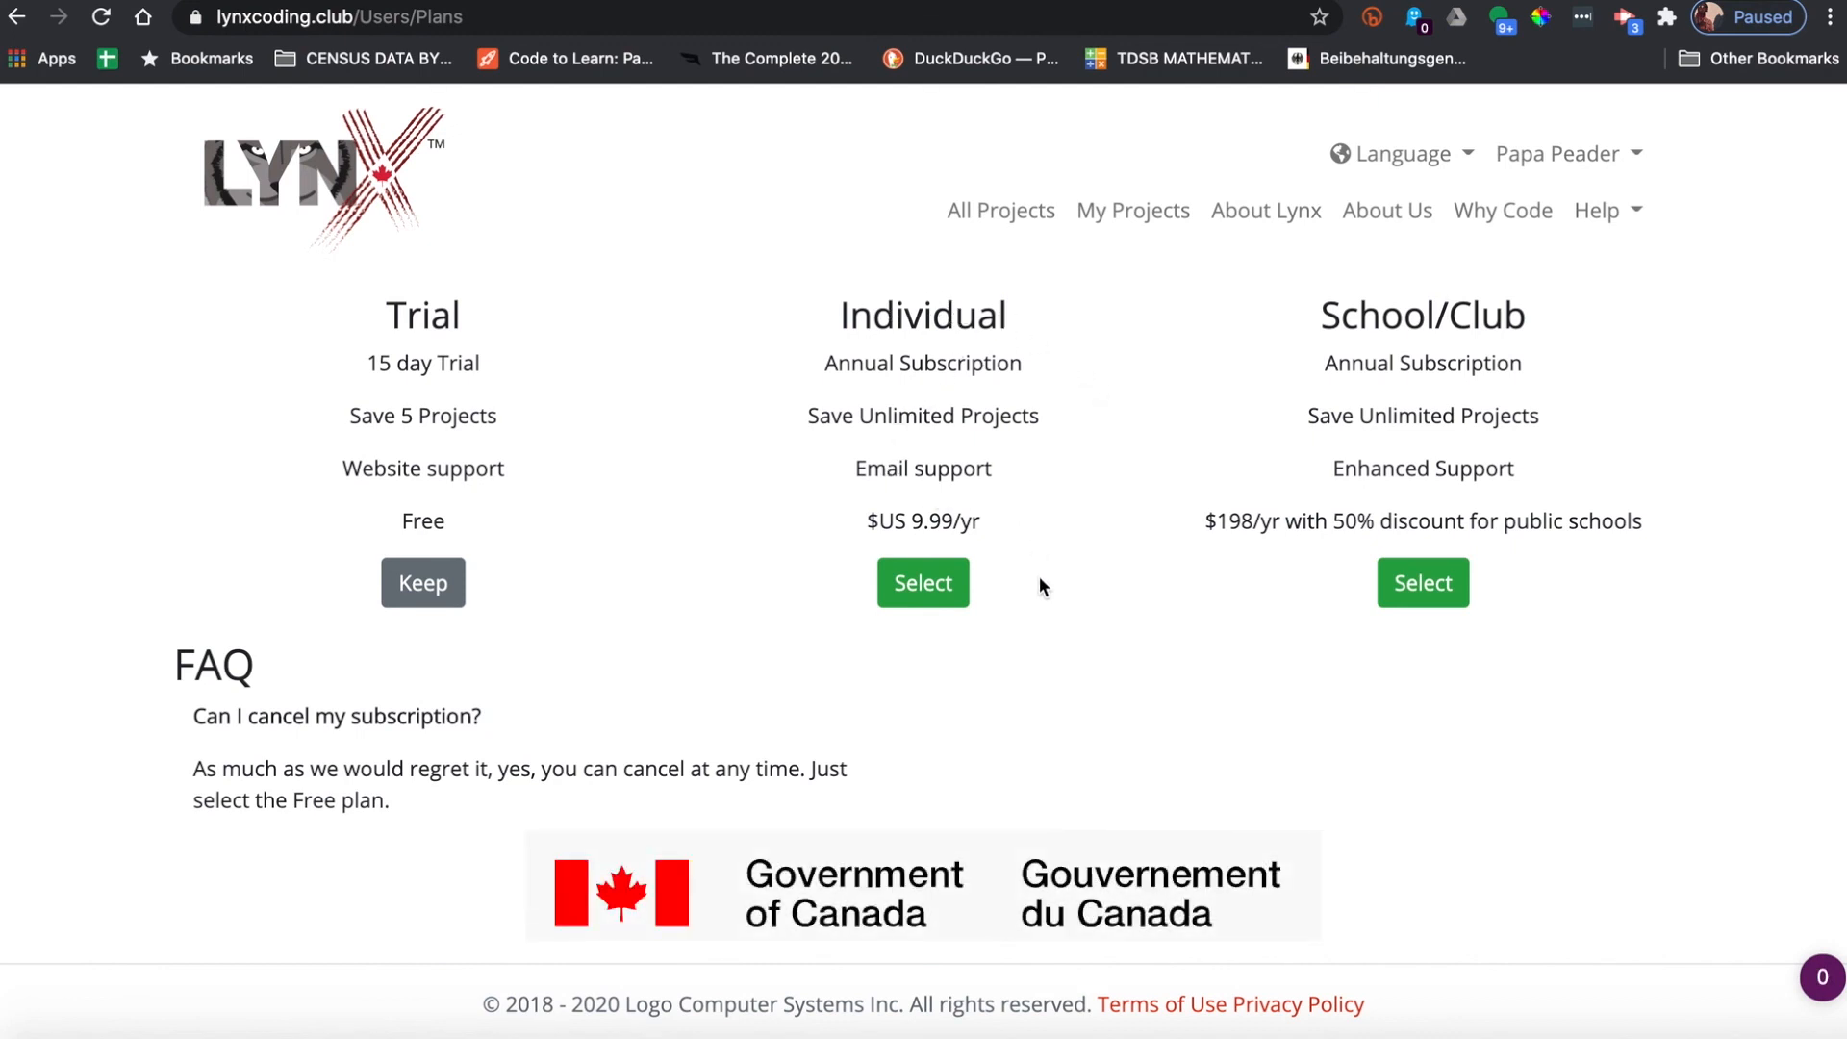
{"action": "mouse_move", "coordinate": [943, 337]}
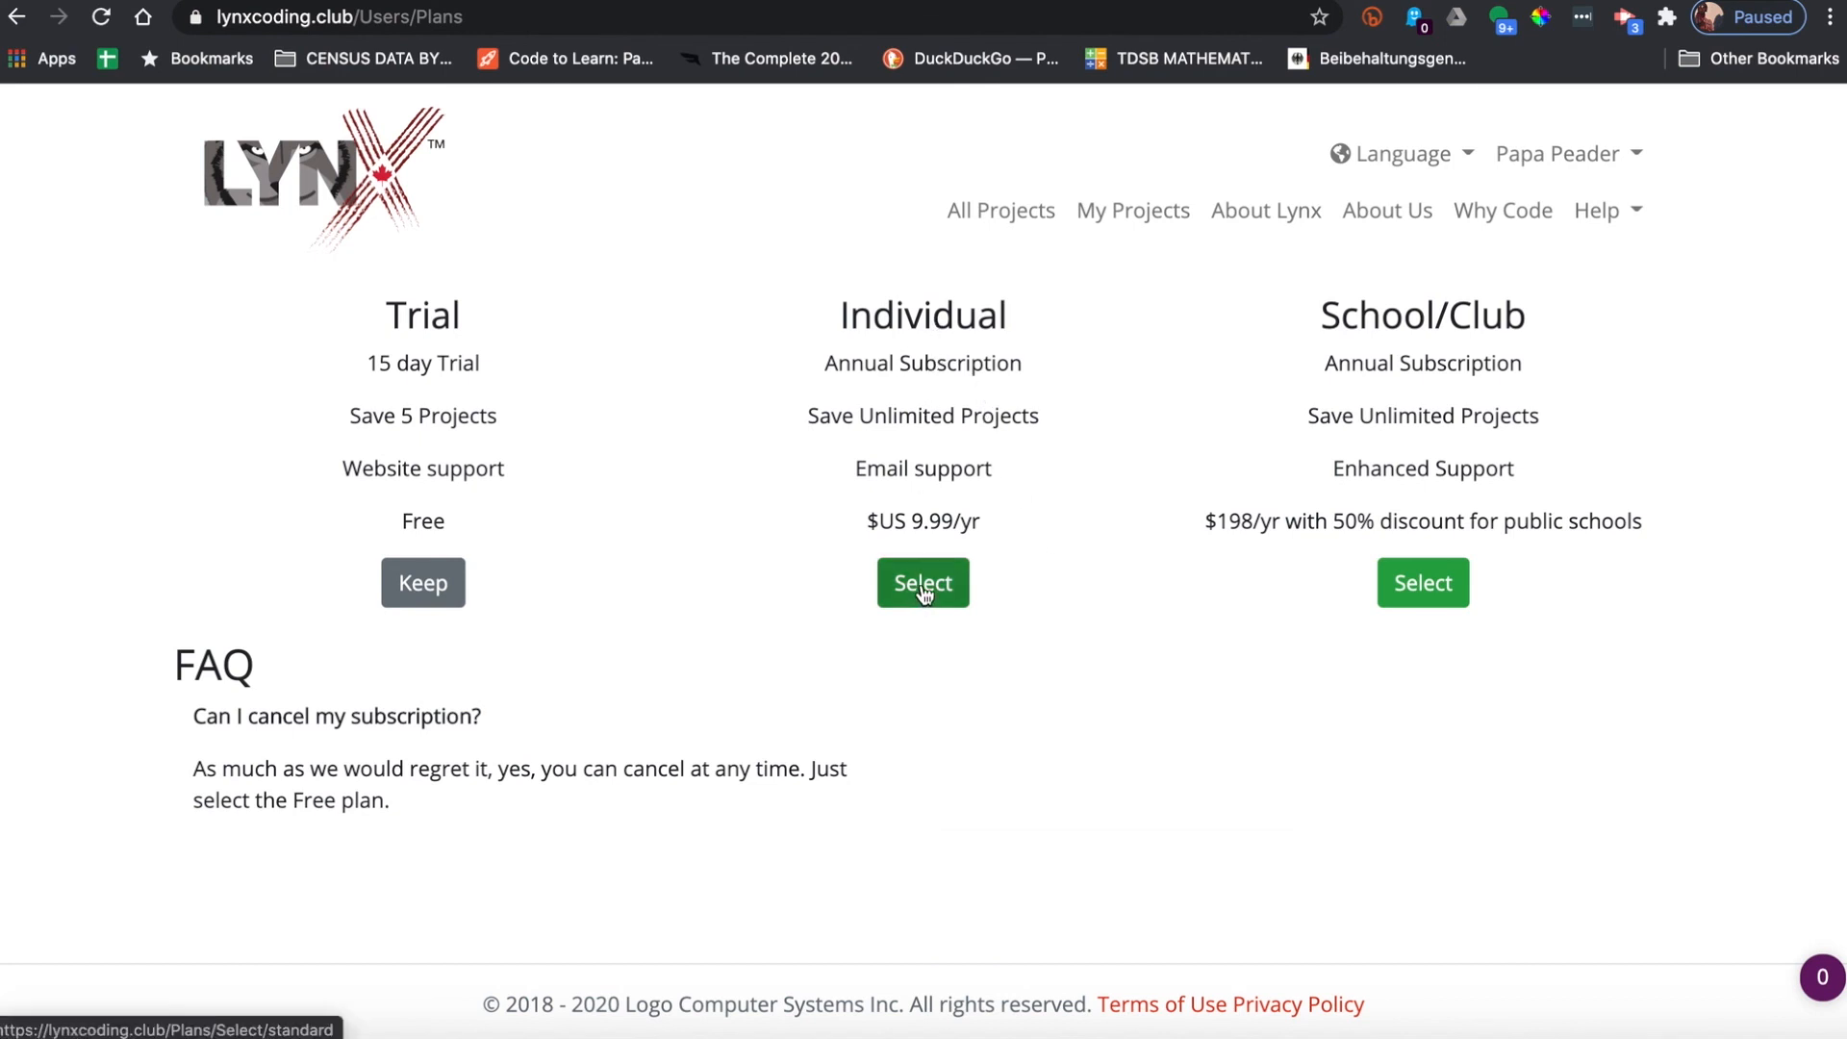
- Request the free Canadian Individual account with project TakingIT Global-CodeToLearn and residency certified
{"action": "left_click", "coordinate": [923, 582]}
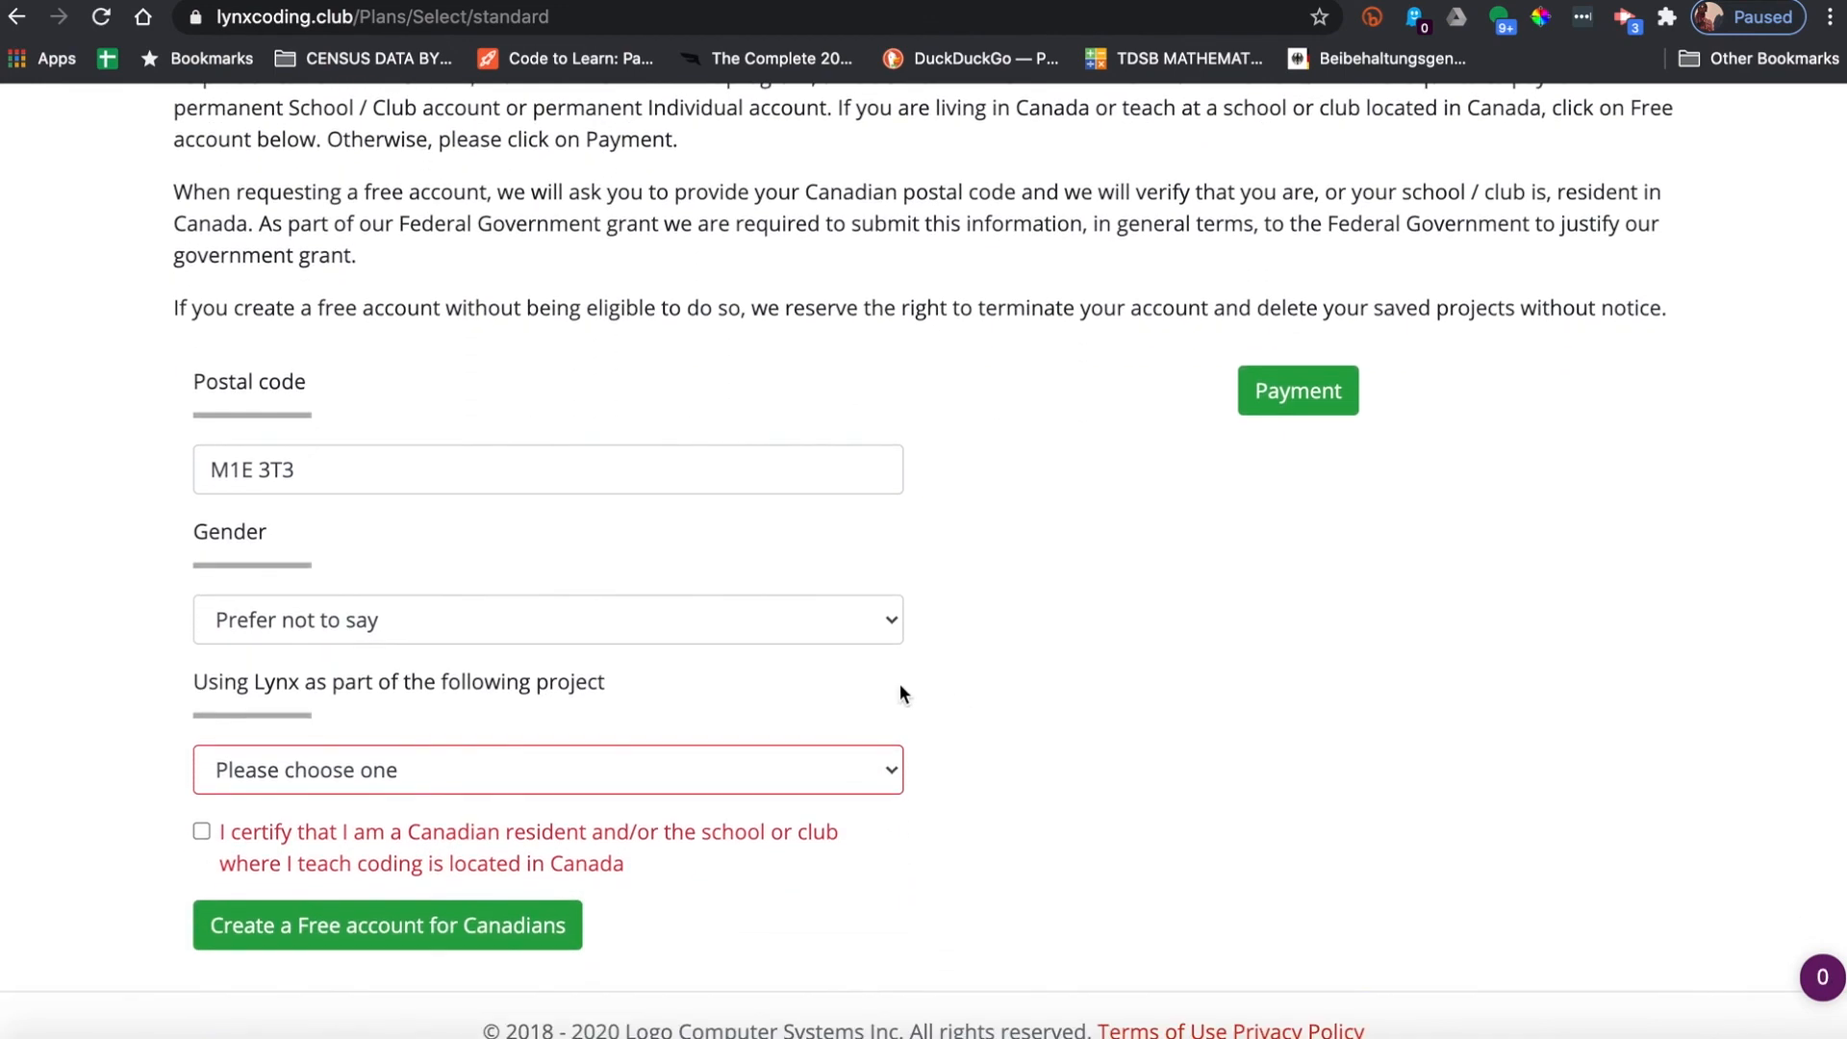
{"action": "mouse_move", "coordinate": [277, 589]}
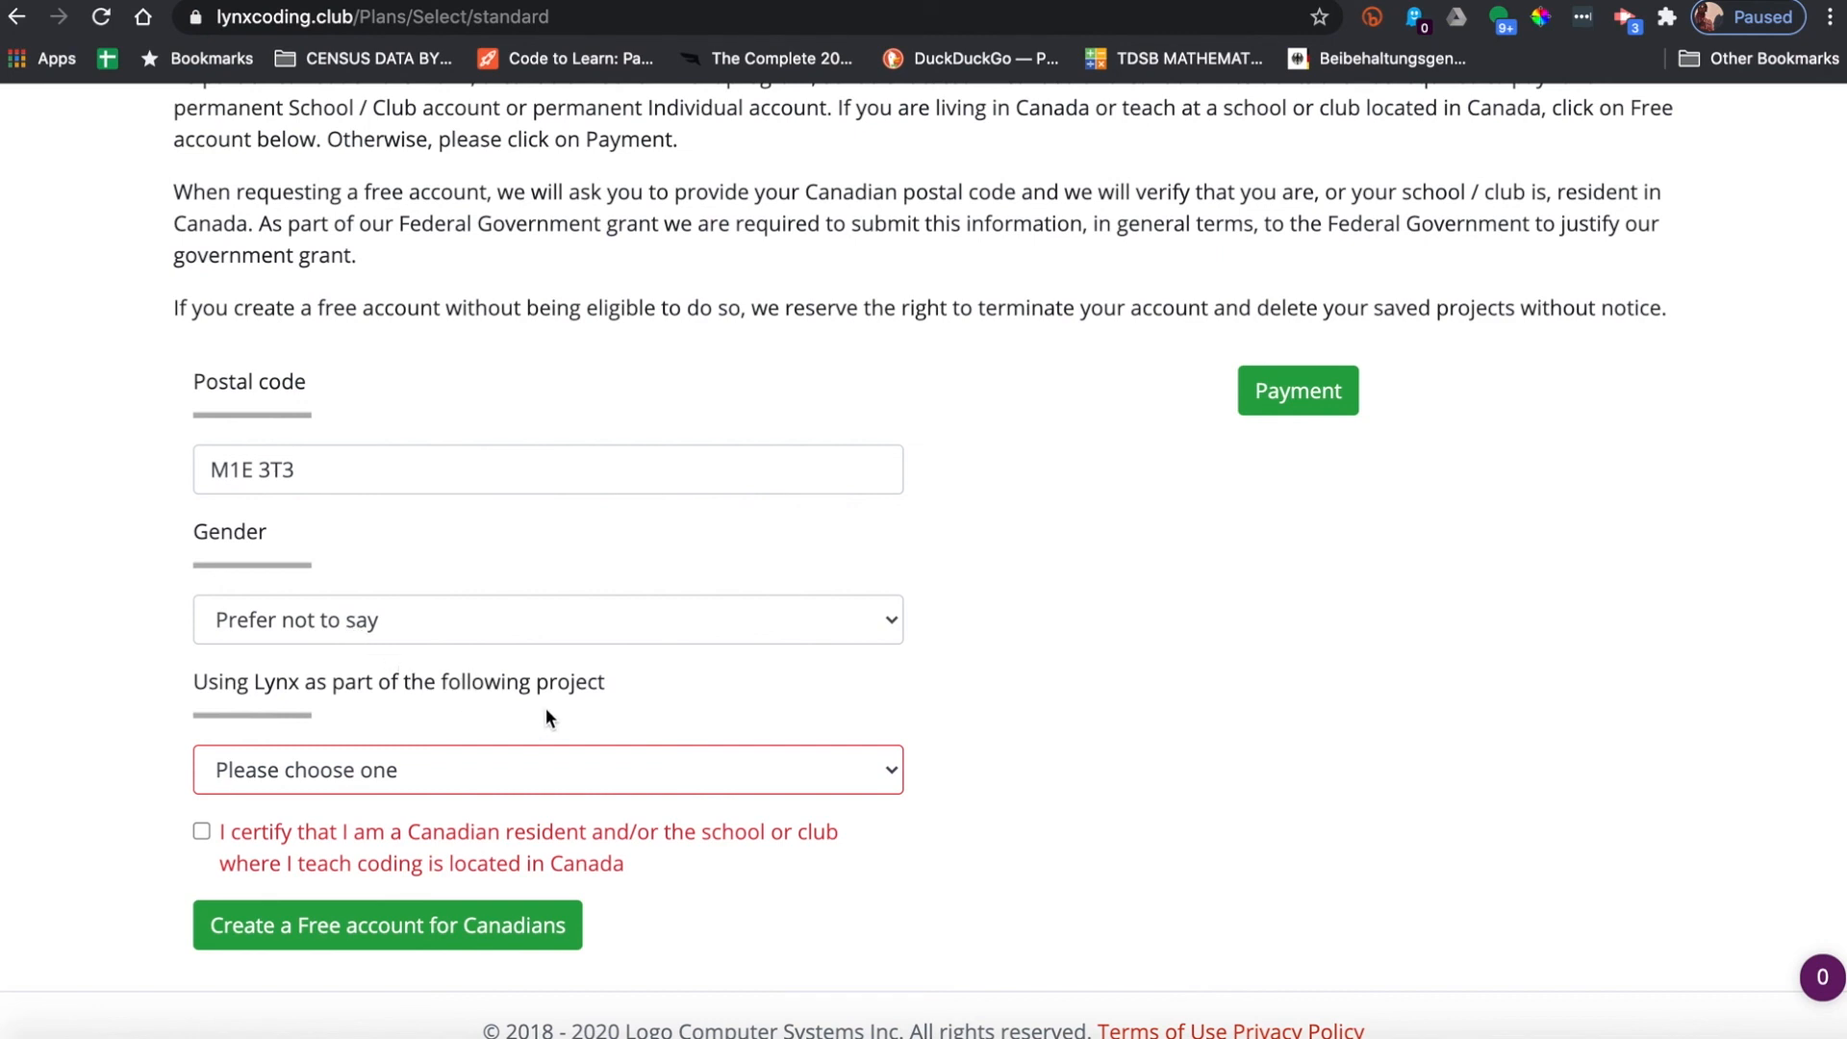
{"action": "scroll", "scroll_direction": "down", "scroll_amount": 3}
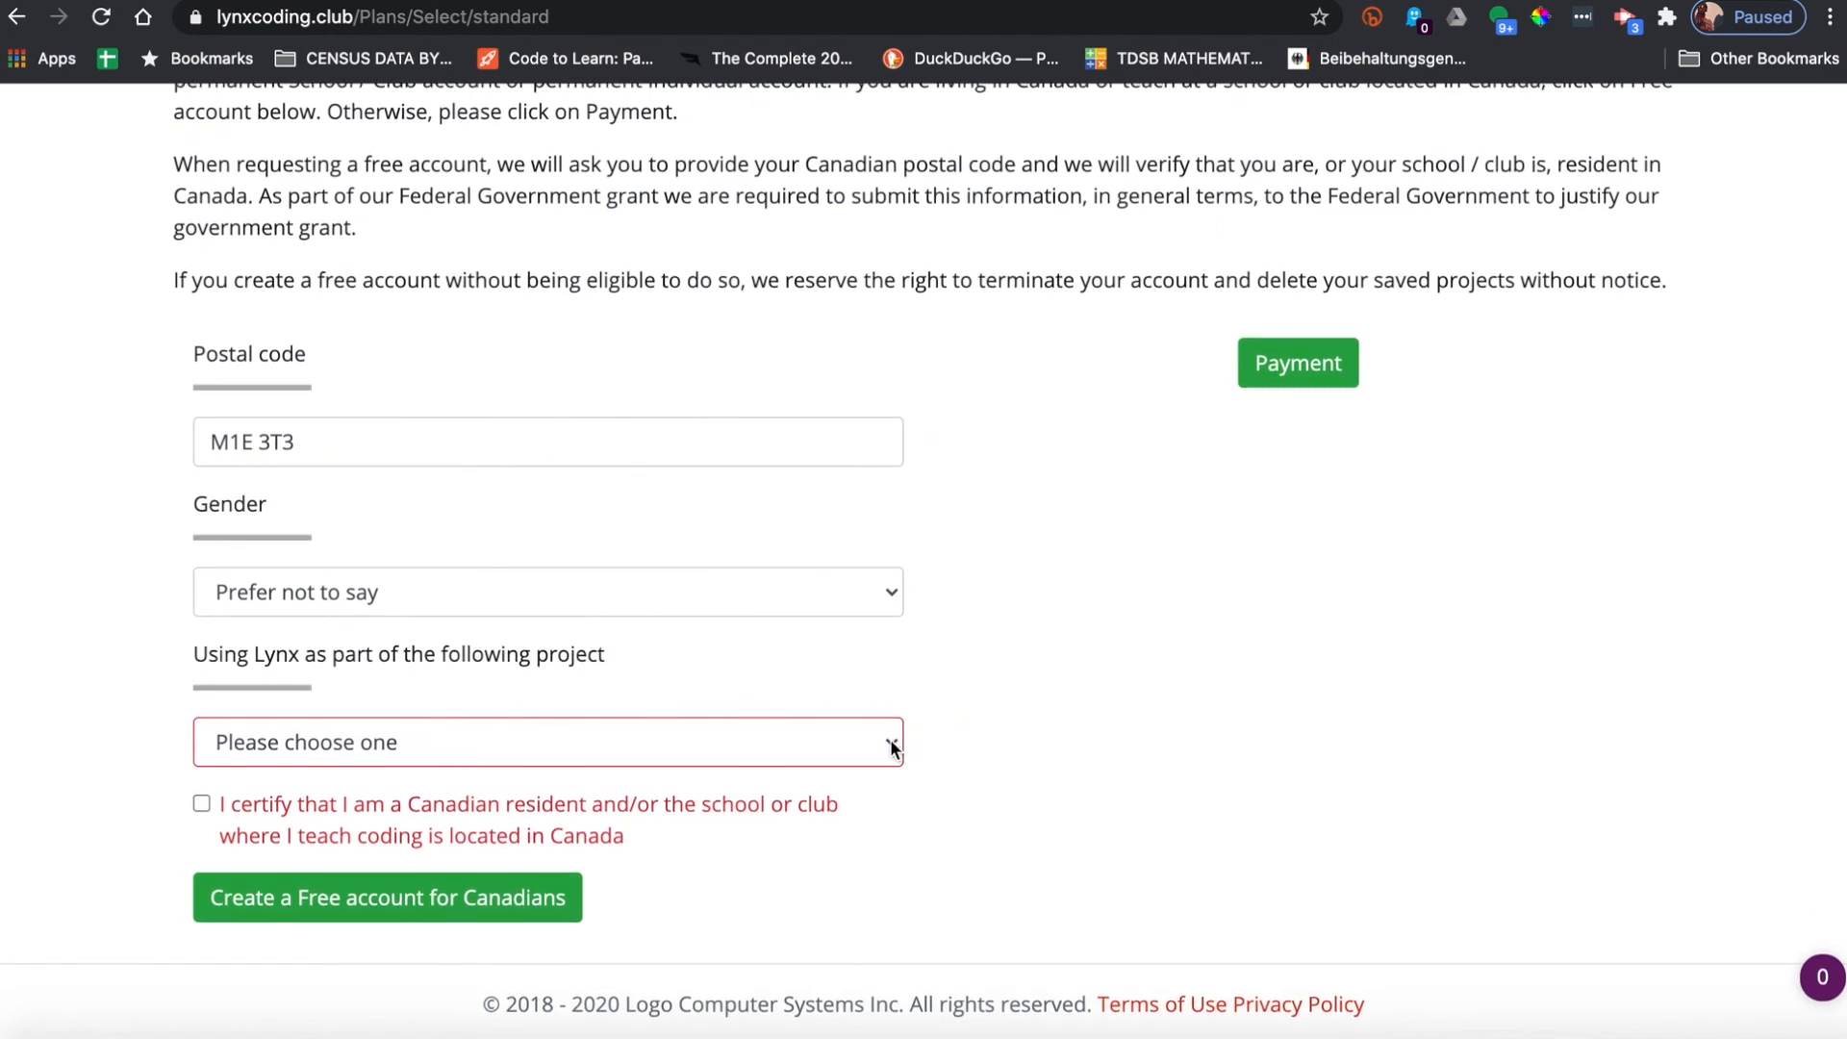
{"action": "left_click", "coordinate": [547, 742]}
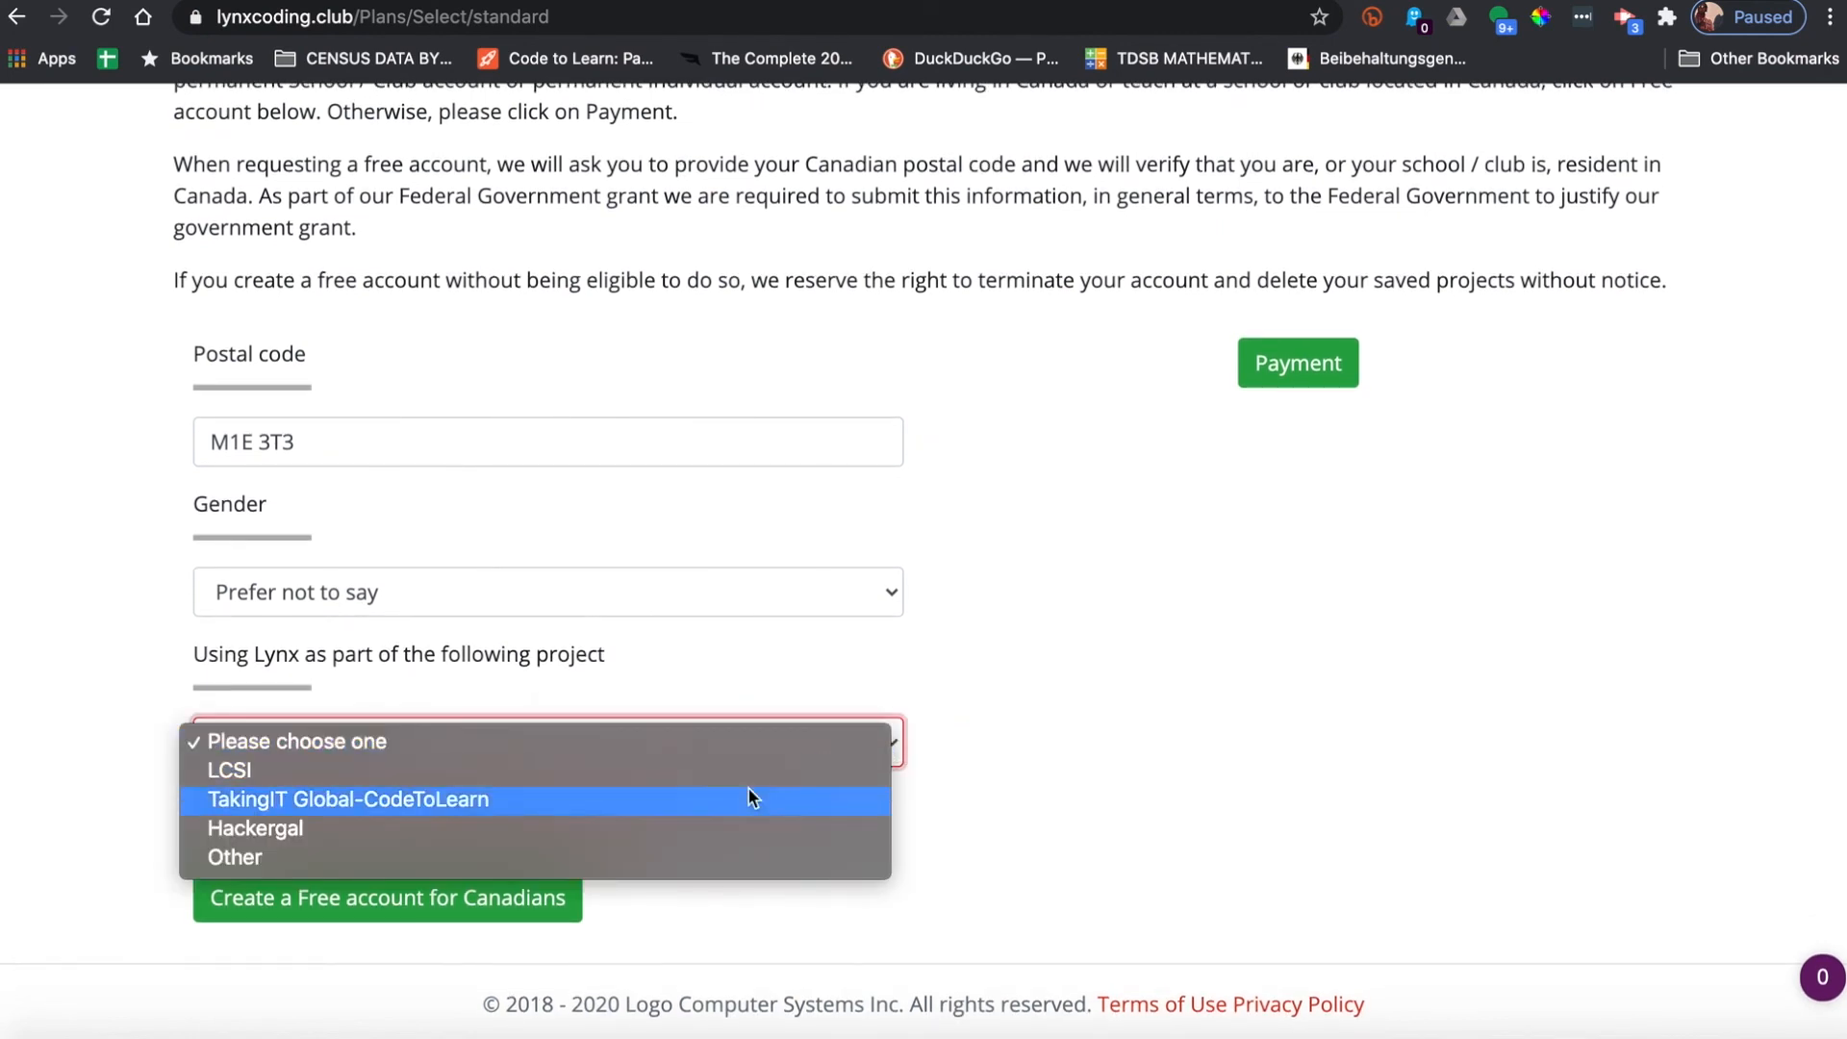
{"action": "mouse_move", "coordinate": [744, 806]}
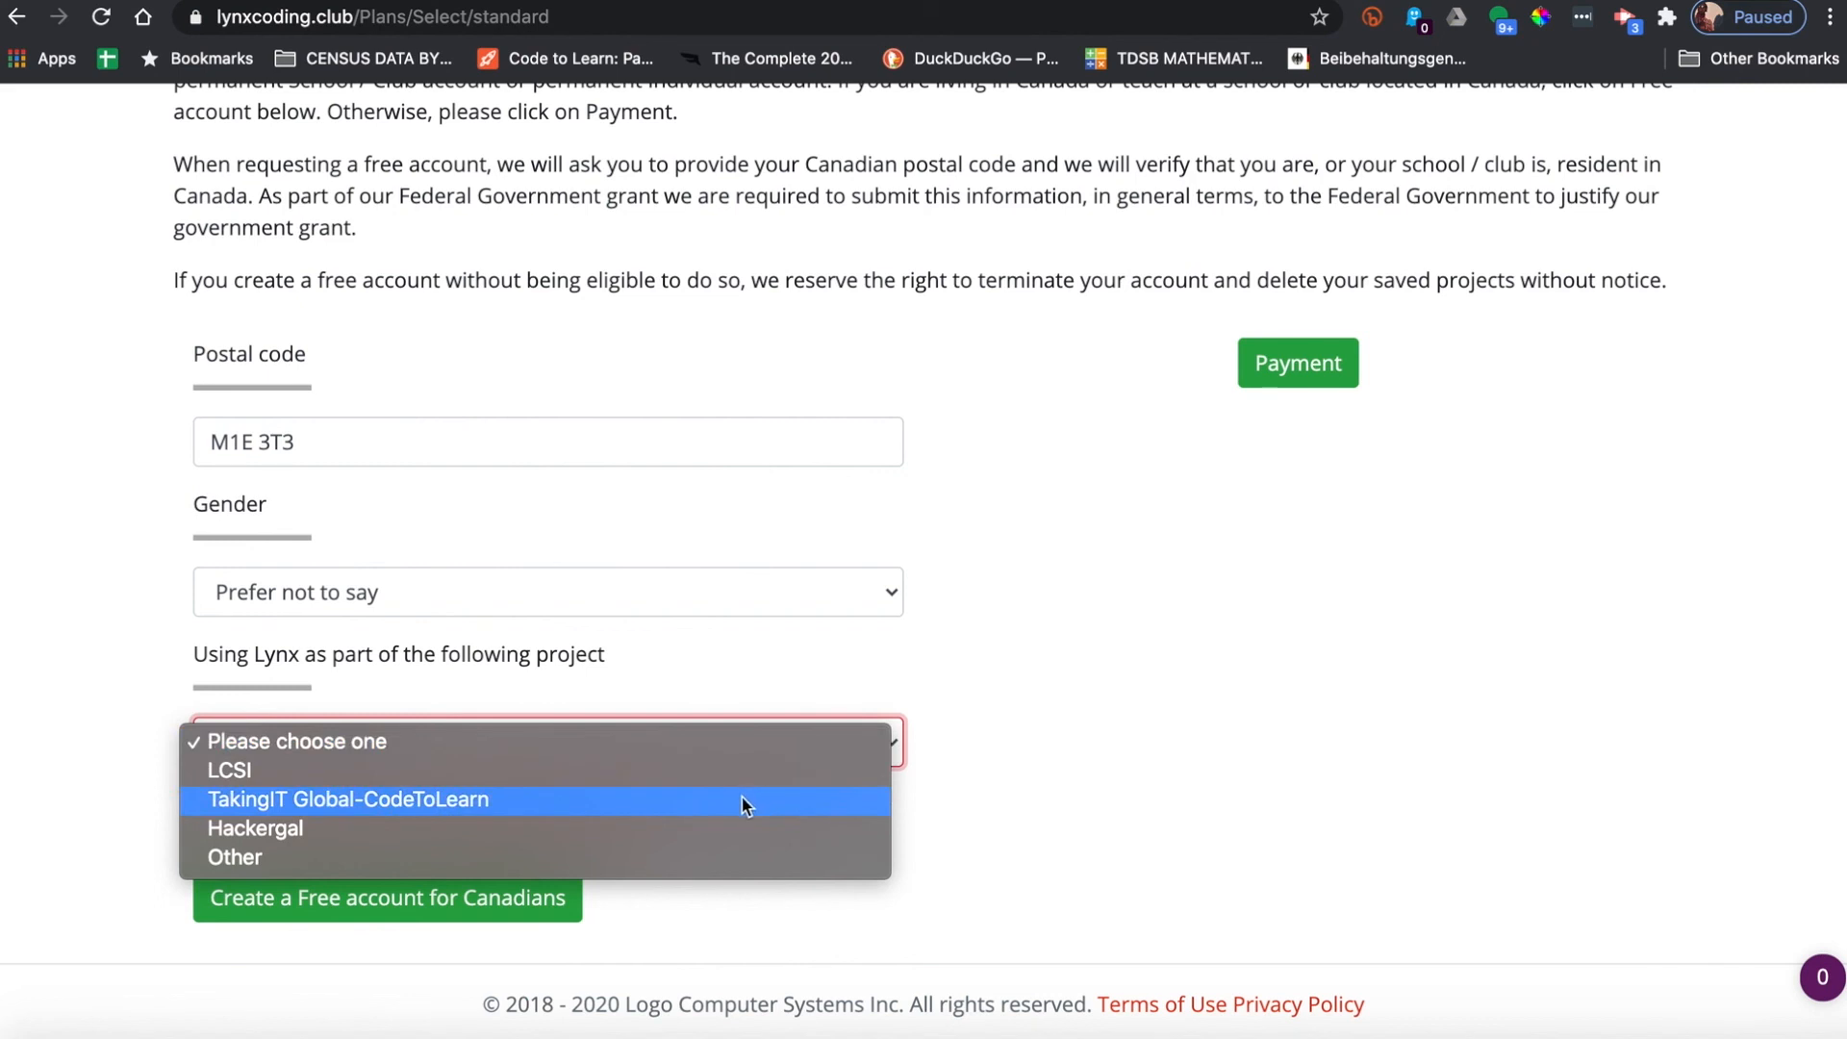
{"action": "left_click", "coordinate": [347, 799]}
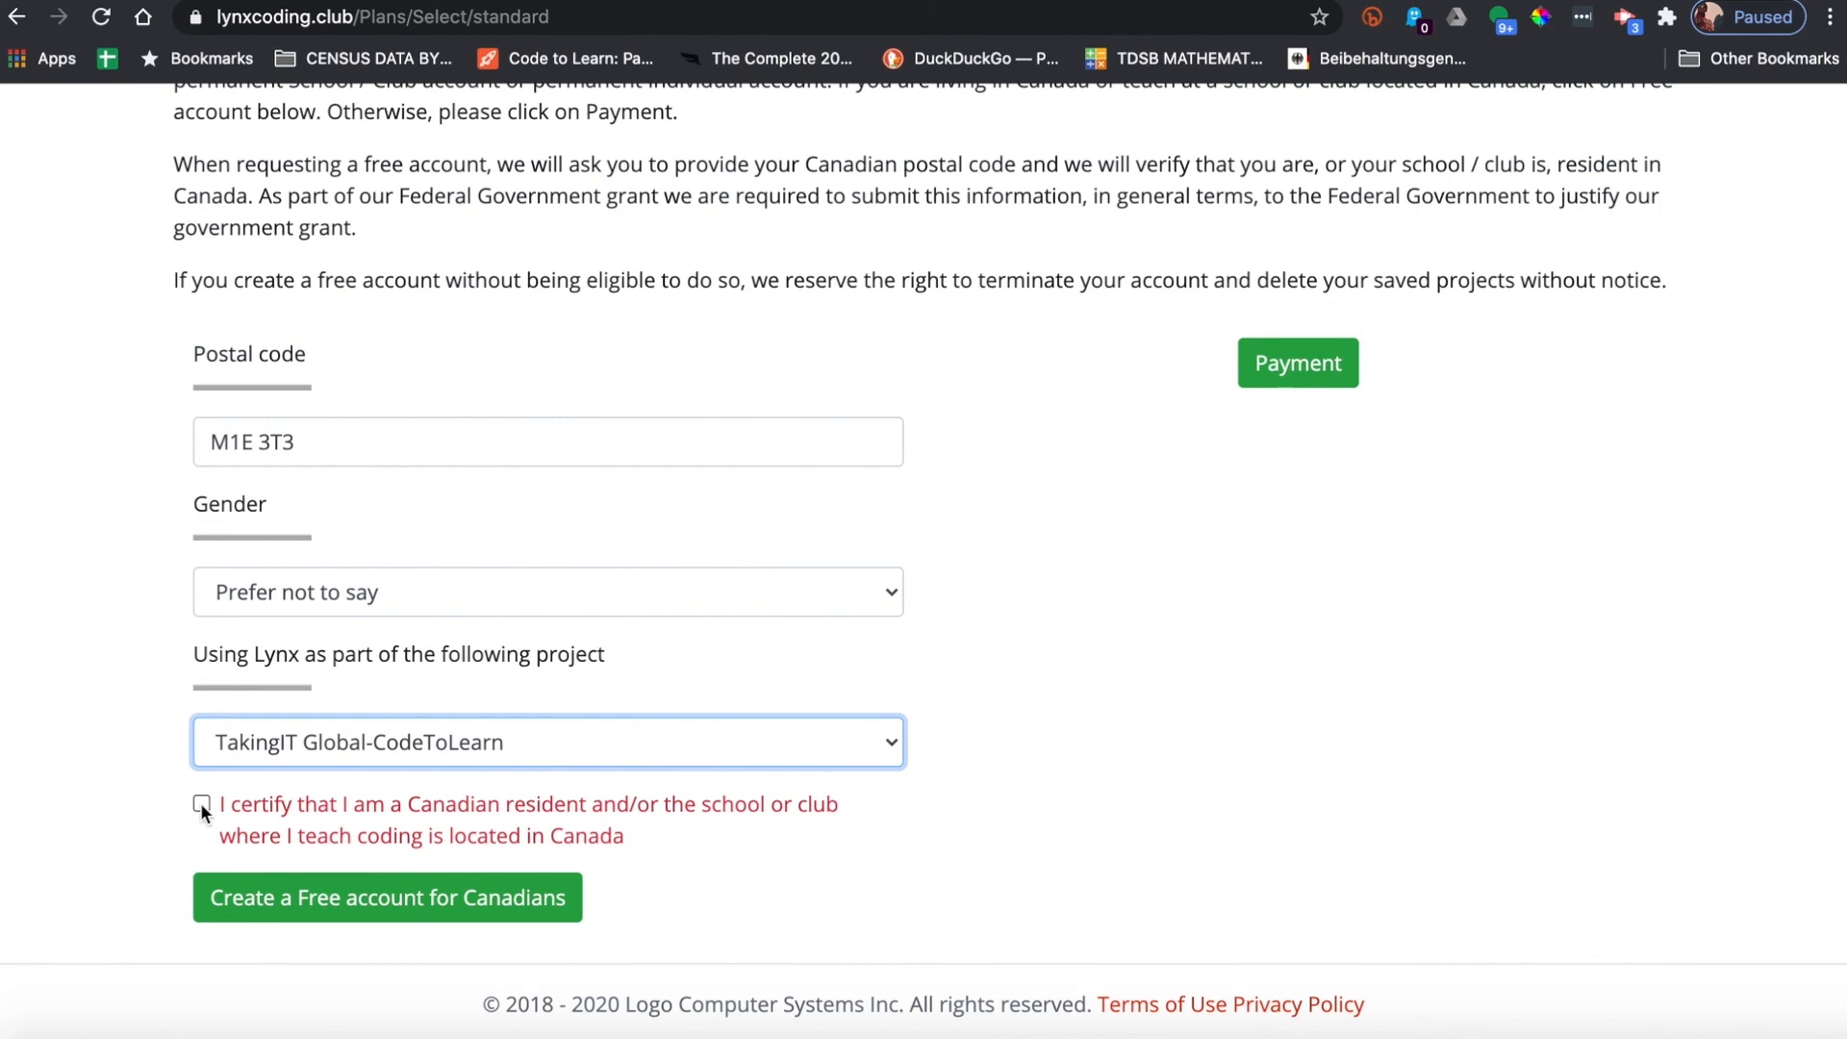
{"action": "left_click", "coordinate": [201, 804]}
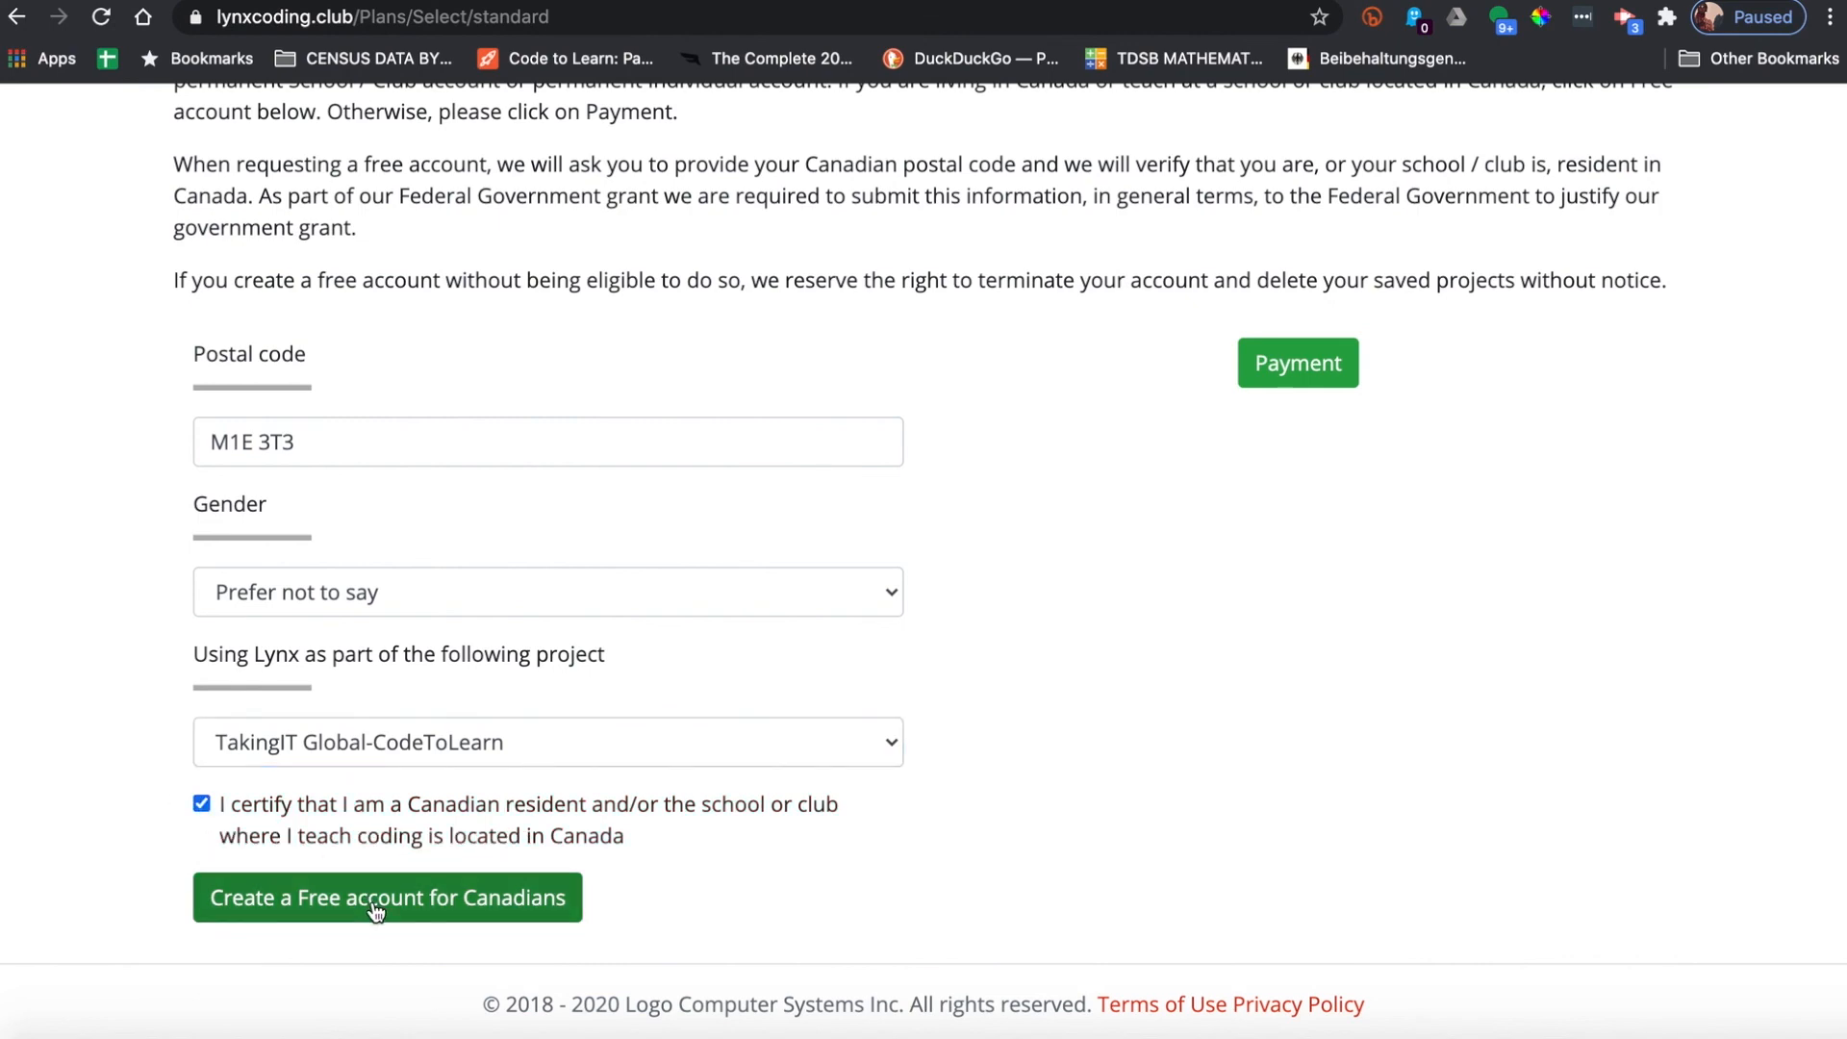
{"action": "left_click", "coordinate": [386, 896]}
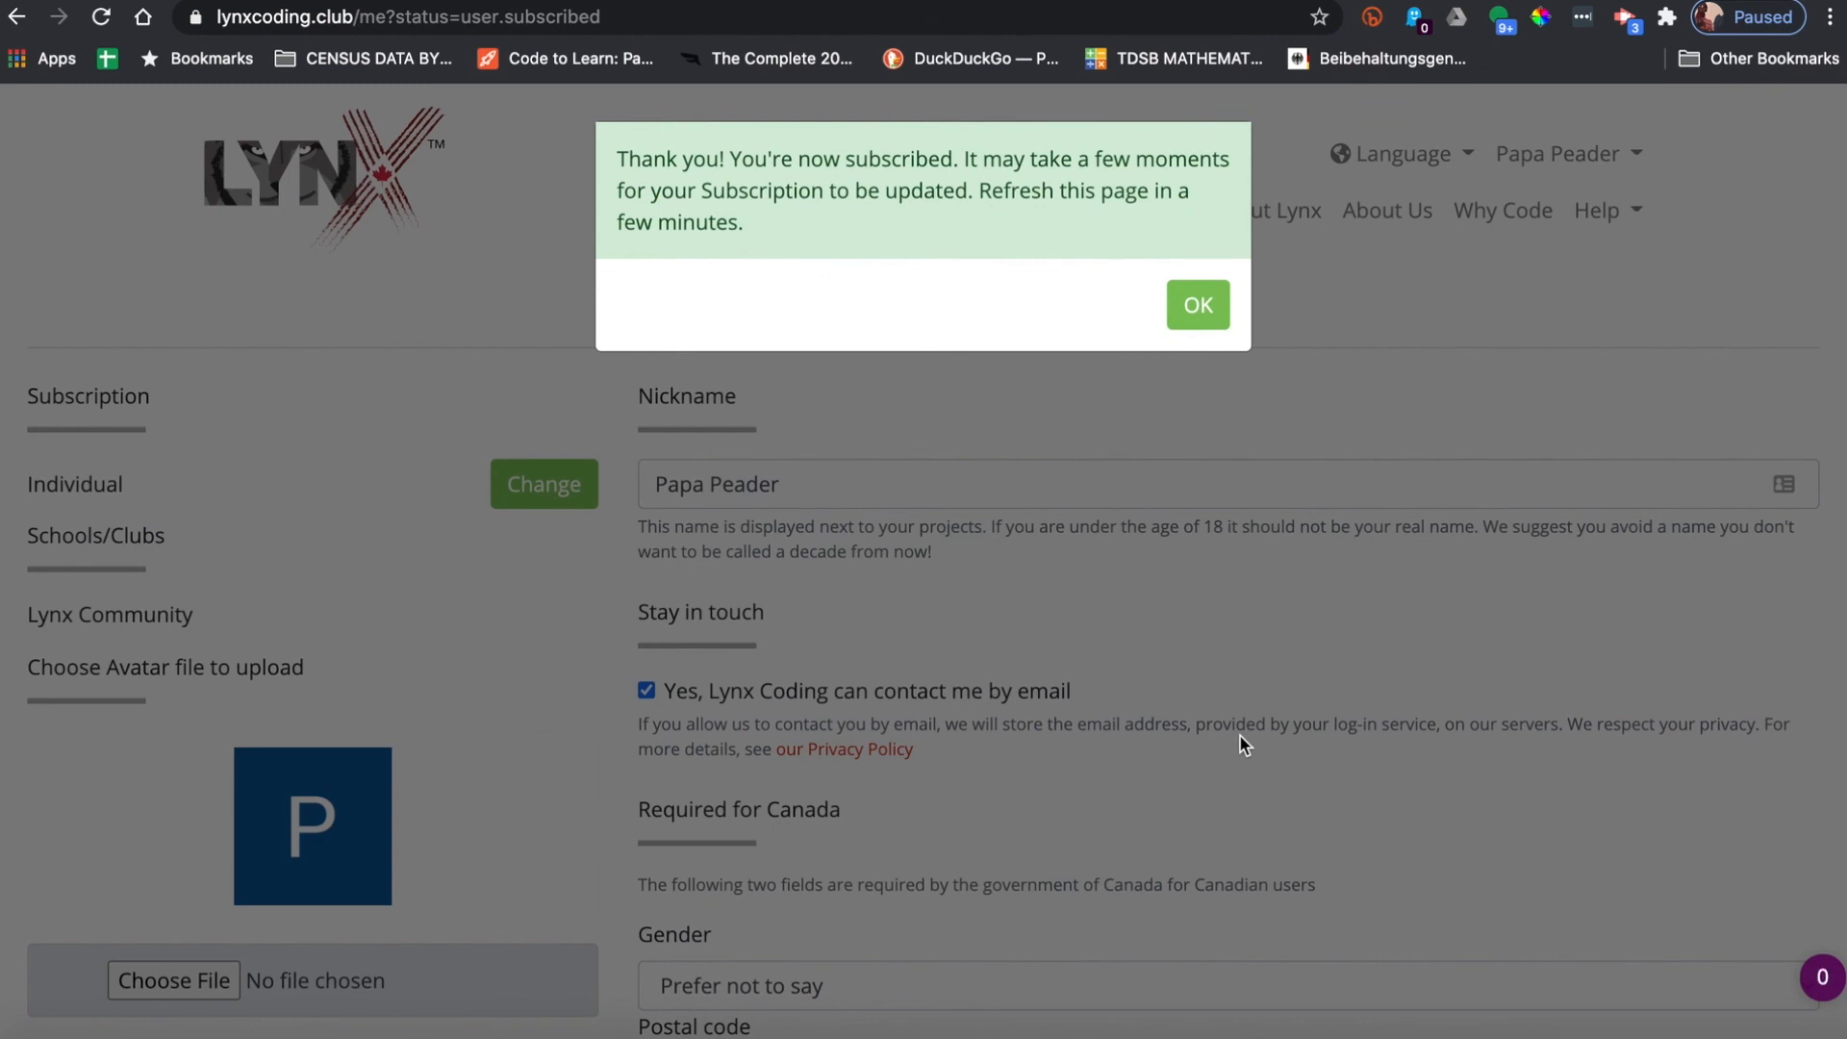
{"action": "mouse_move", "coordinate": [1245, 309]}
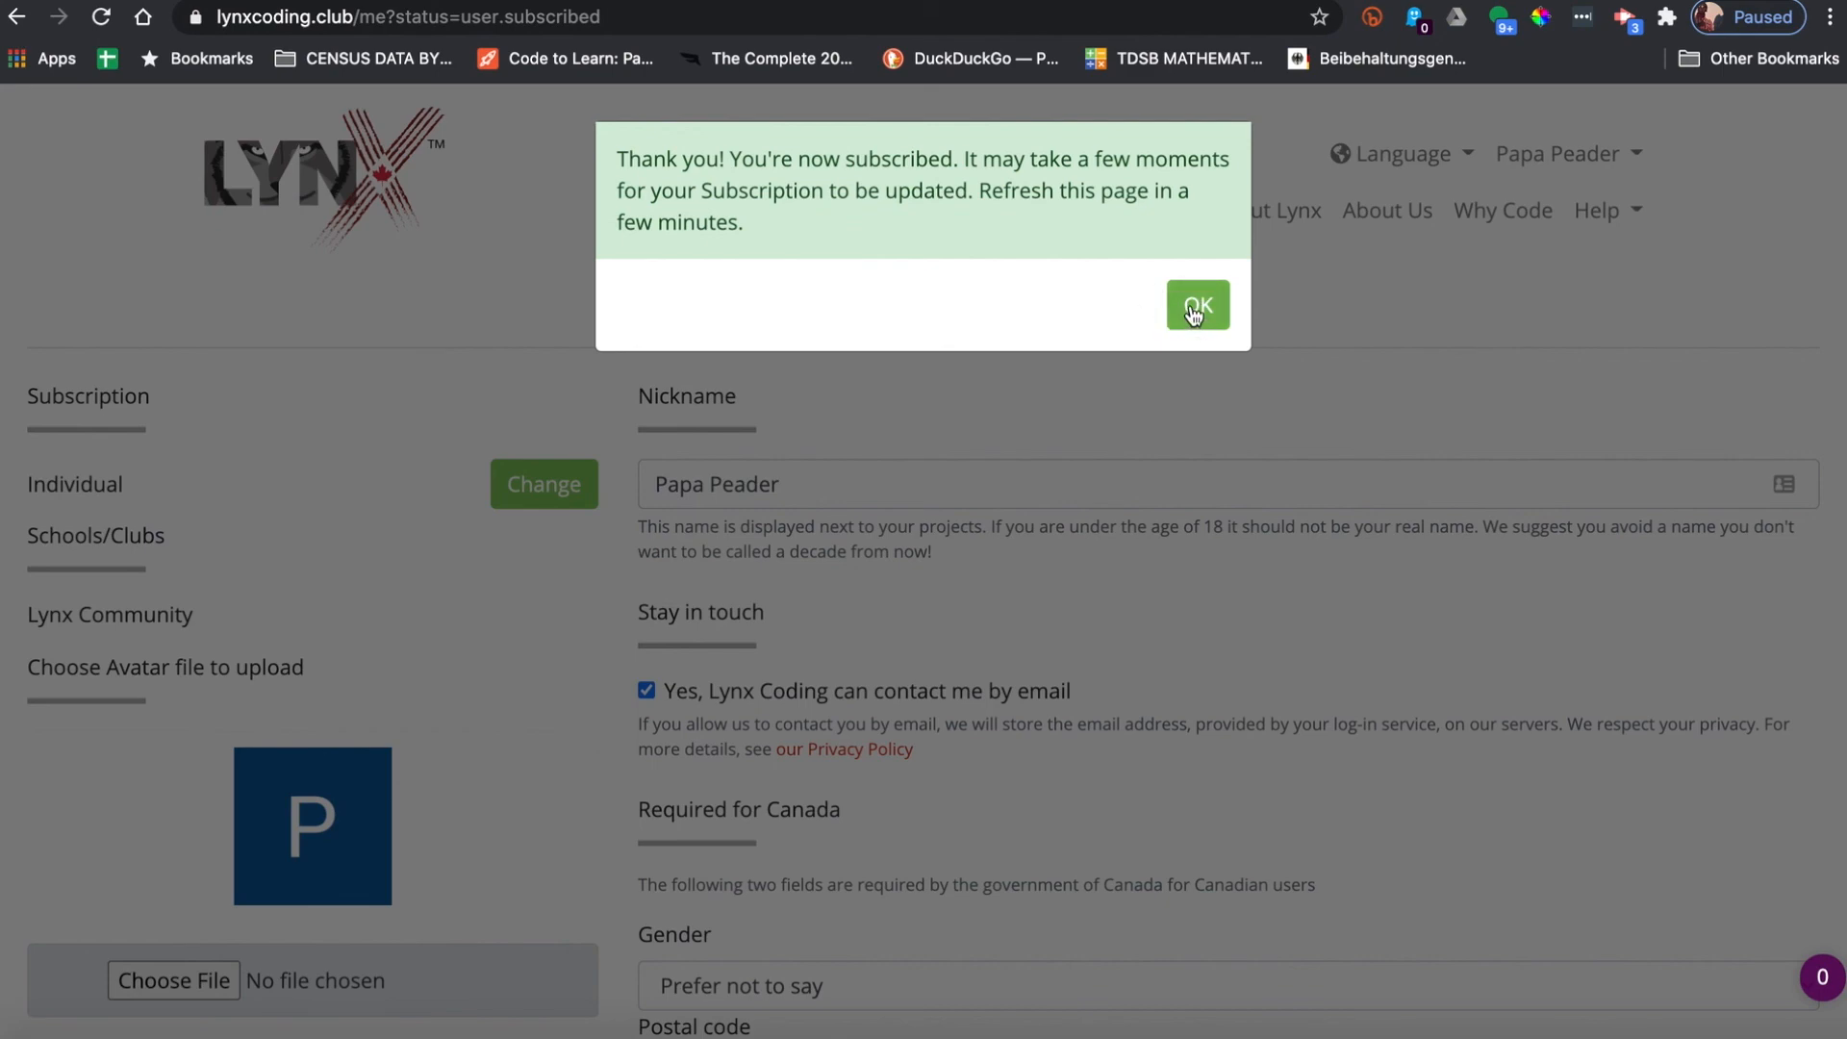
- Dismiss the 'You're now subscribed' confirmation, leaving the subscription listed as Individual
{"action": "left_click", "coordinate": [1197, 304]}
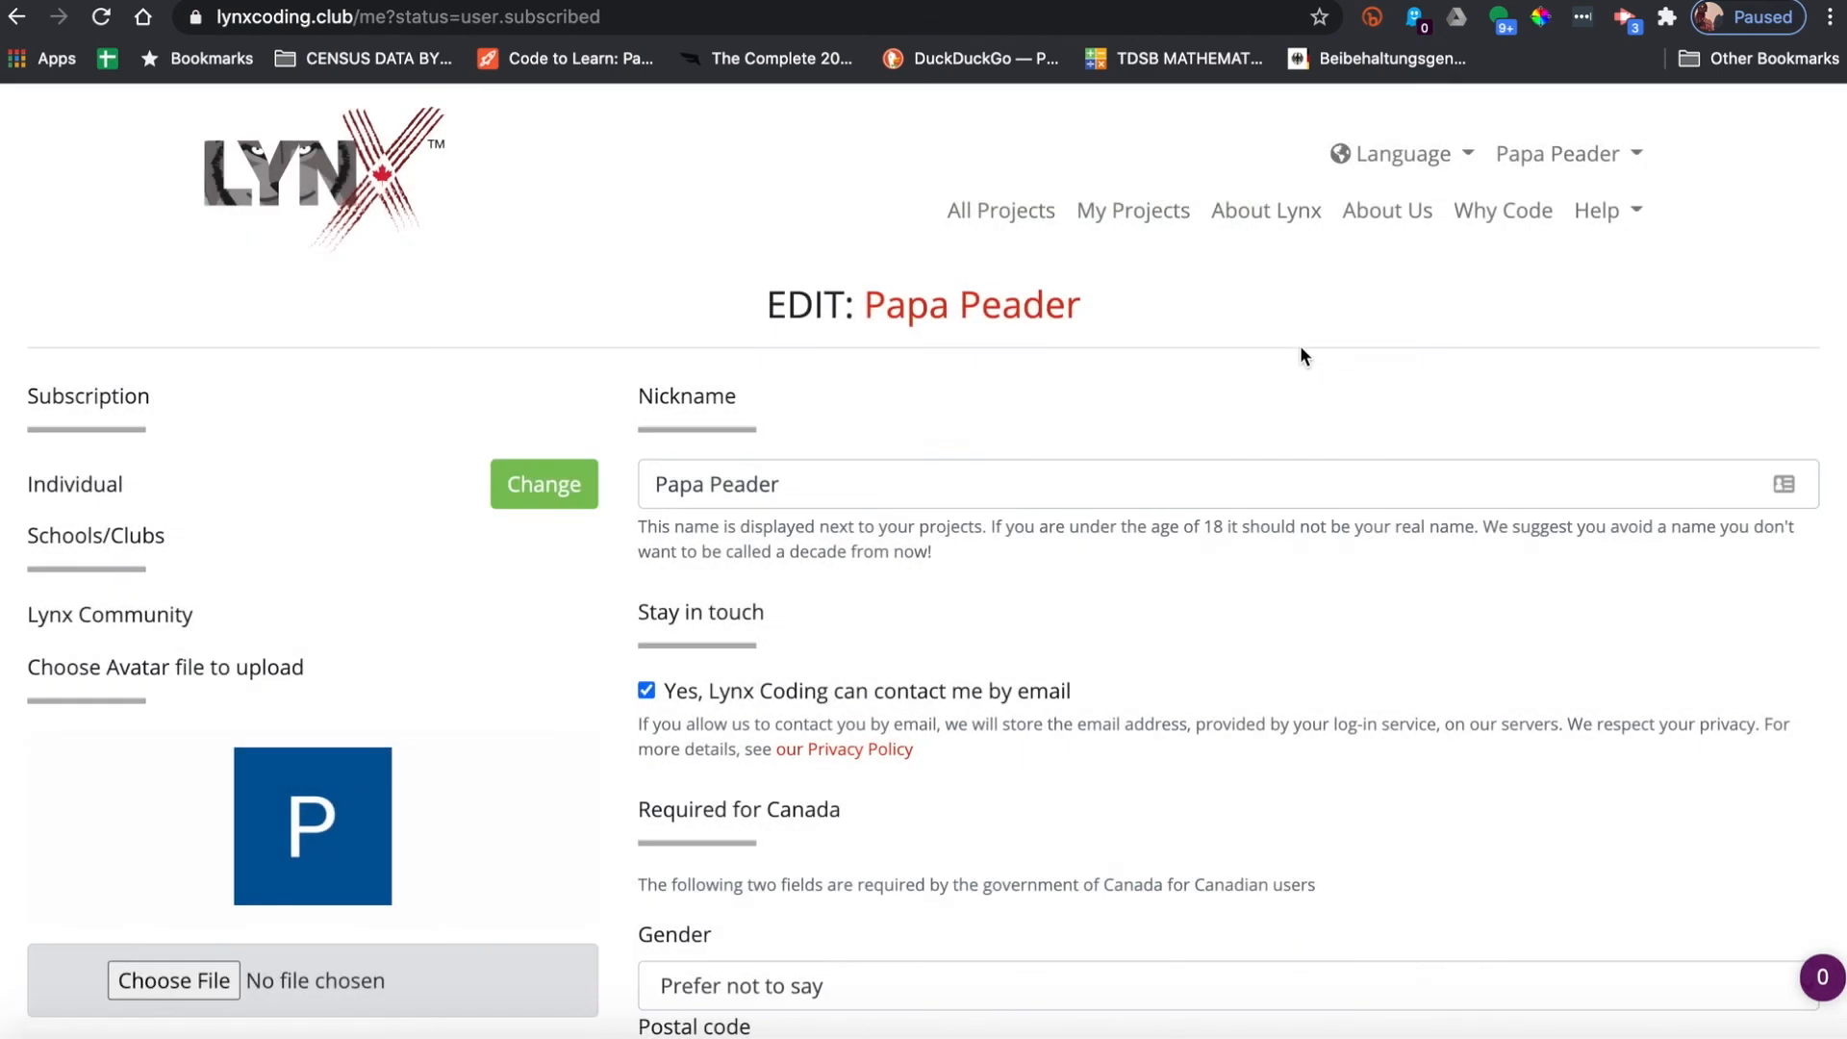
{"action": "mouse_move", "coordinate": [1274, 316]}
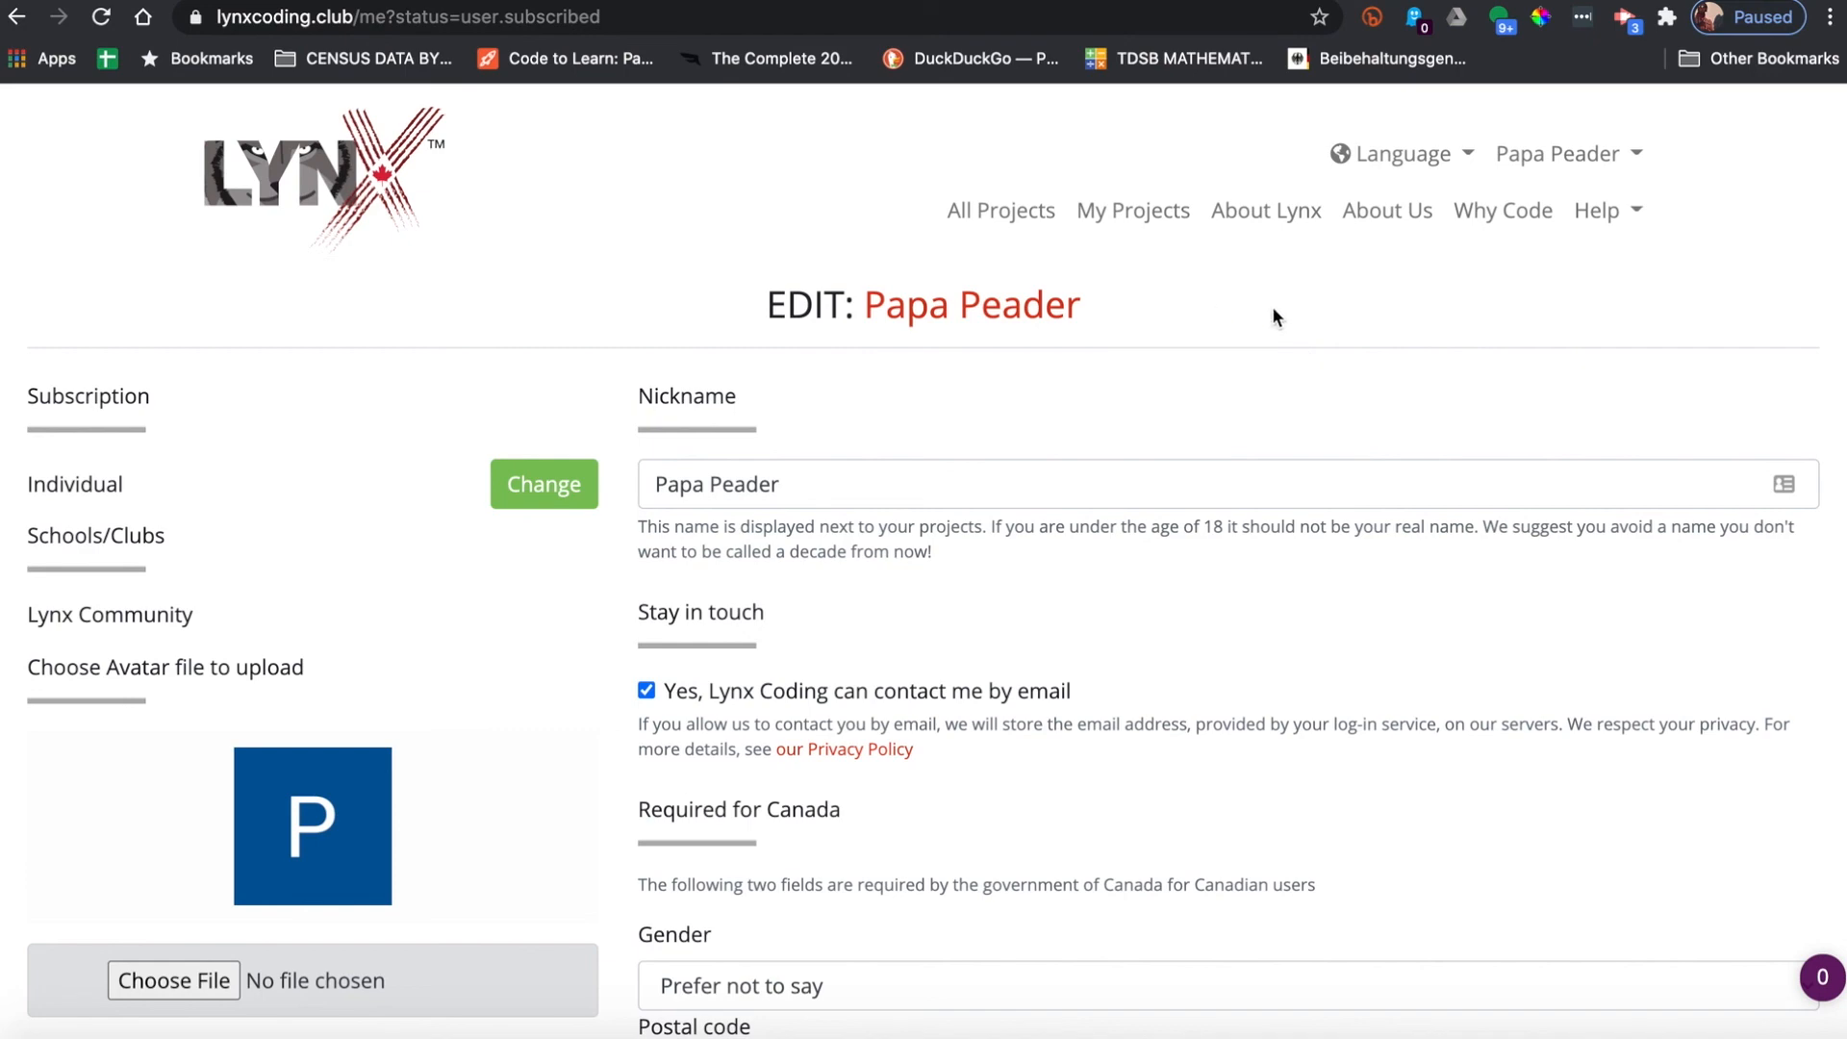
{"action": "mouse_move", "coordinate": [1304, 357]}
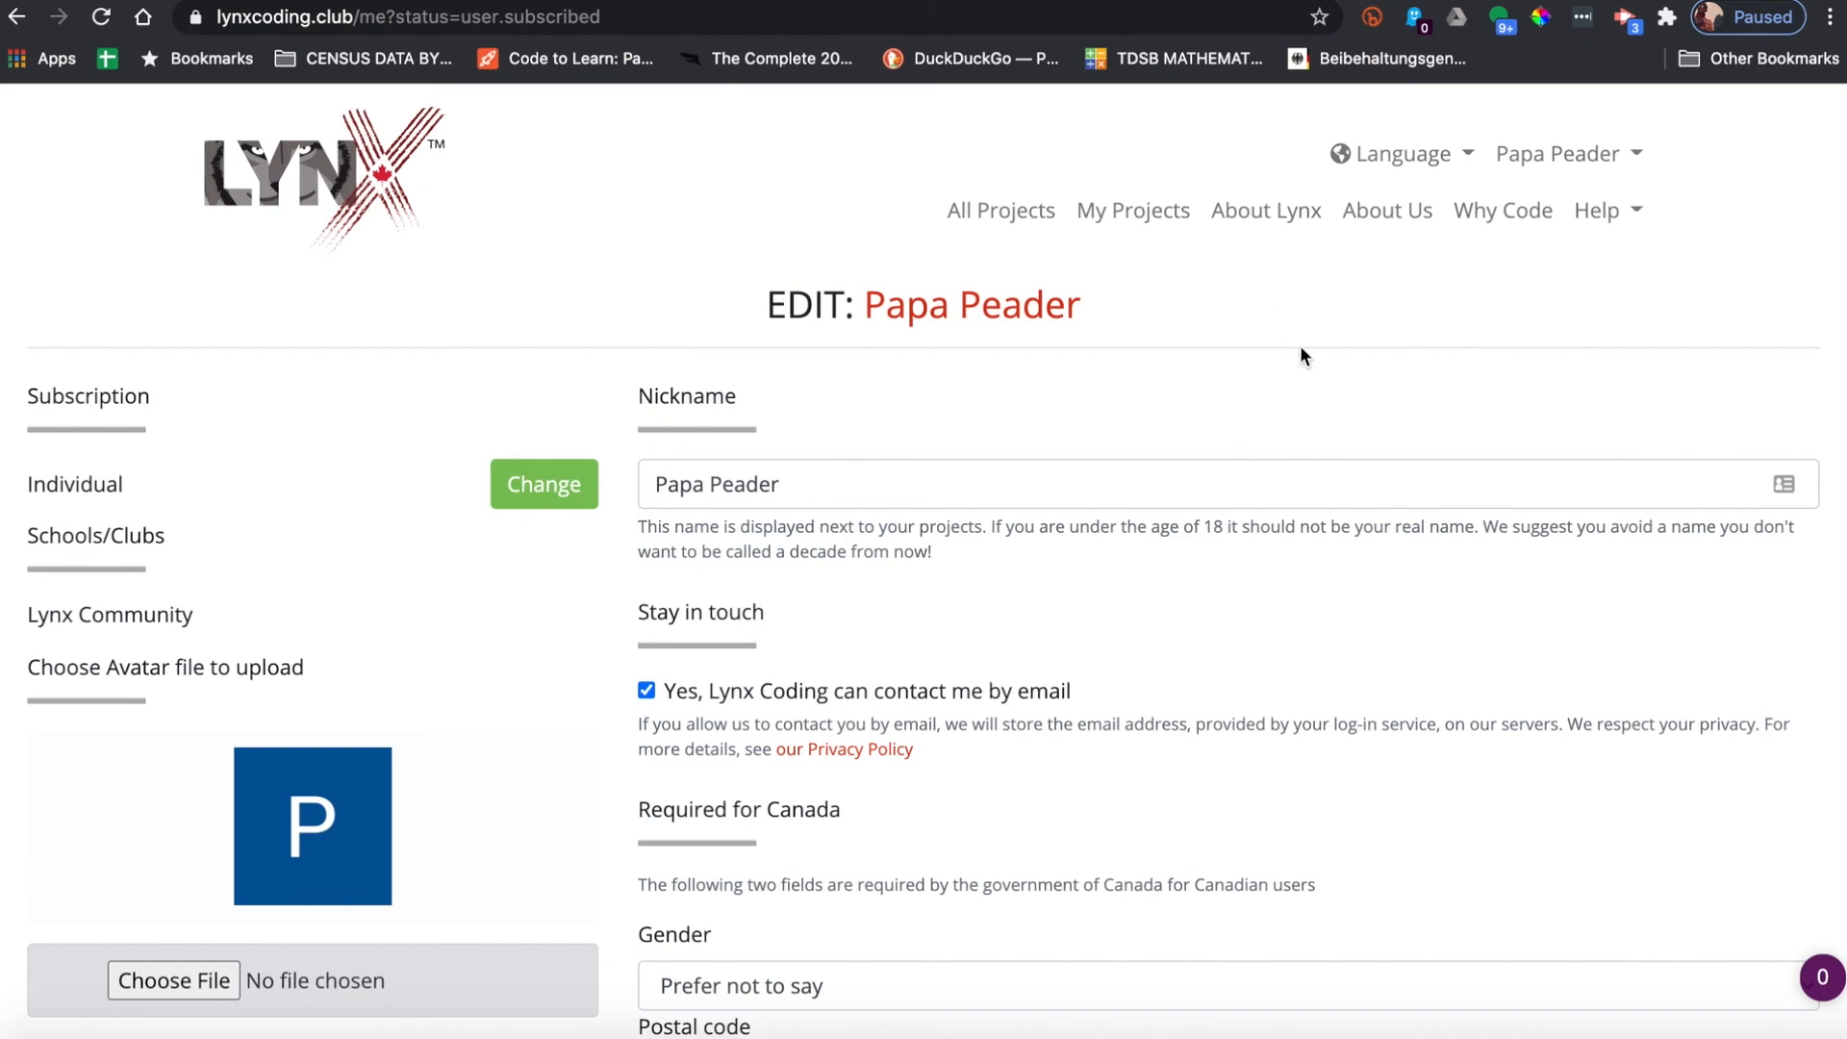